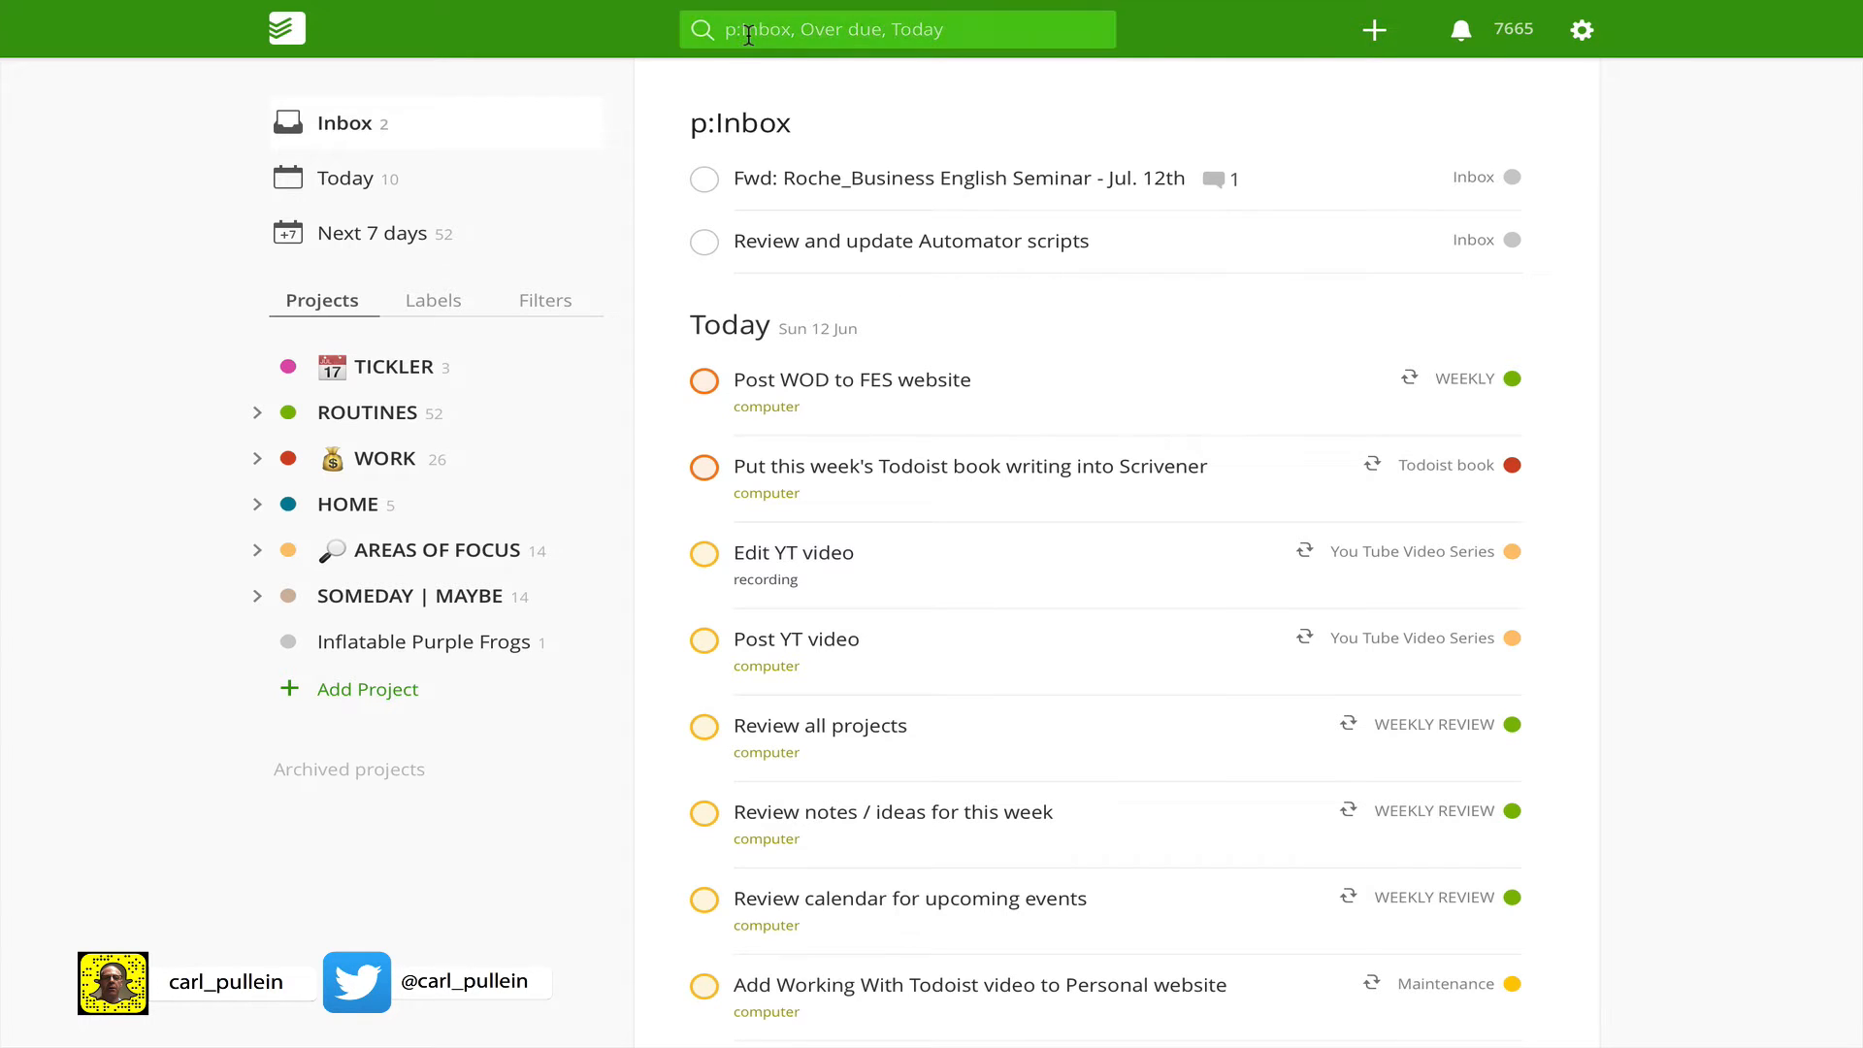
Step: Browse Today, the TICKLER and WORK projects, then return to the Inbox overview
left_click(896, 30)
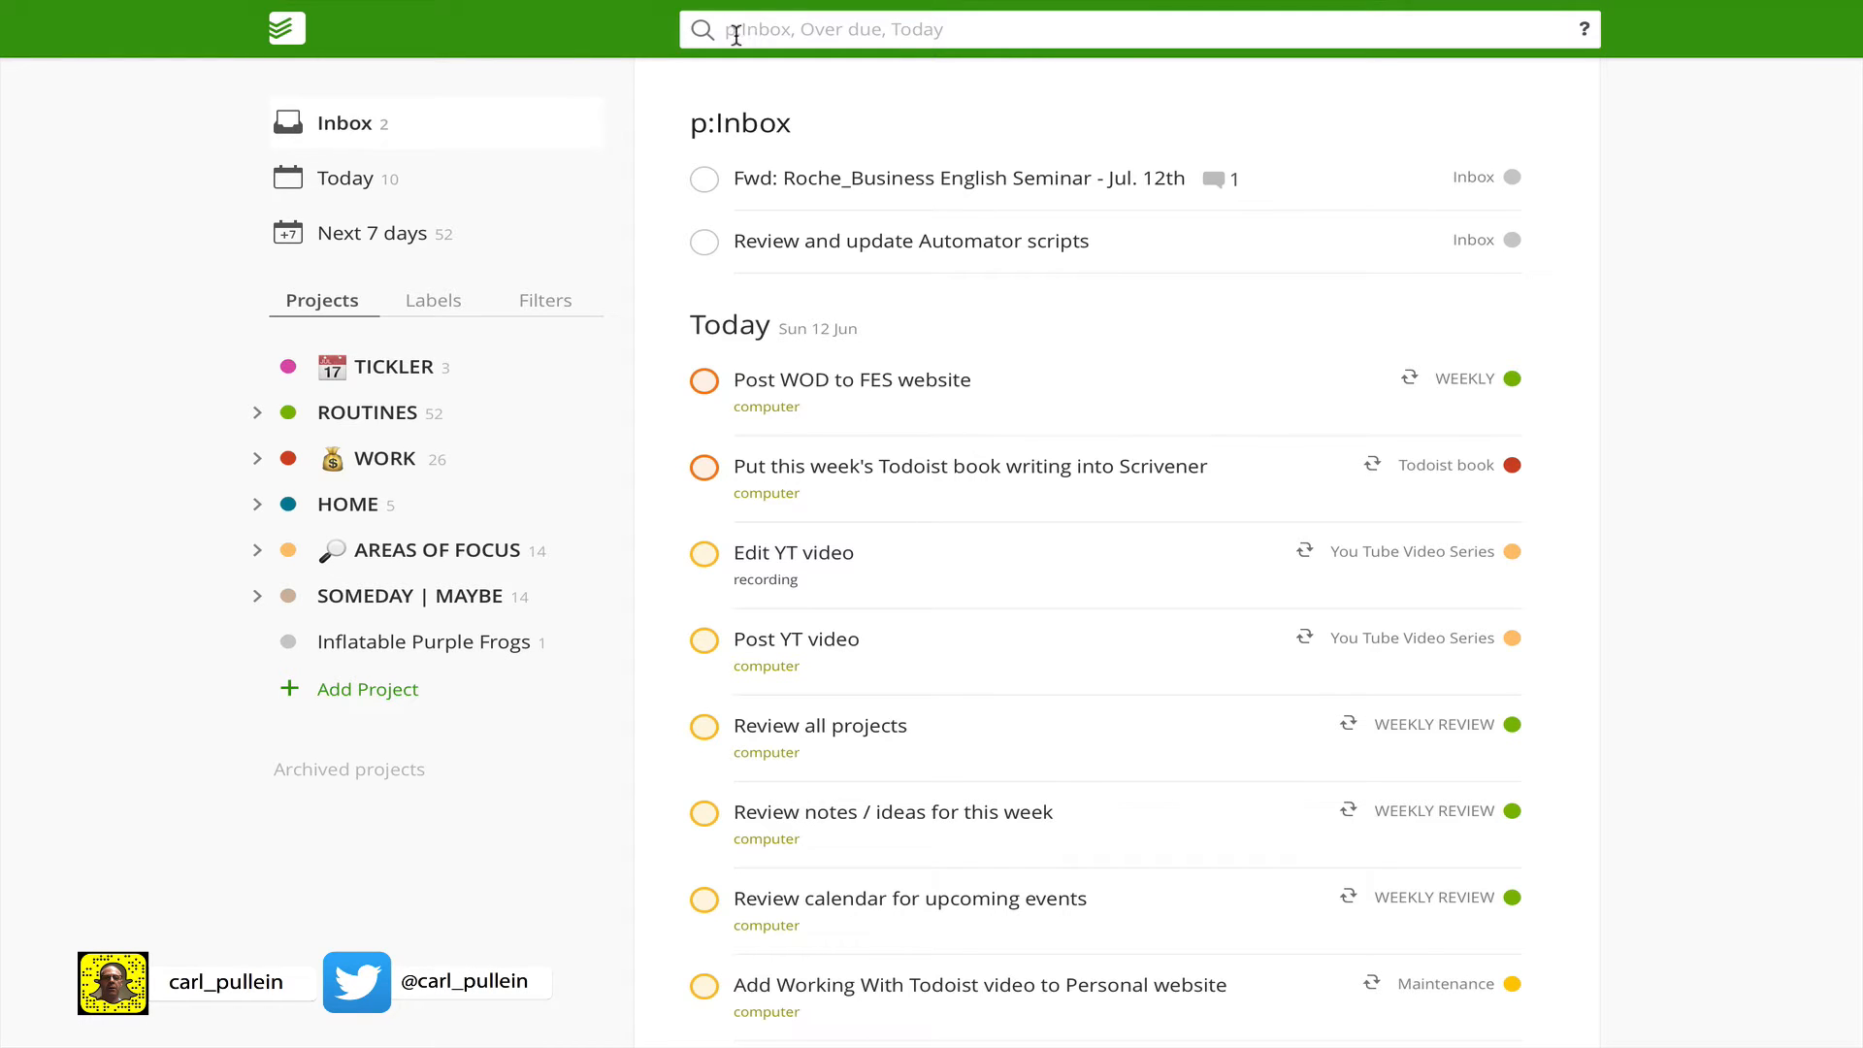
left_click(344, 179)
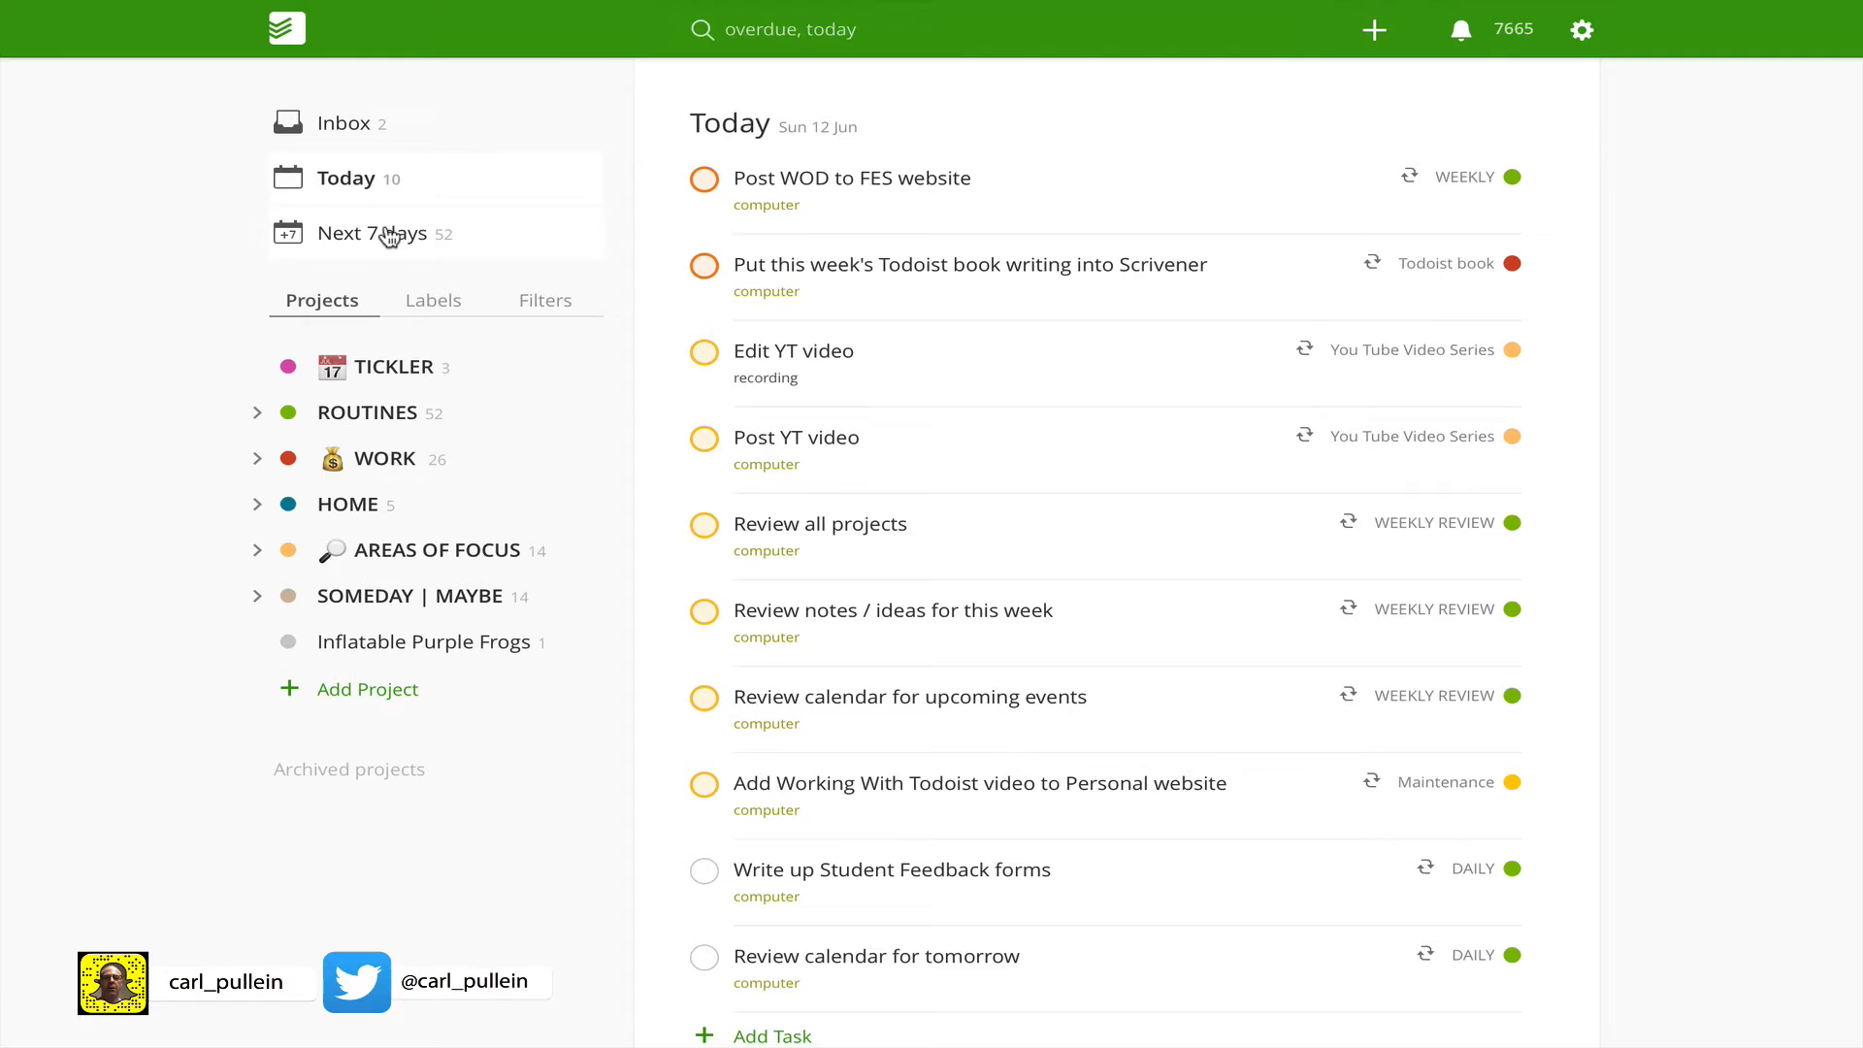
left_click(393, 366)
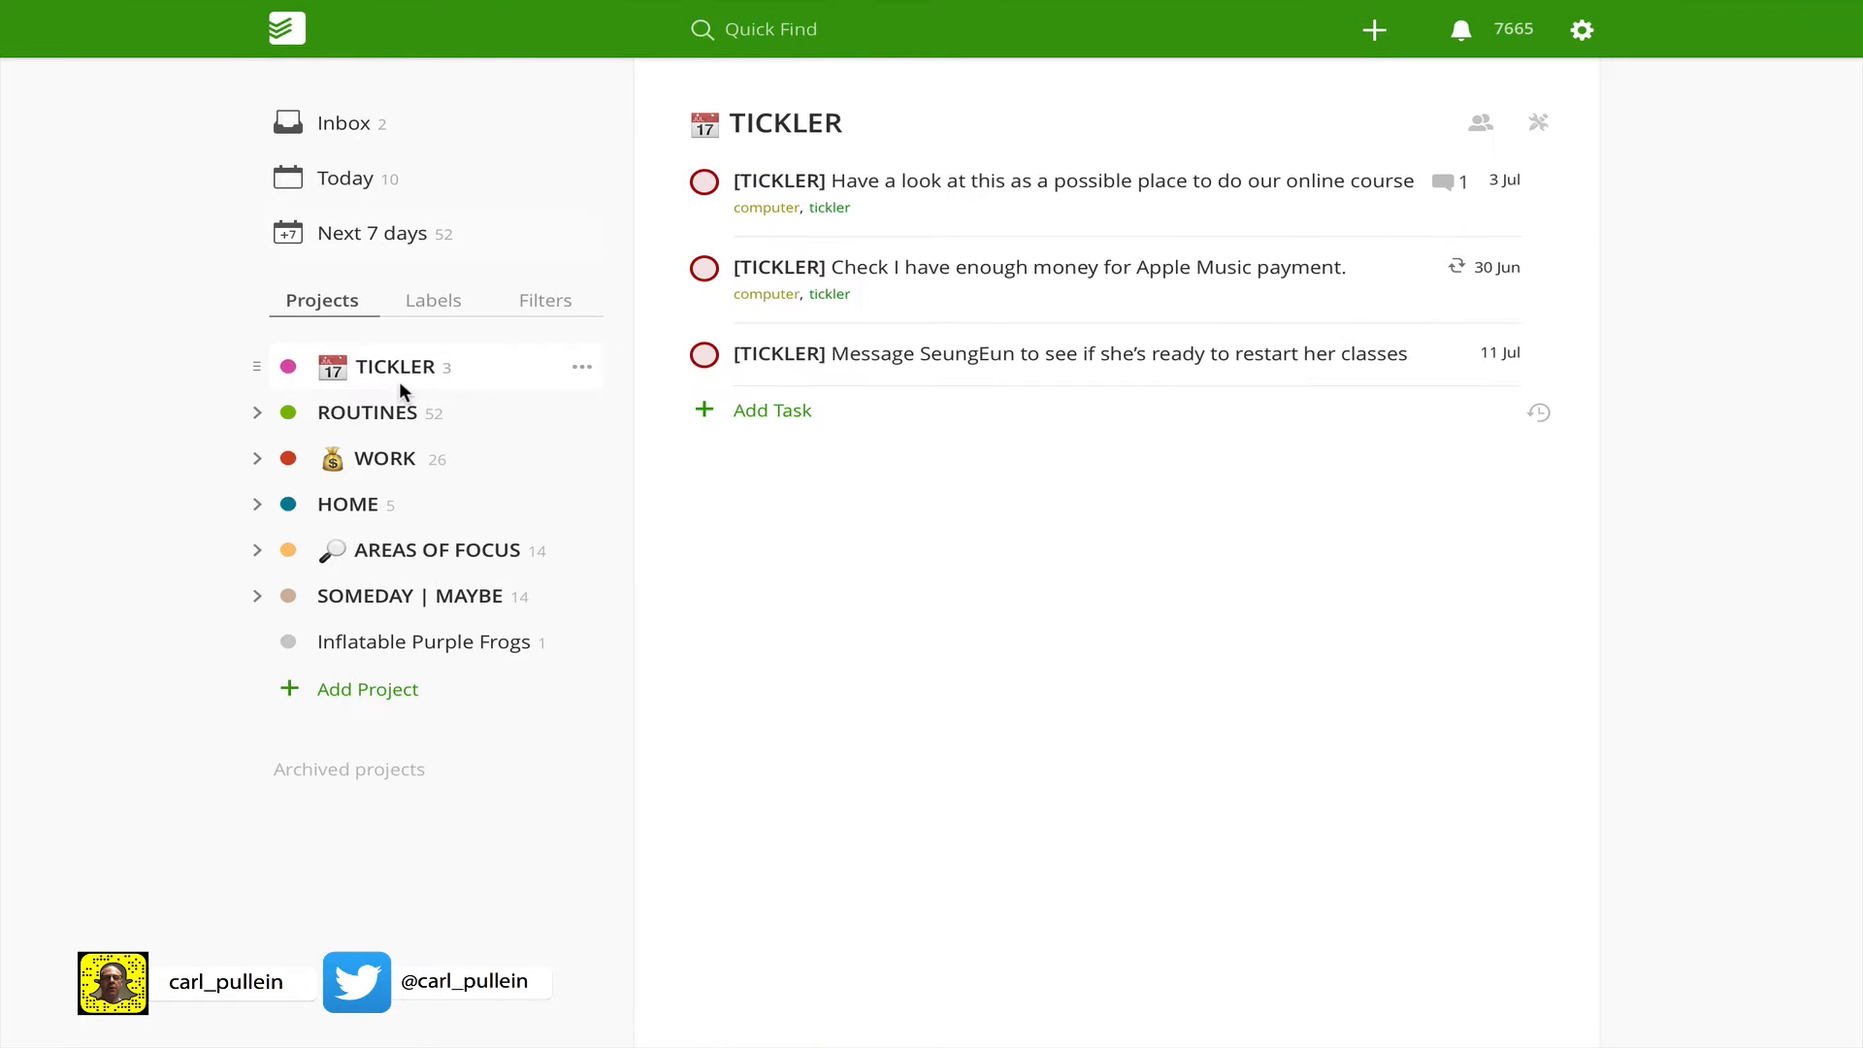
left_click(384, 459)
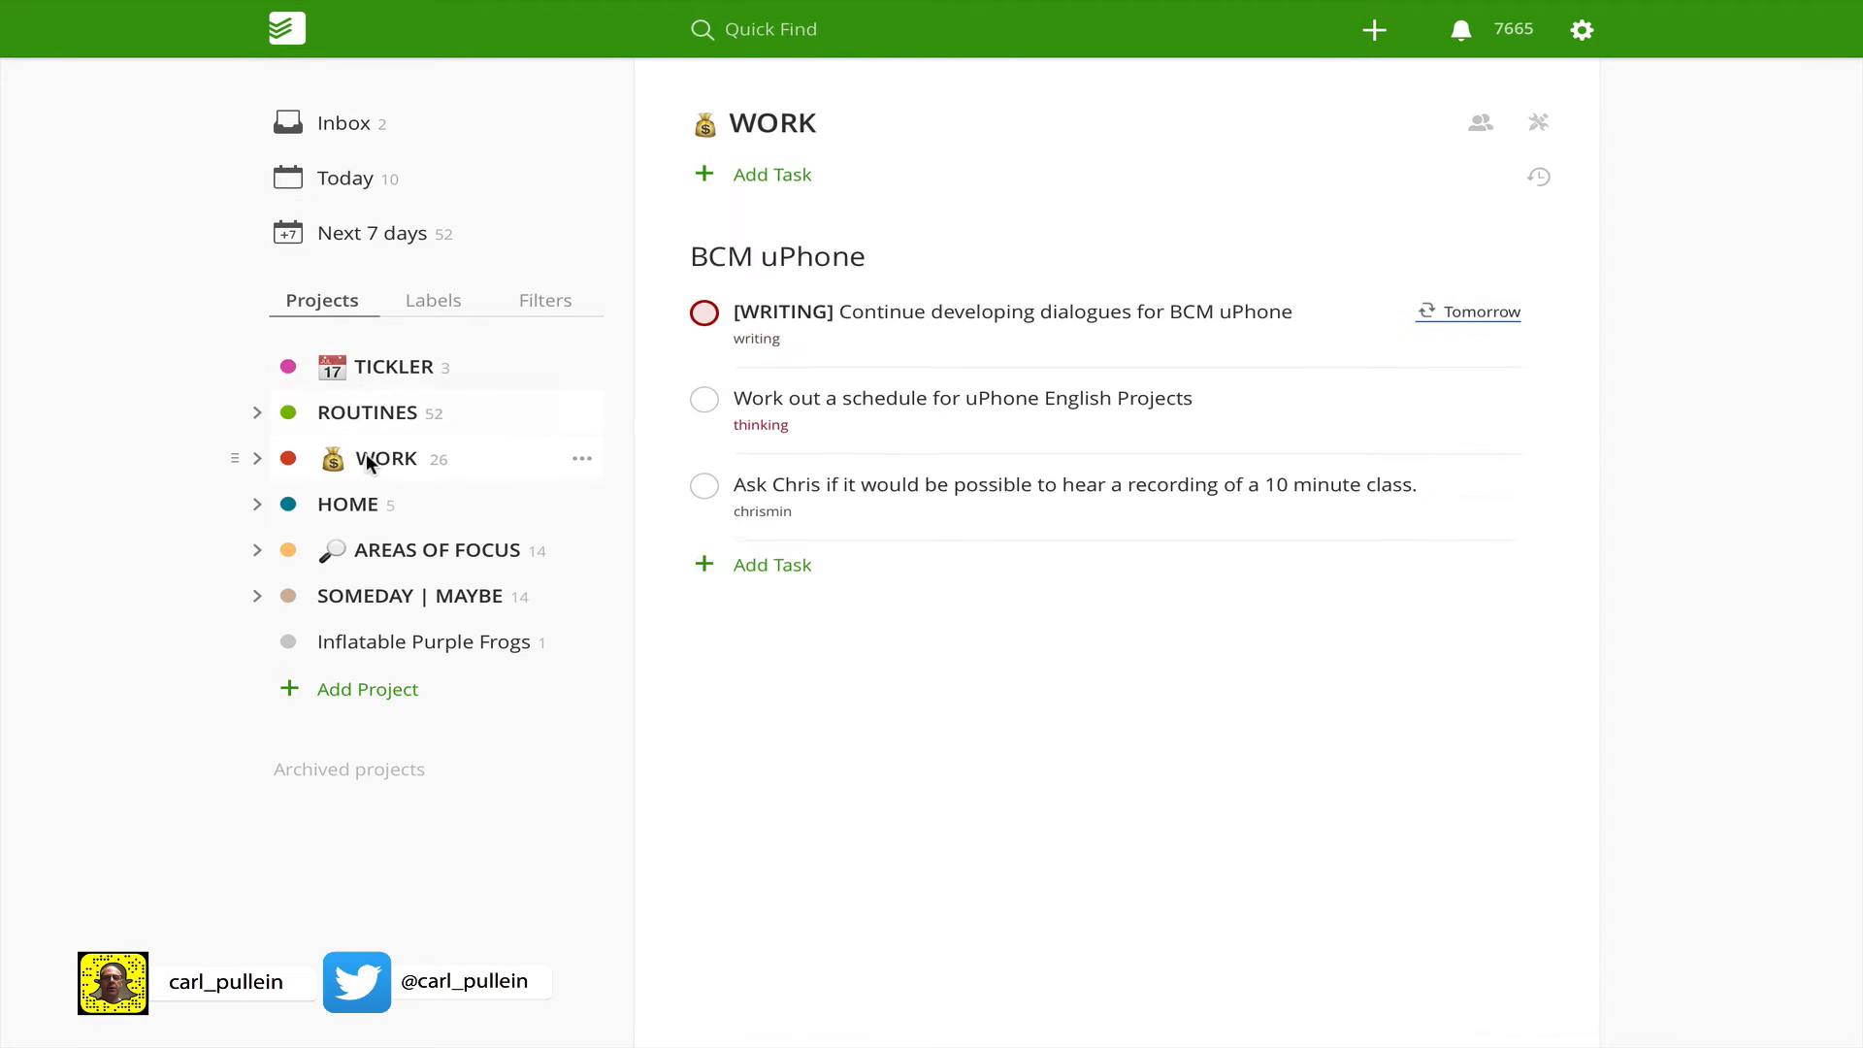
left_click(285, 30)
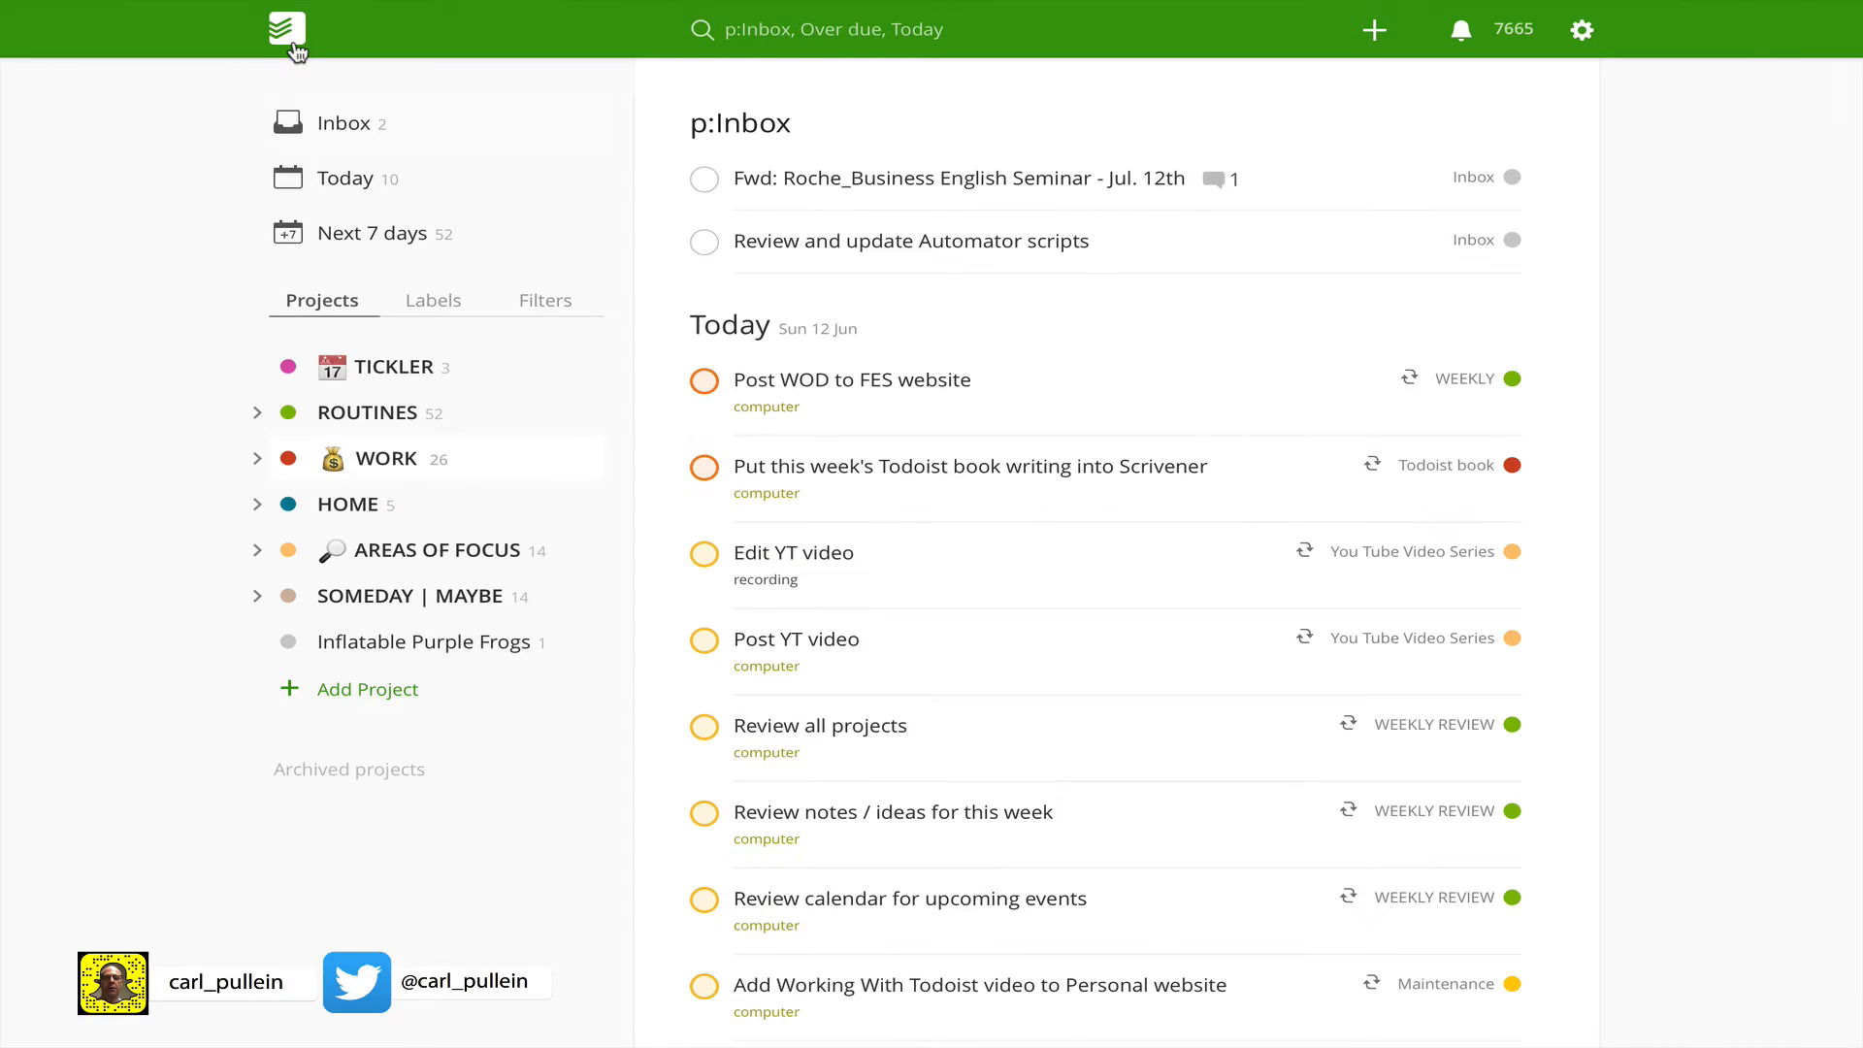
Step: Quick Find 'Bus' and open the Business Creativity project
left_click(831, 28)
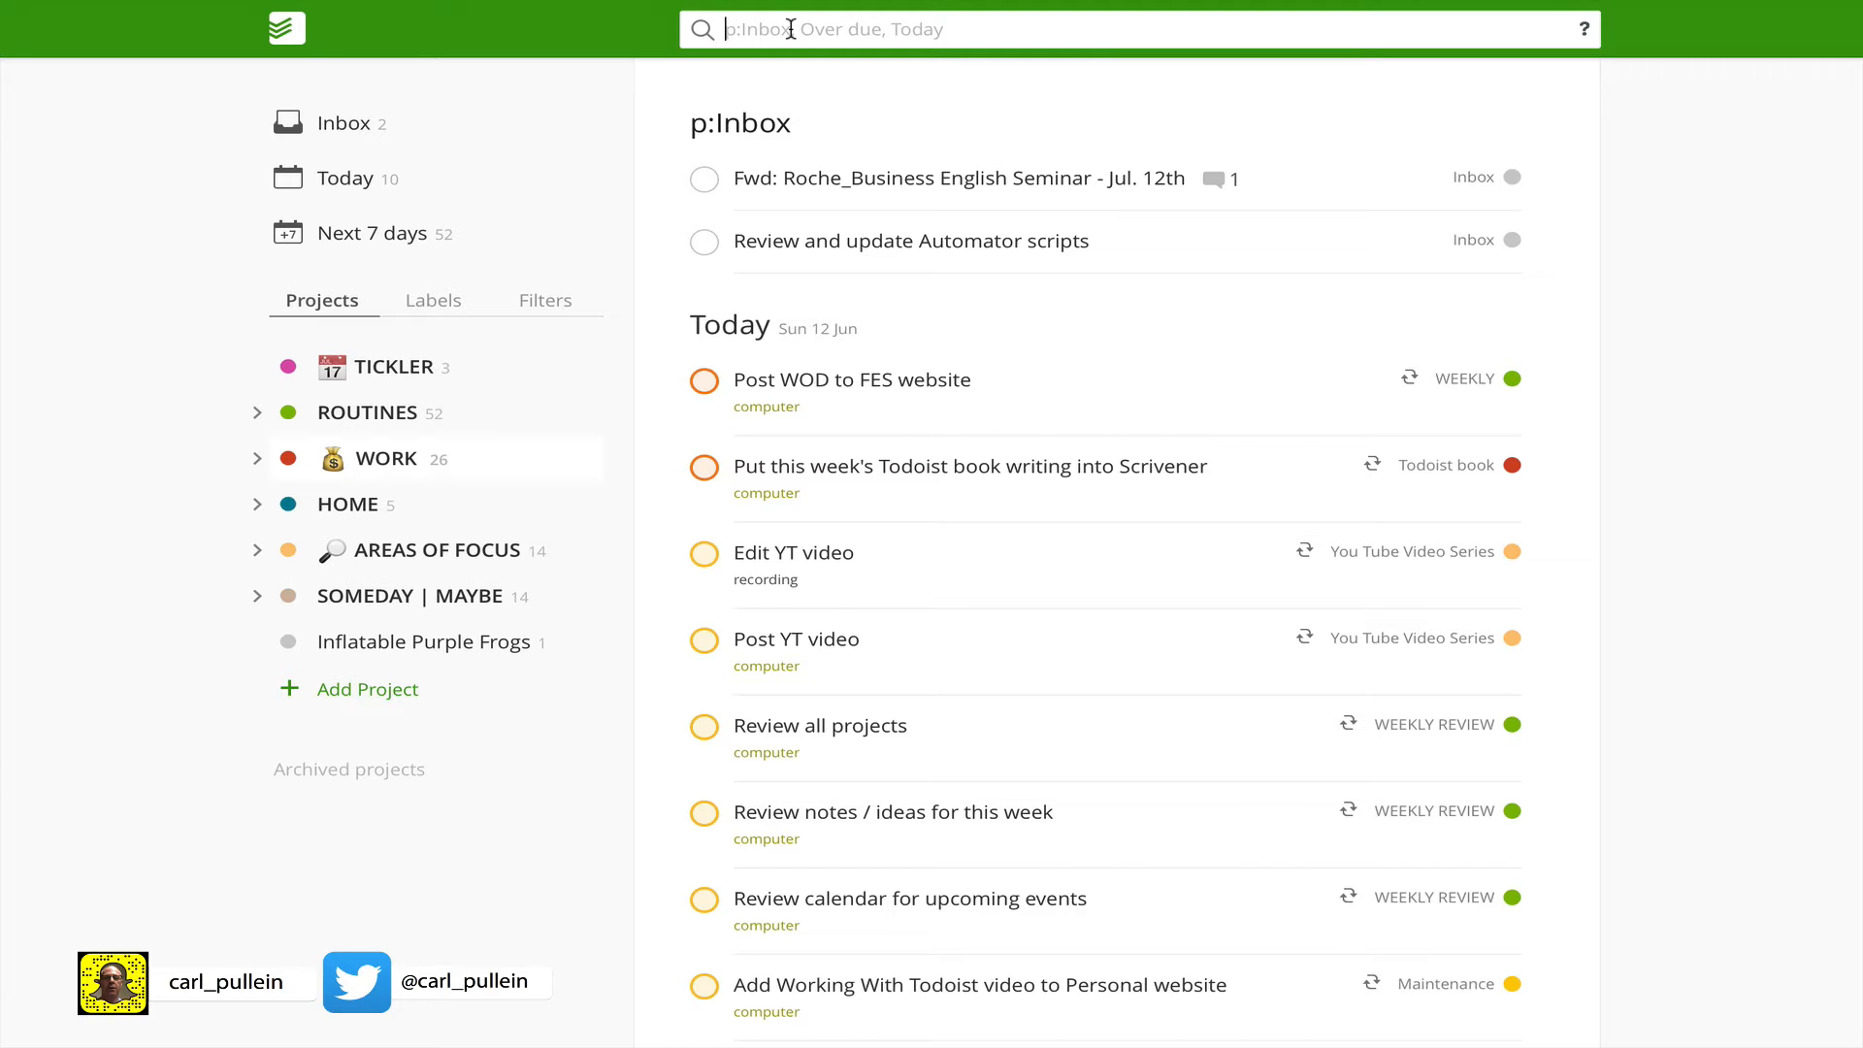
type("Bus")
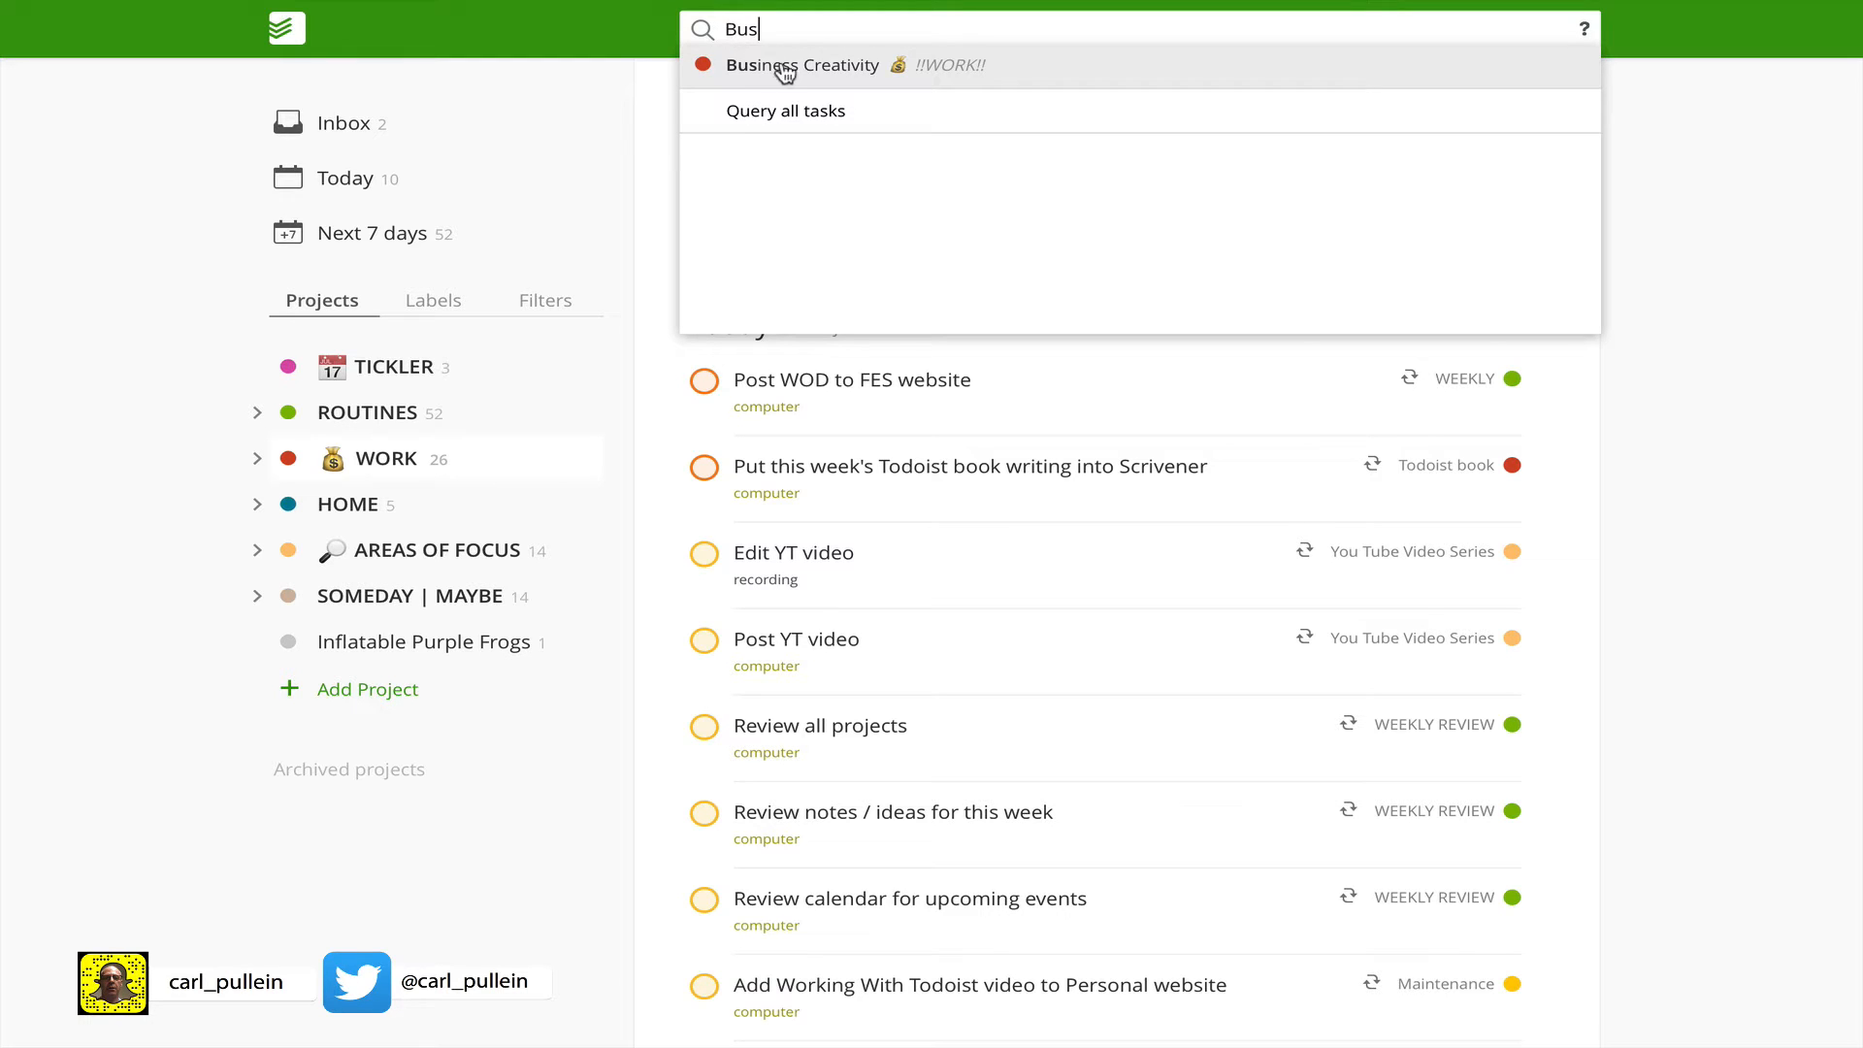
left_click(800, 65)
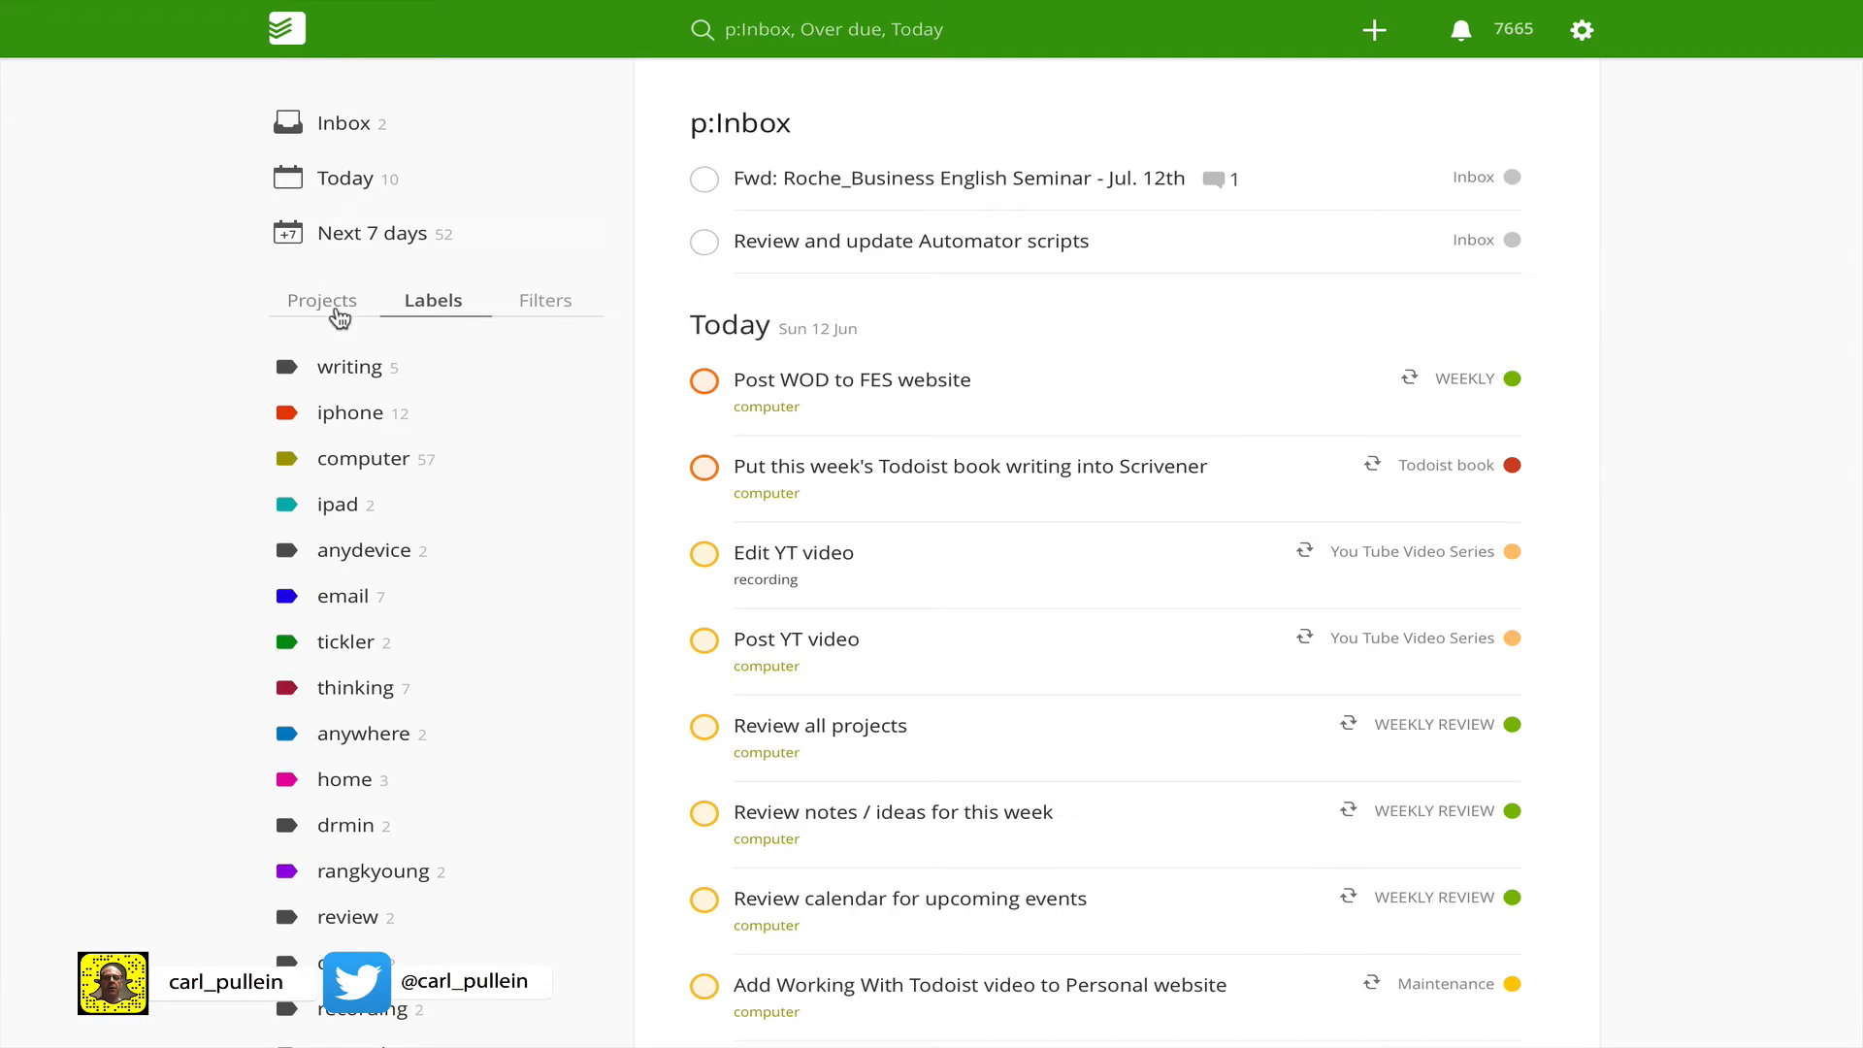
Step: Show projects in the sidebar and open the two tasks tagged ipad
left_click(323, 300)
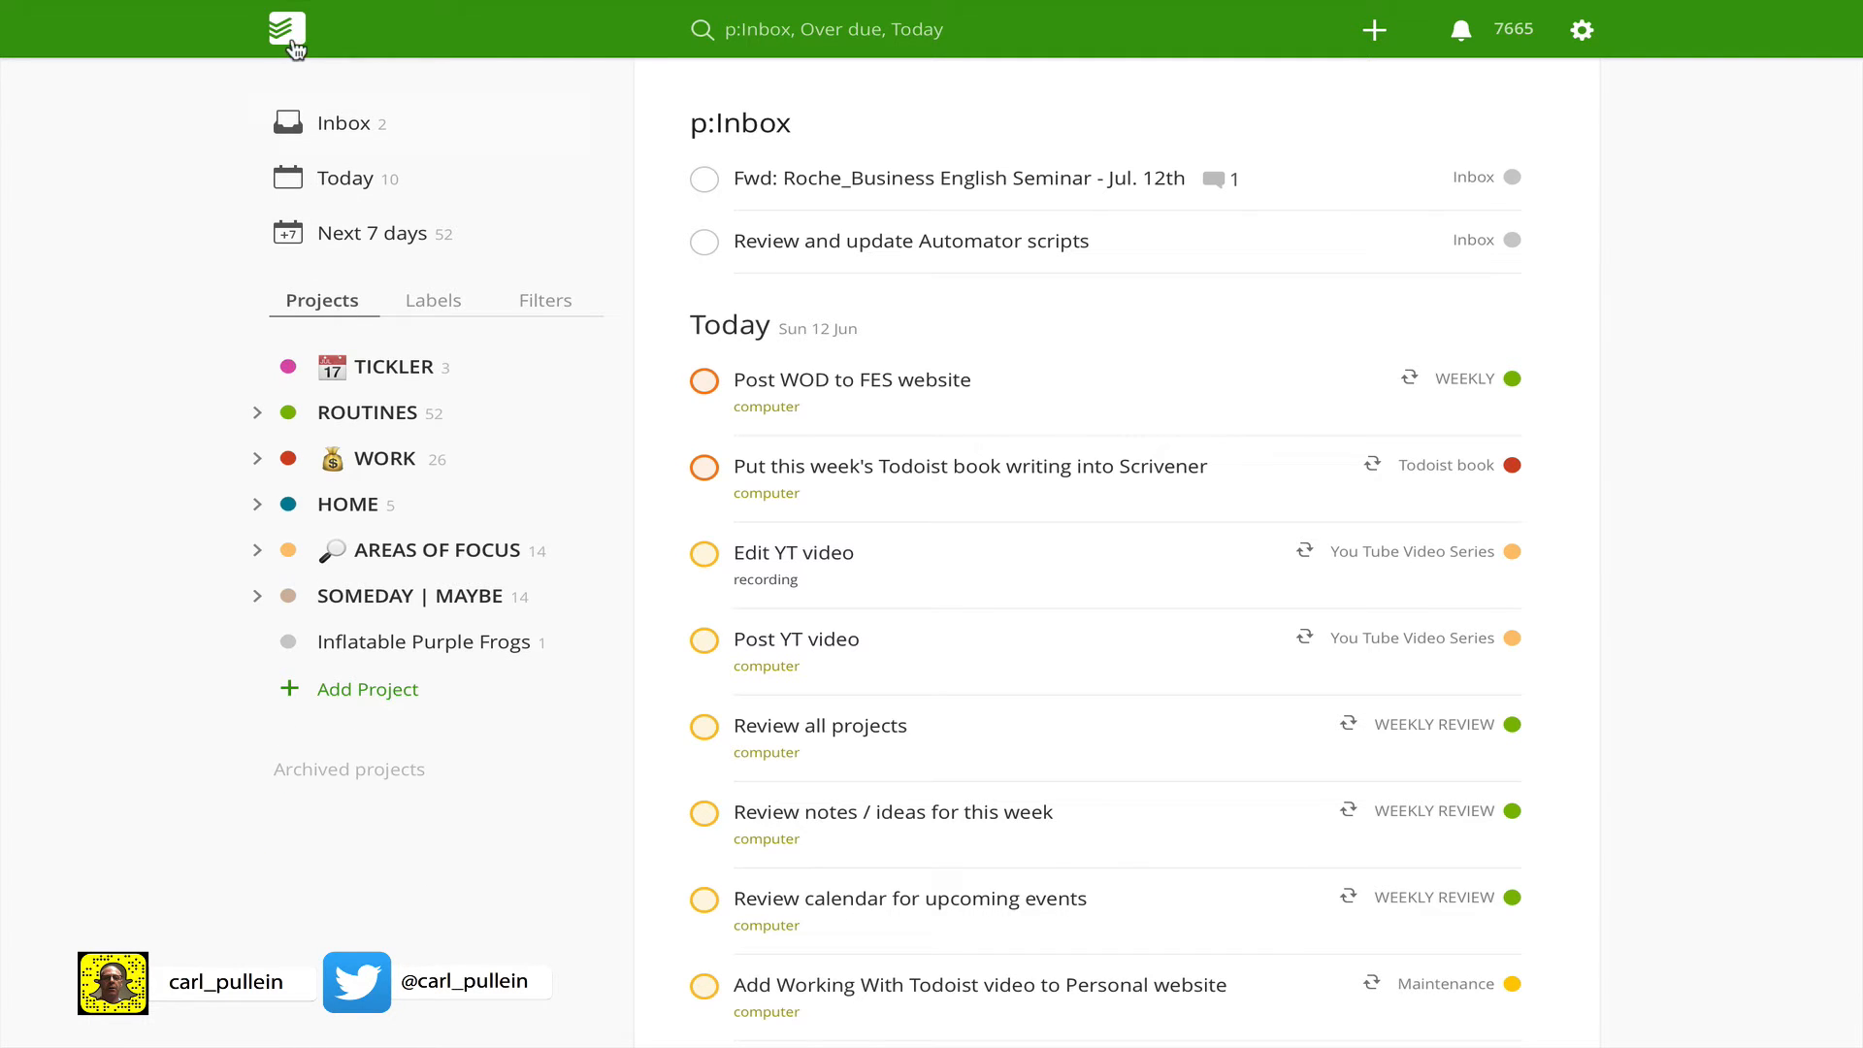
mouse_move(551, 145)
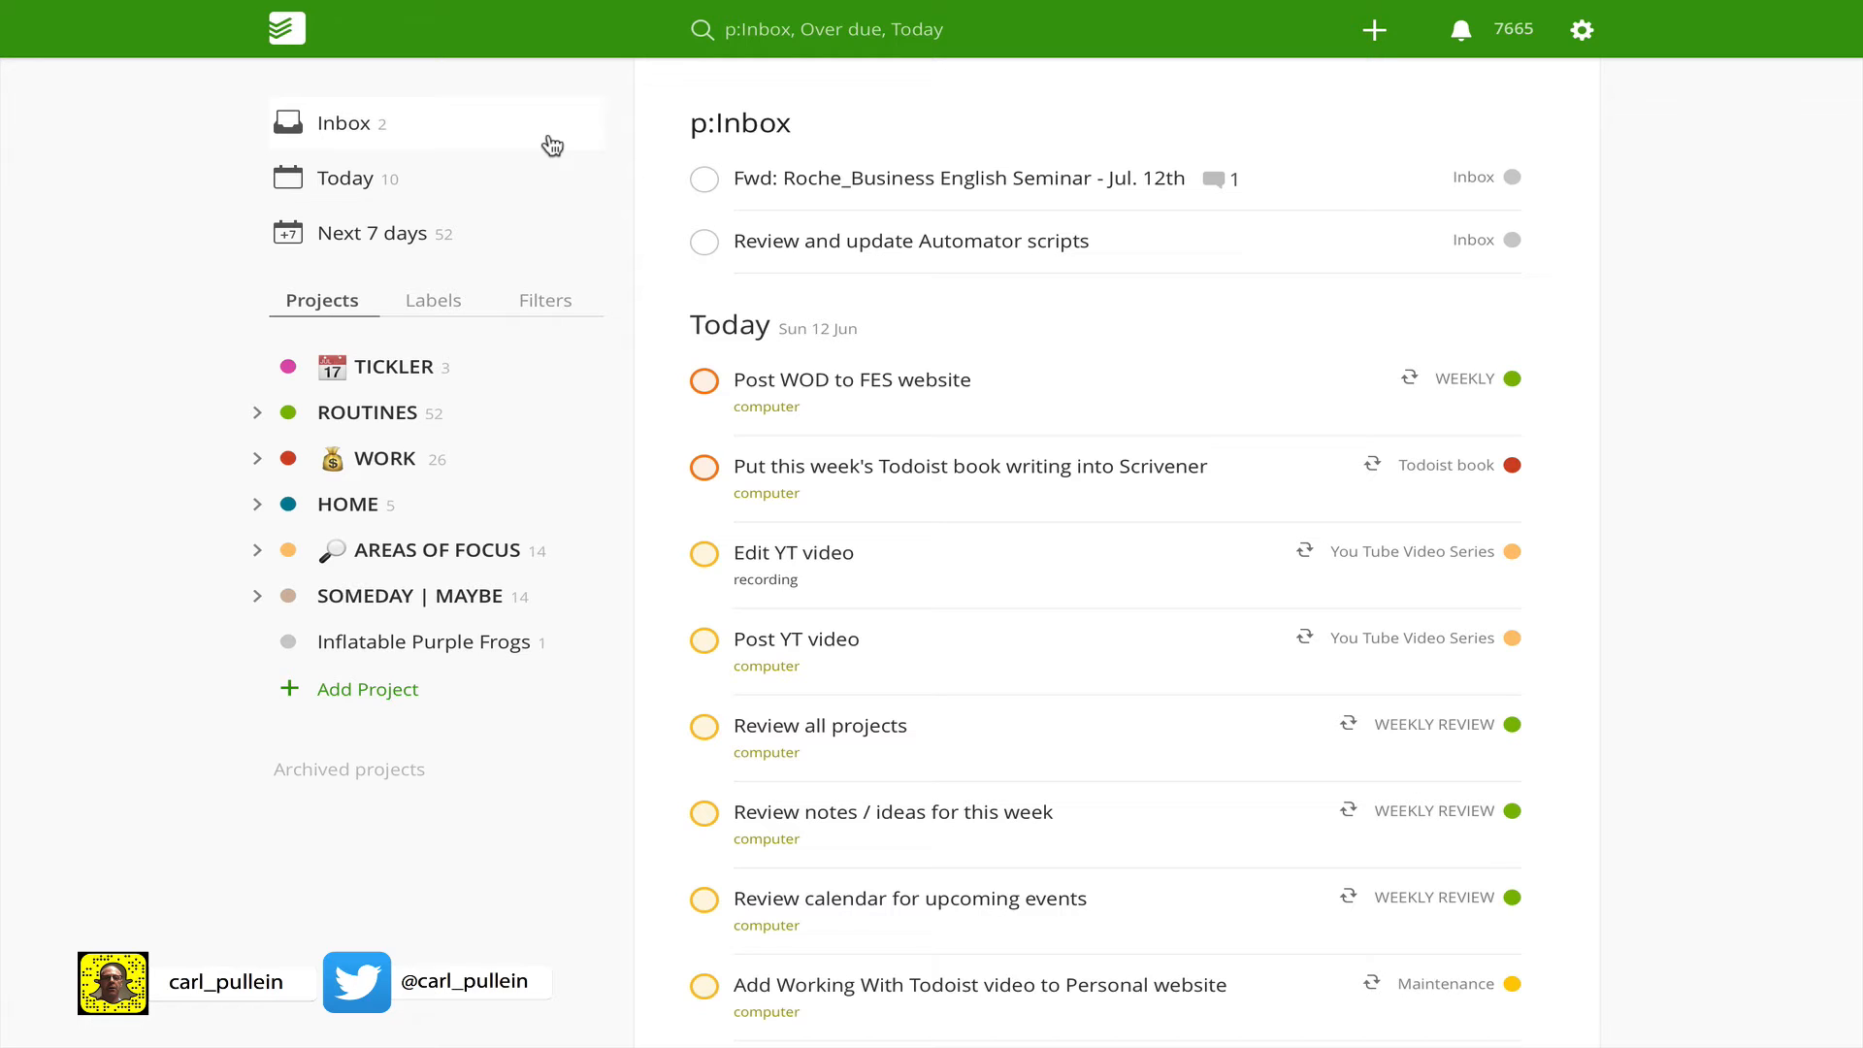
mouse_move(640, 91)
type("I")
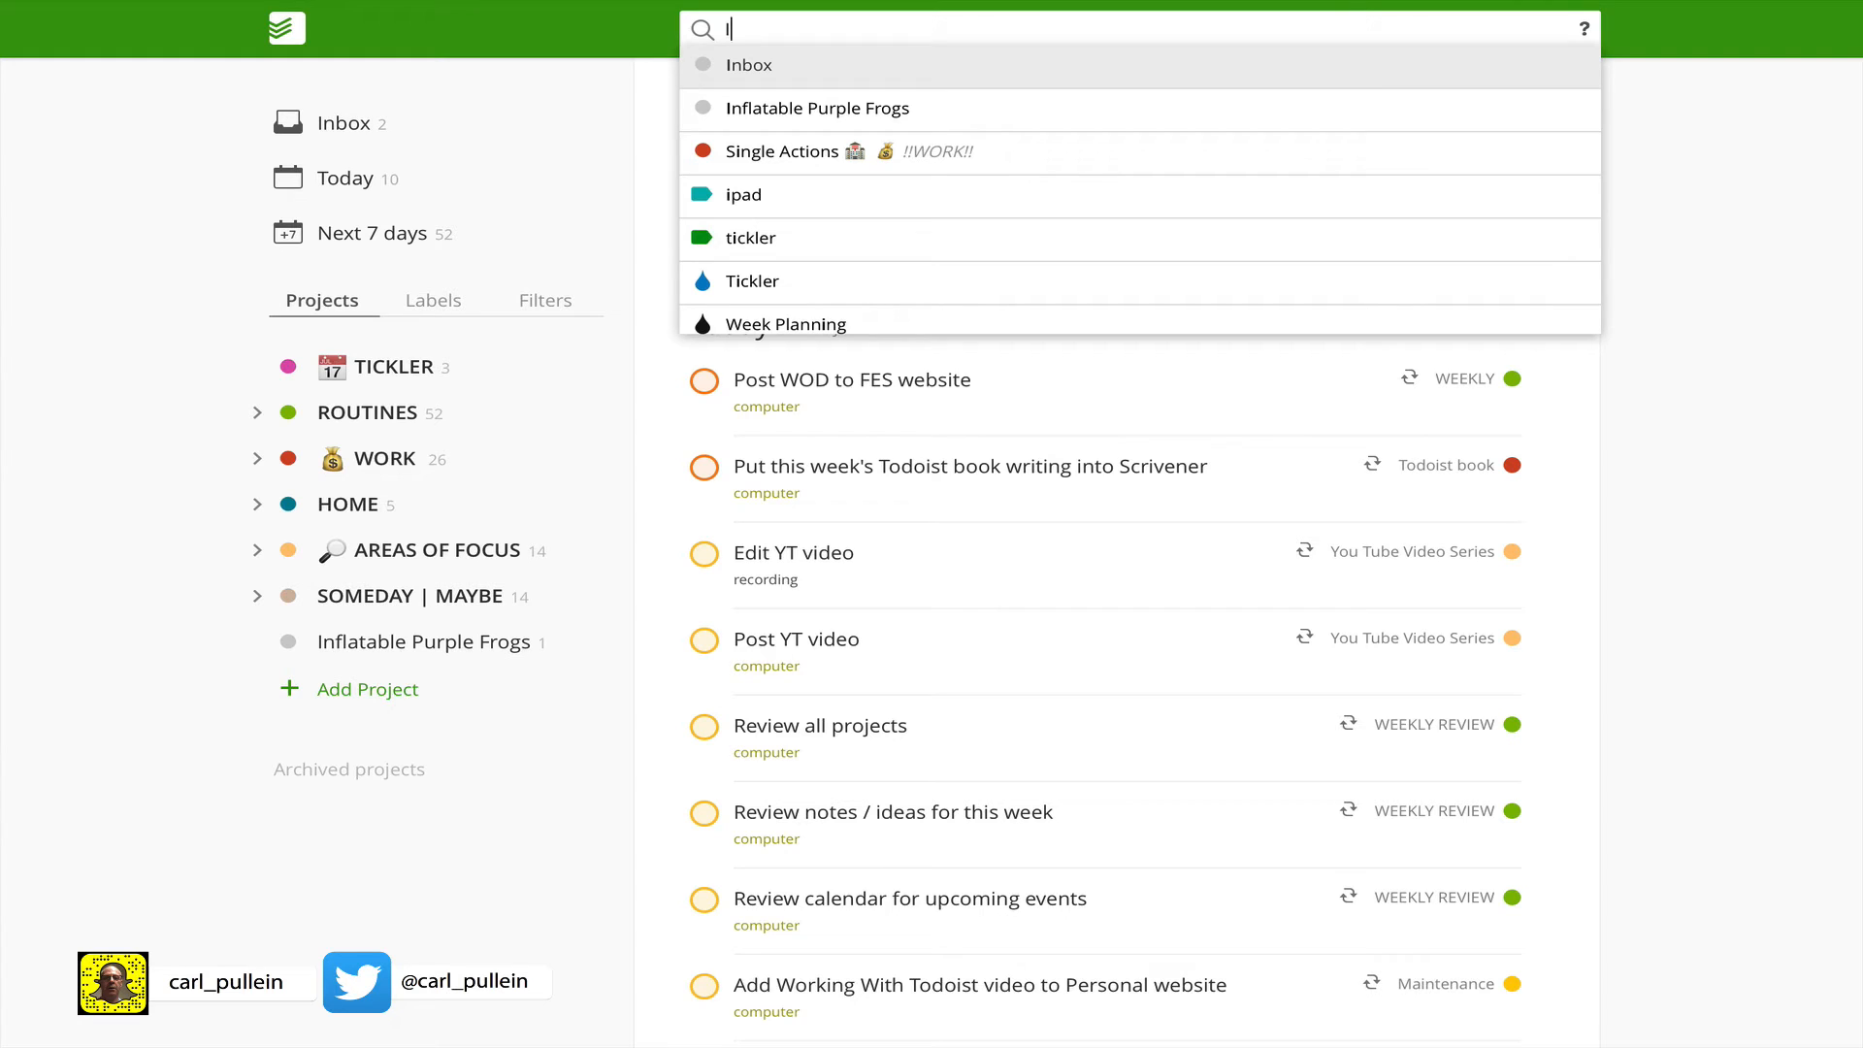
mouse_move(751, 95)
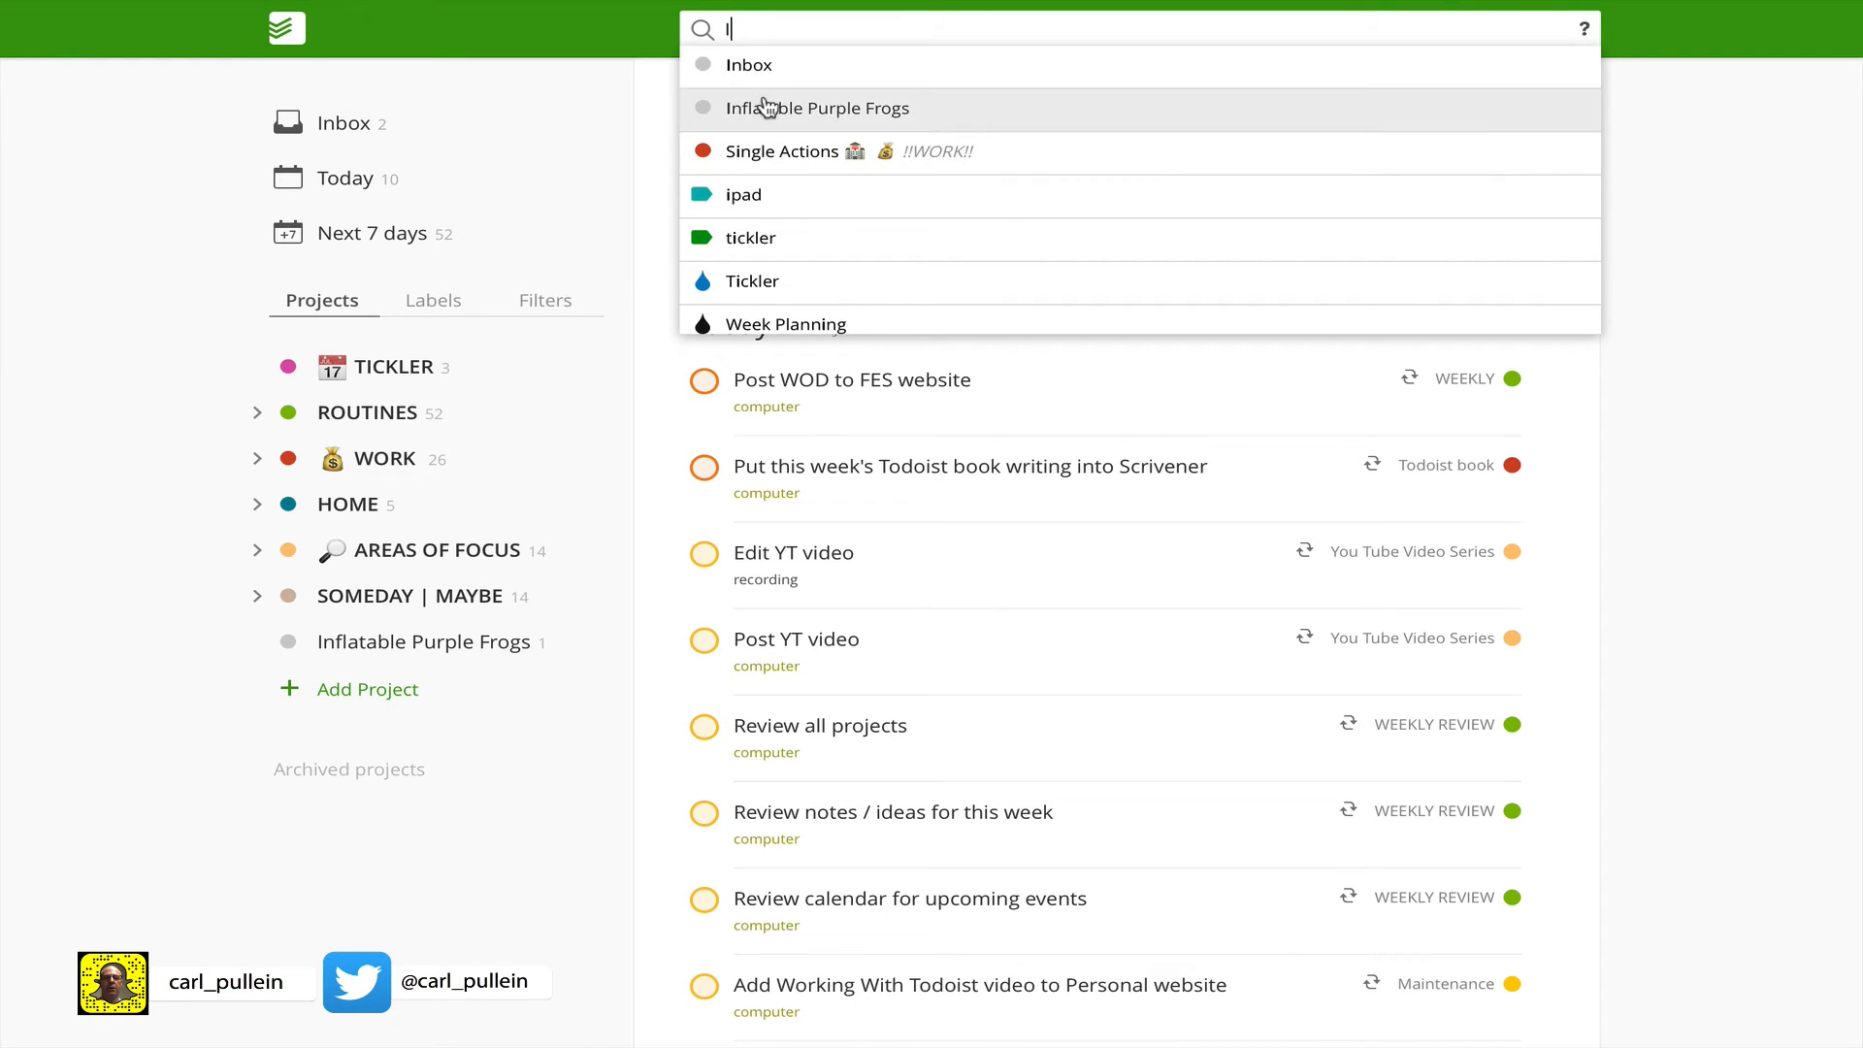
mouse_move(764, 203)
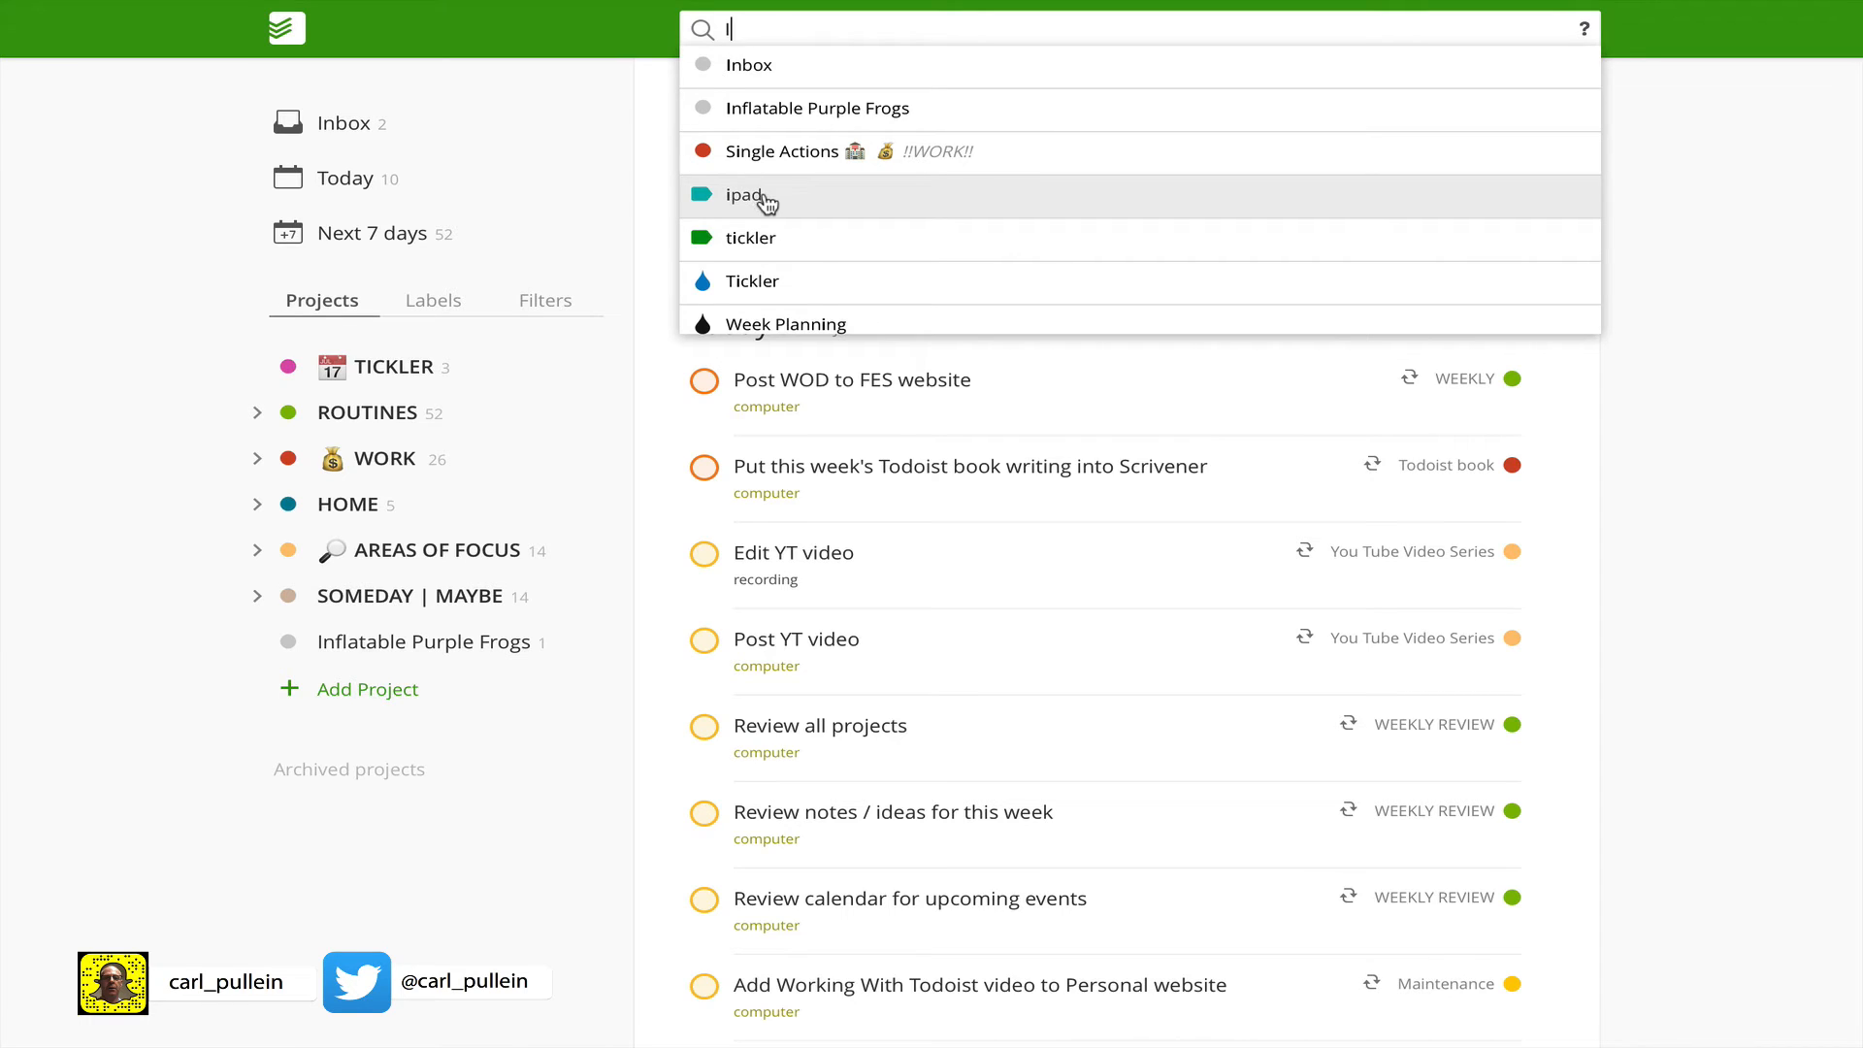
left_click(746, 195)
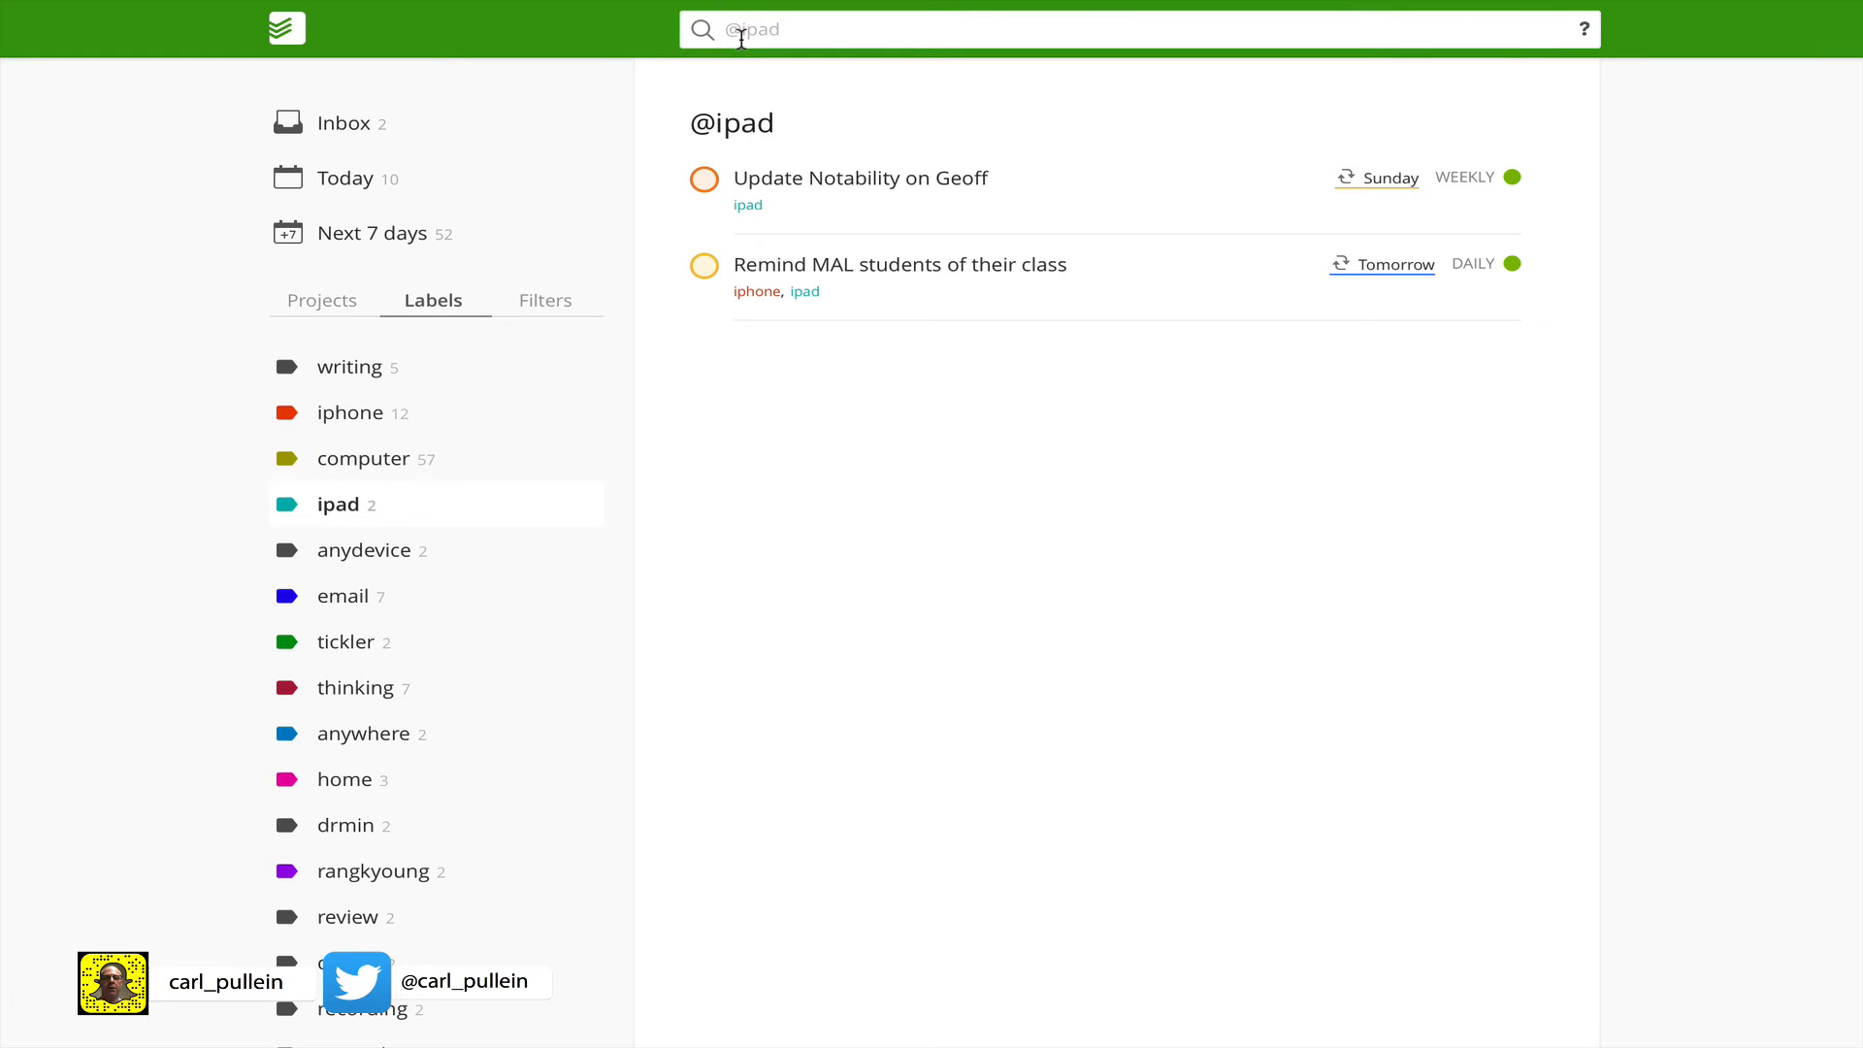
Step: Quick Find 'Wr' and open the tasks tagged writing
type("W")
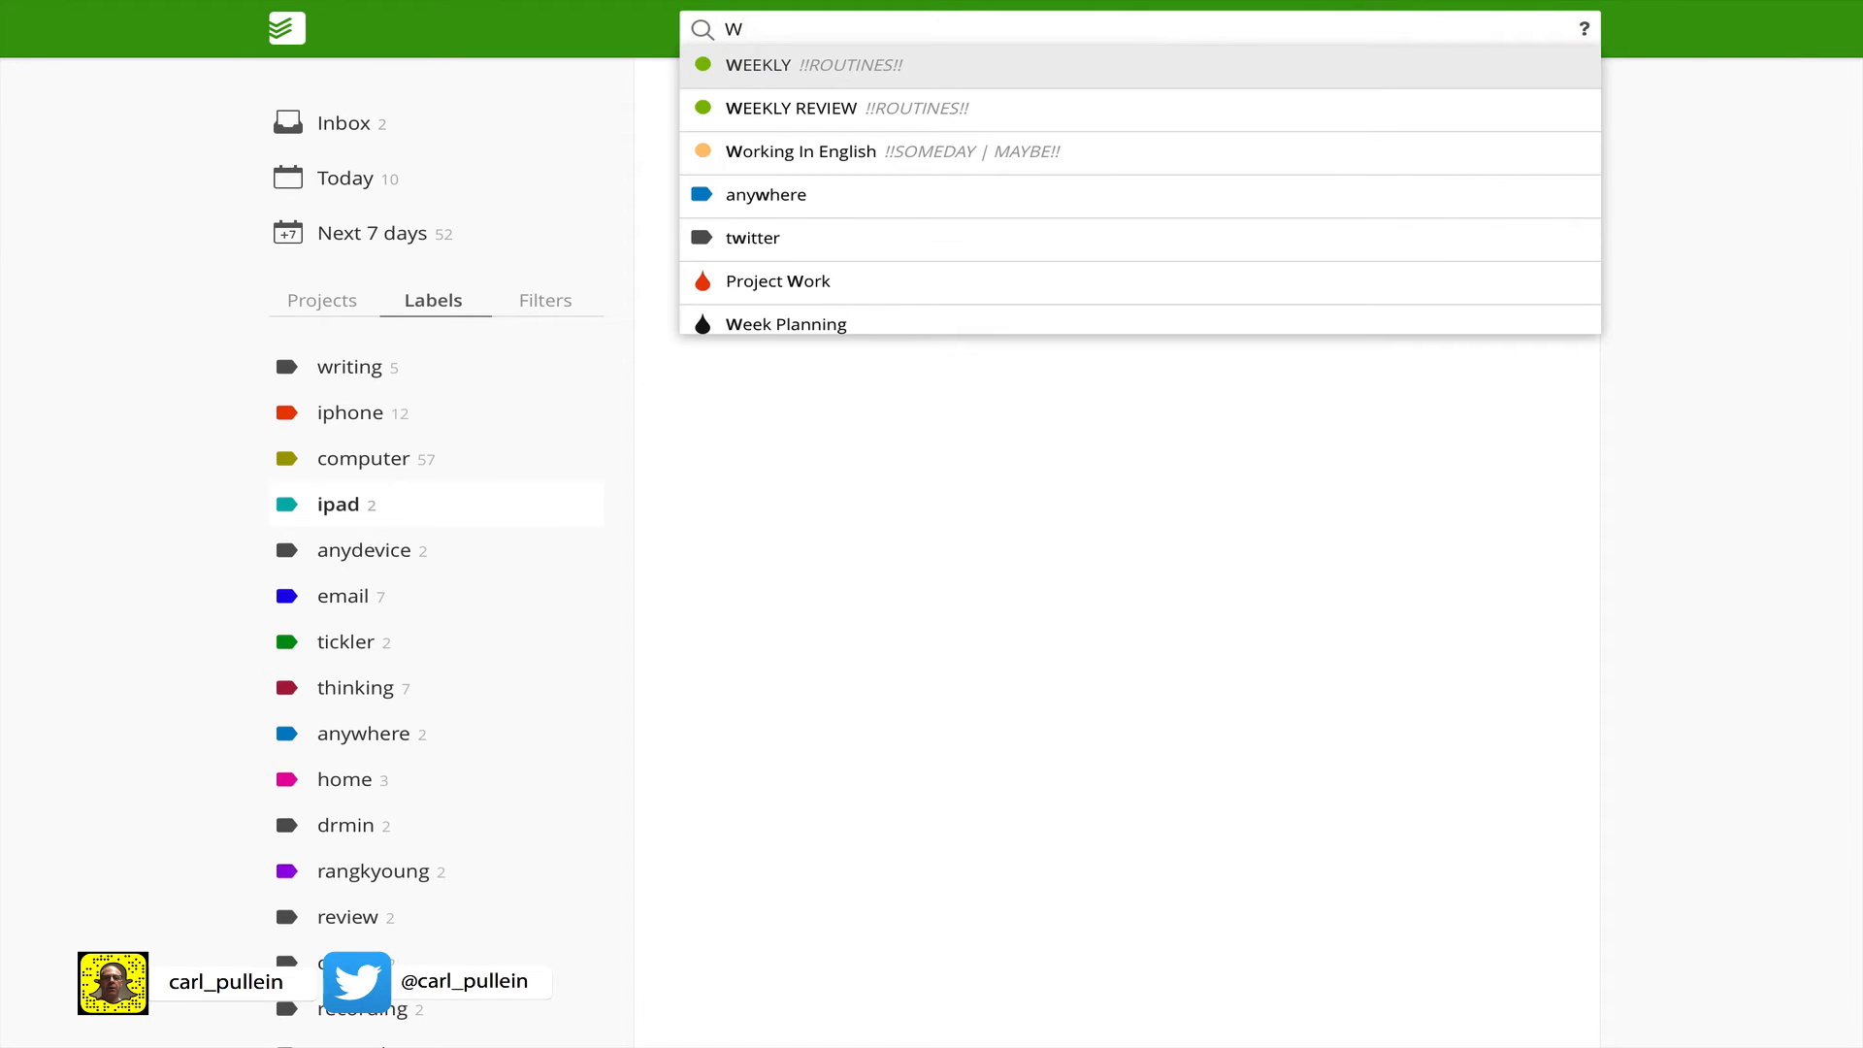
type("r")
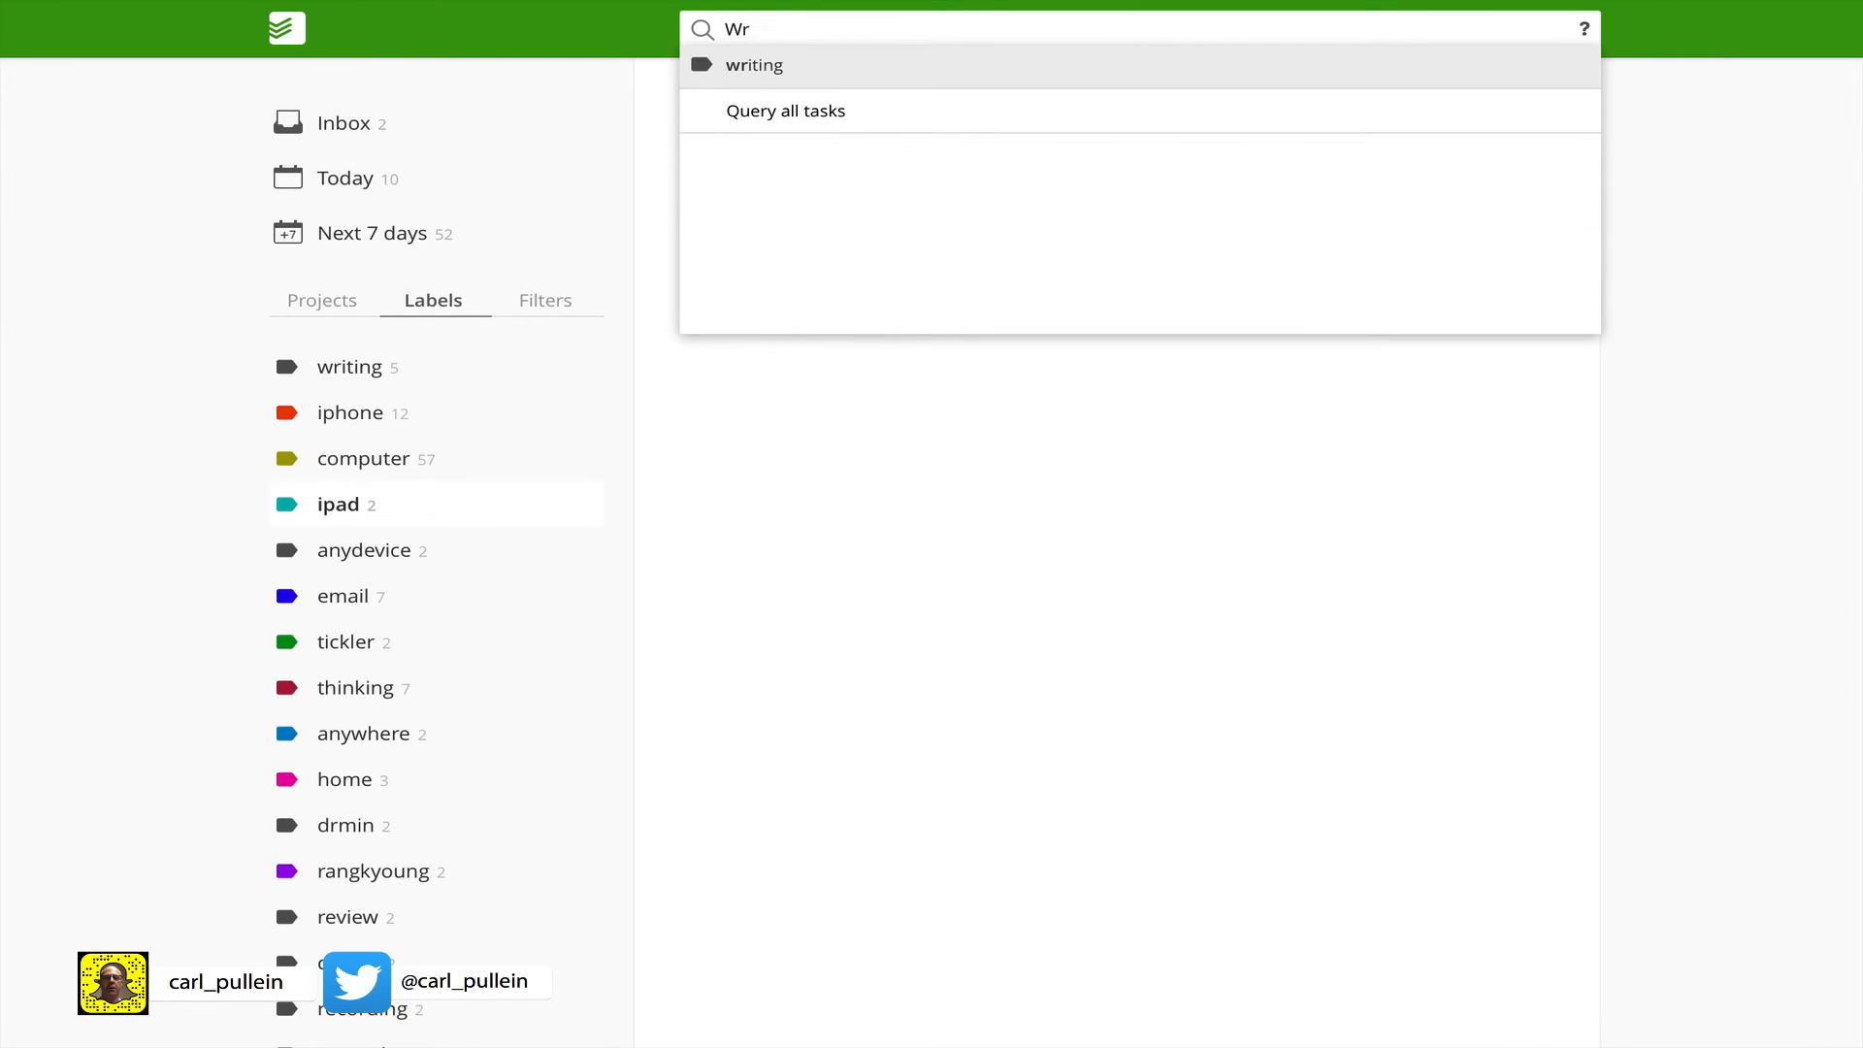
left_click(753, 64)
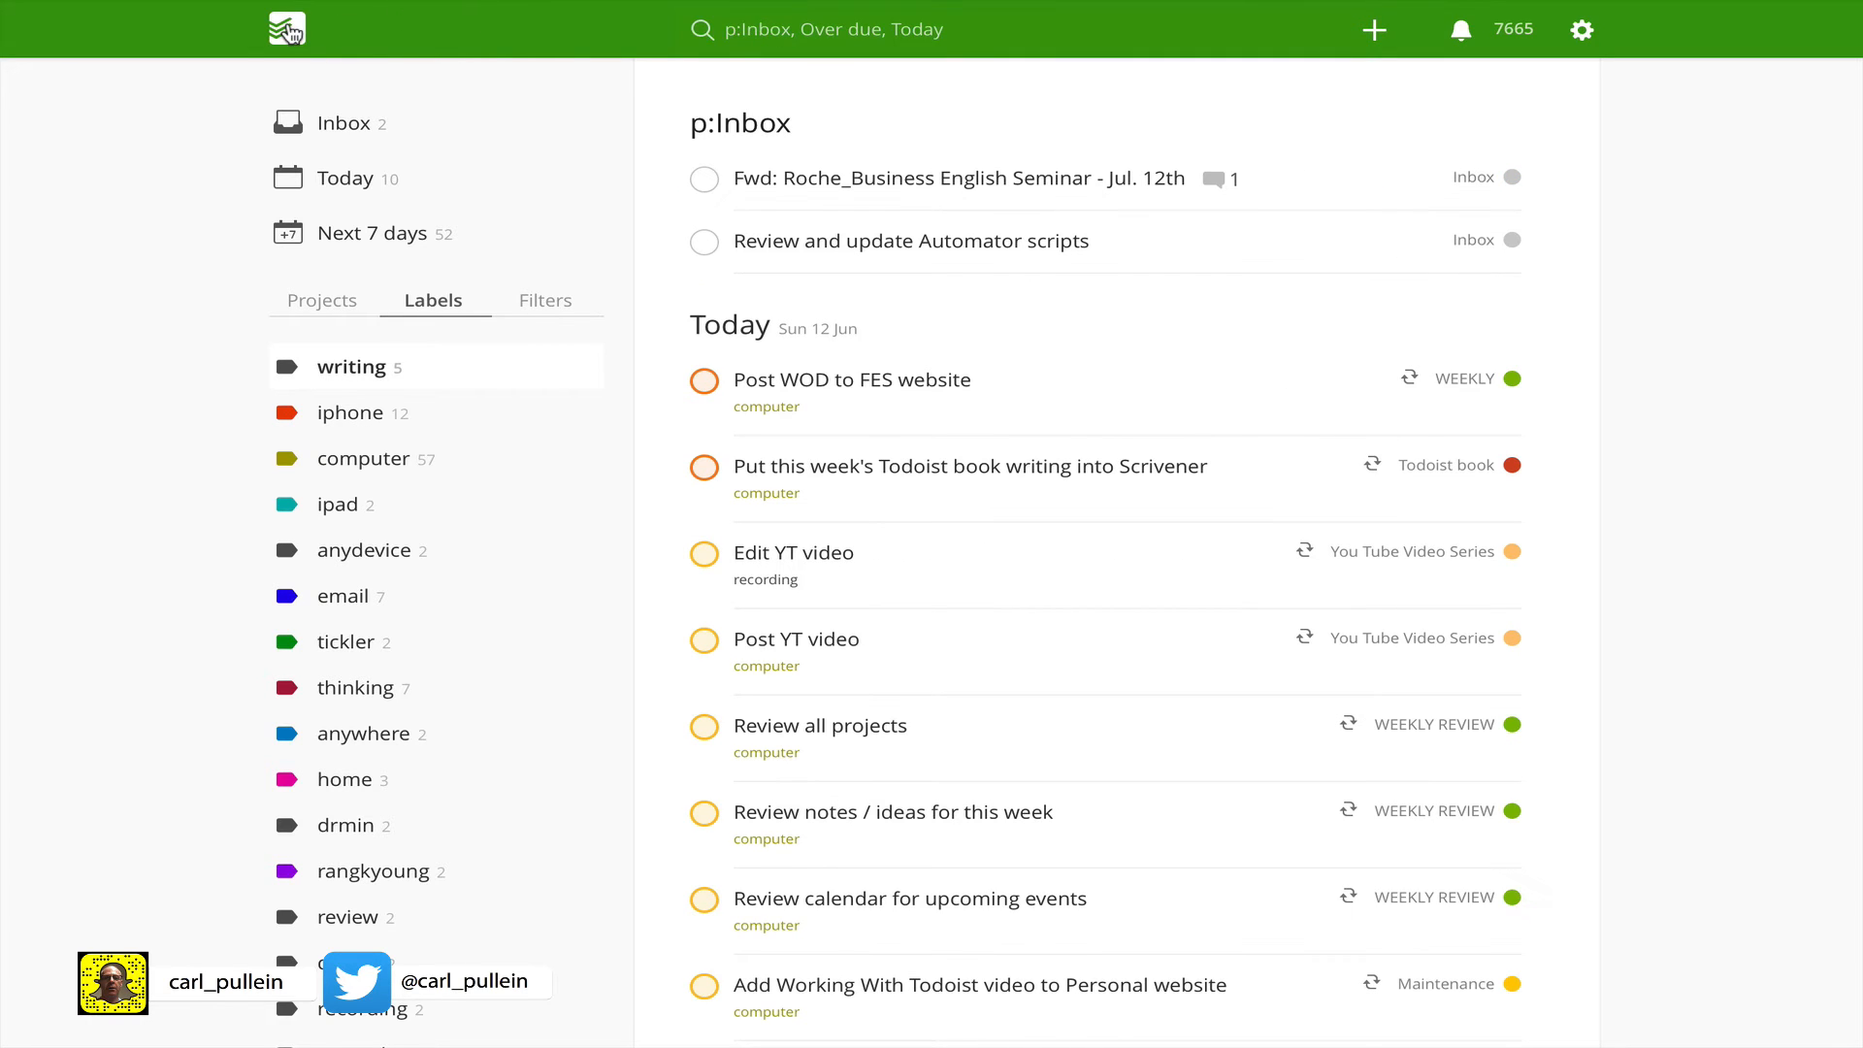
mouse_move(640, 96)
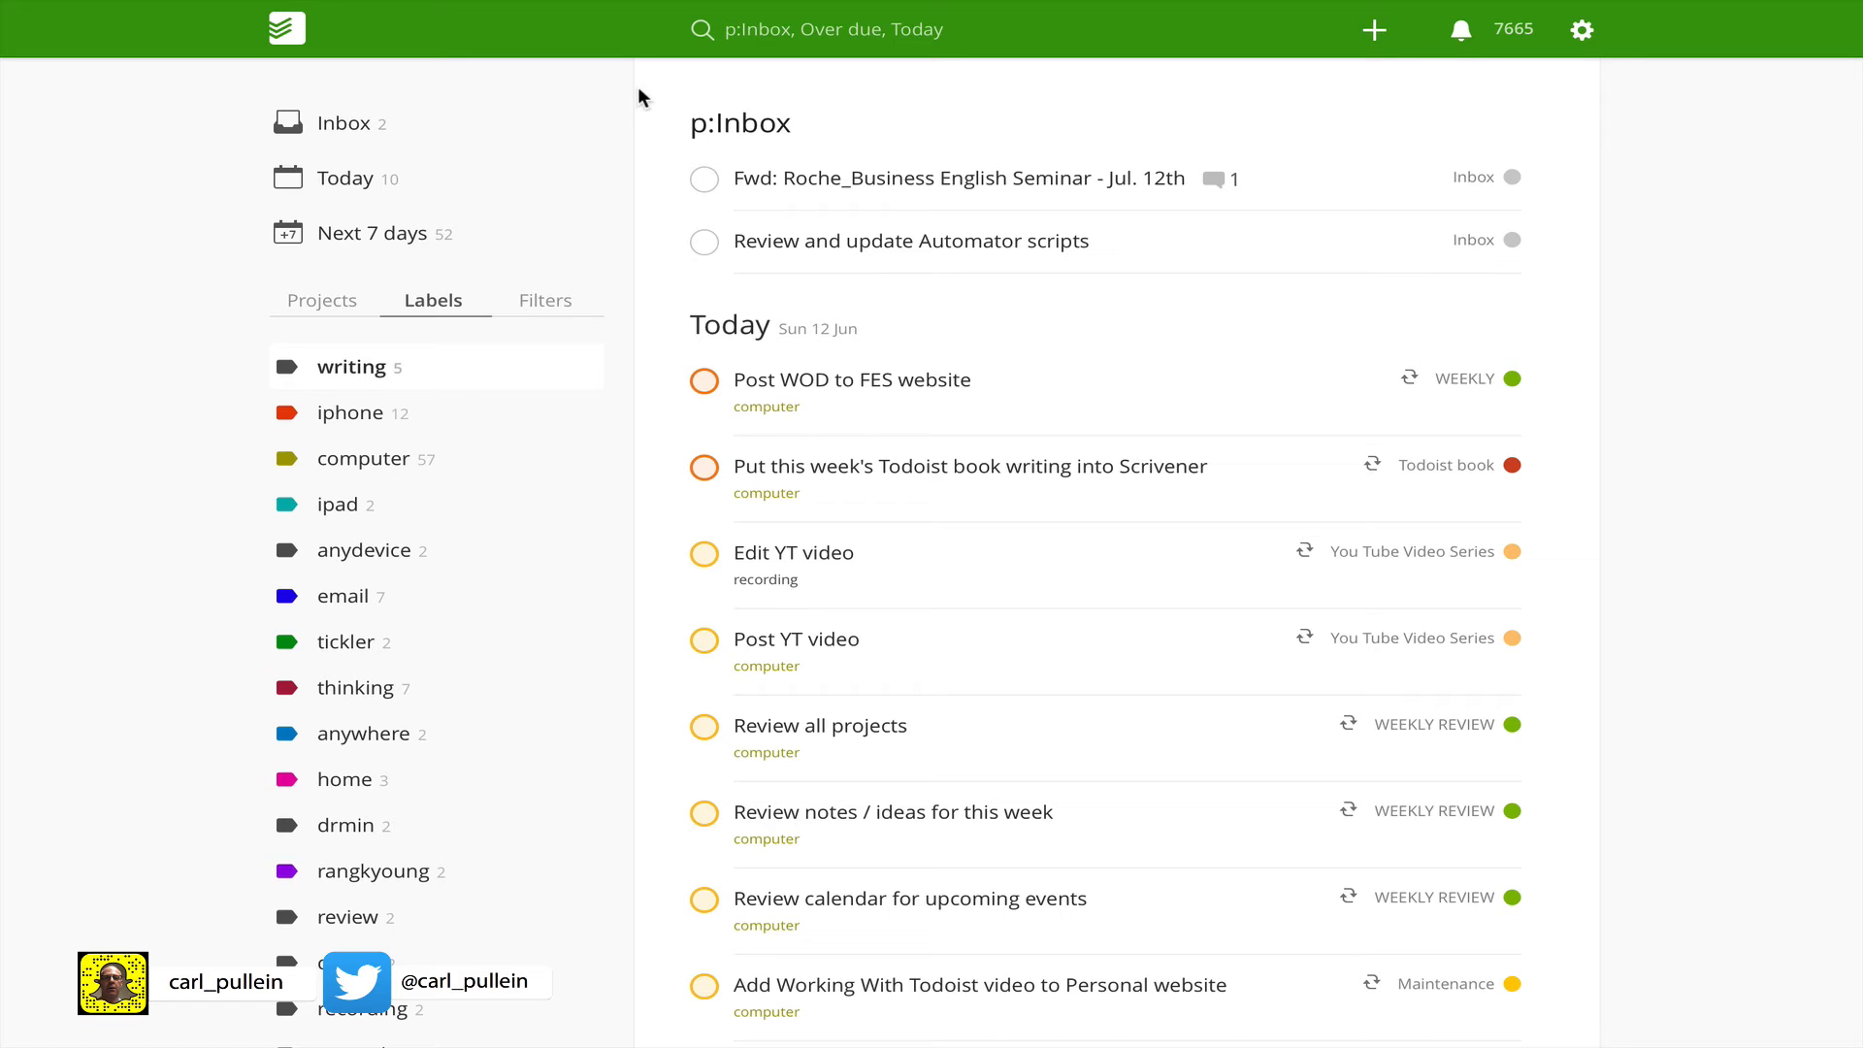
mouse_move(729, 68)
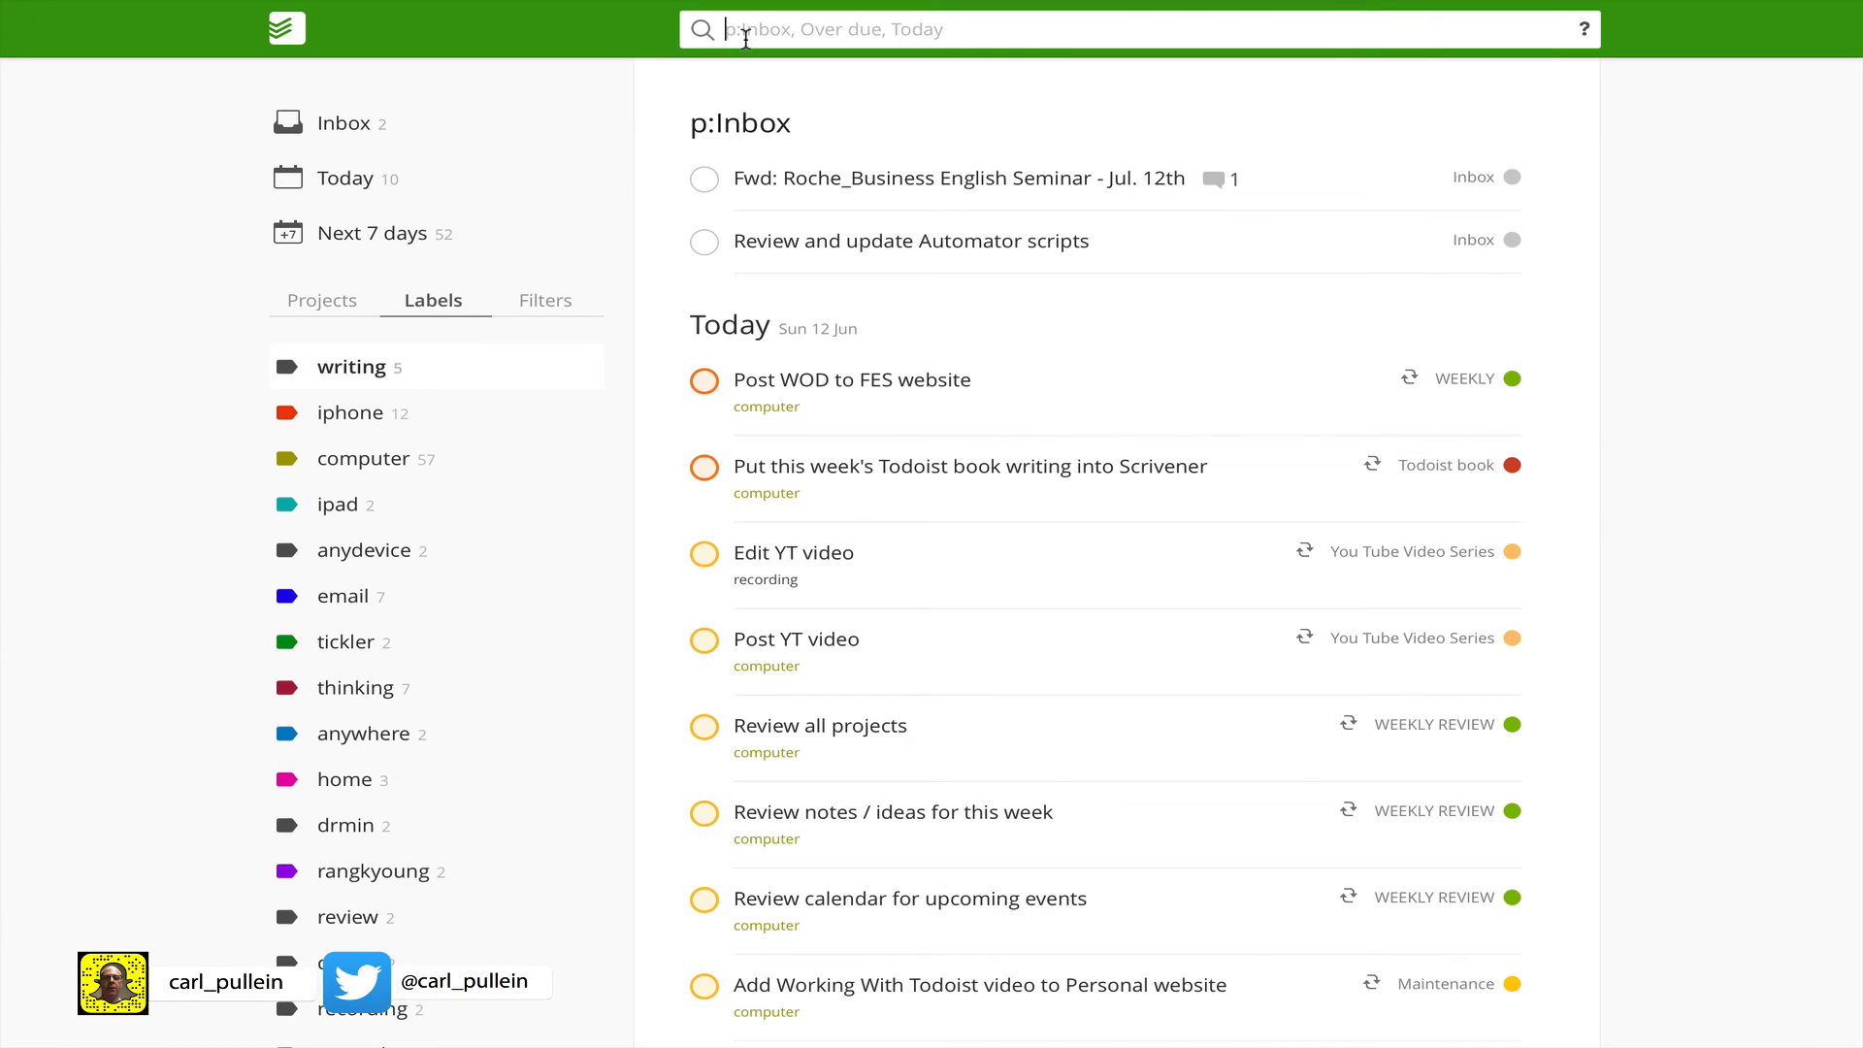
Step: Query all tasks for 'consider', listing three matches across Misc Items, Personal Website, Single Actions
type("c")
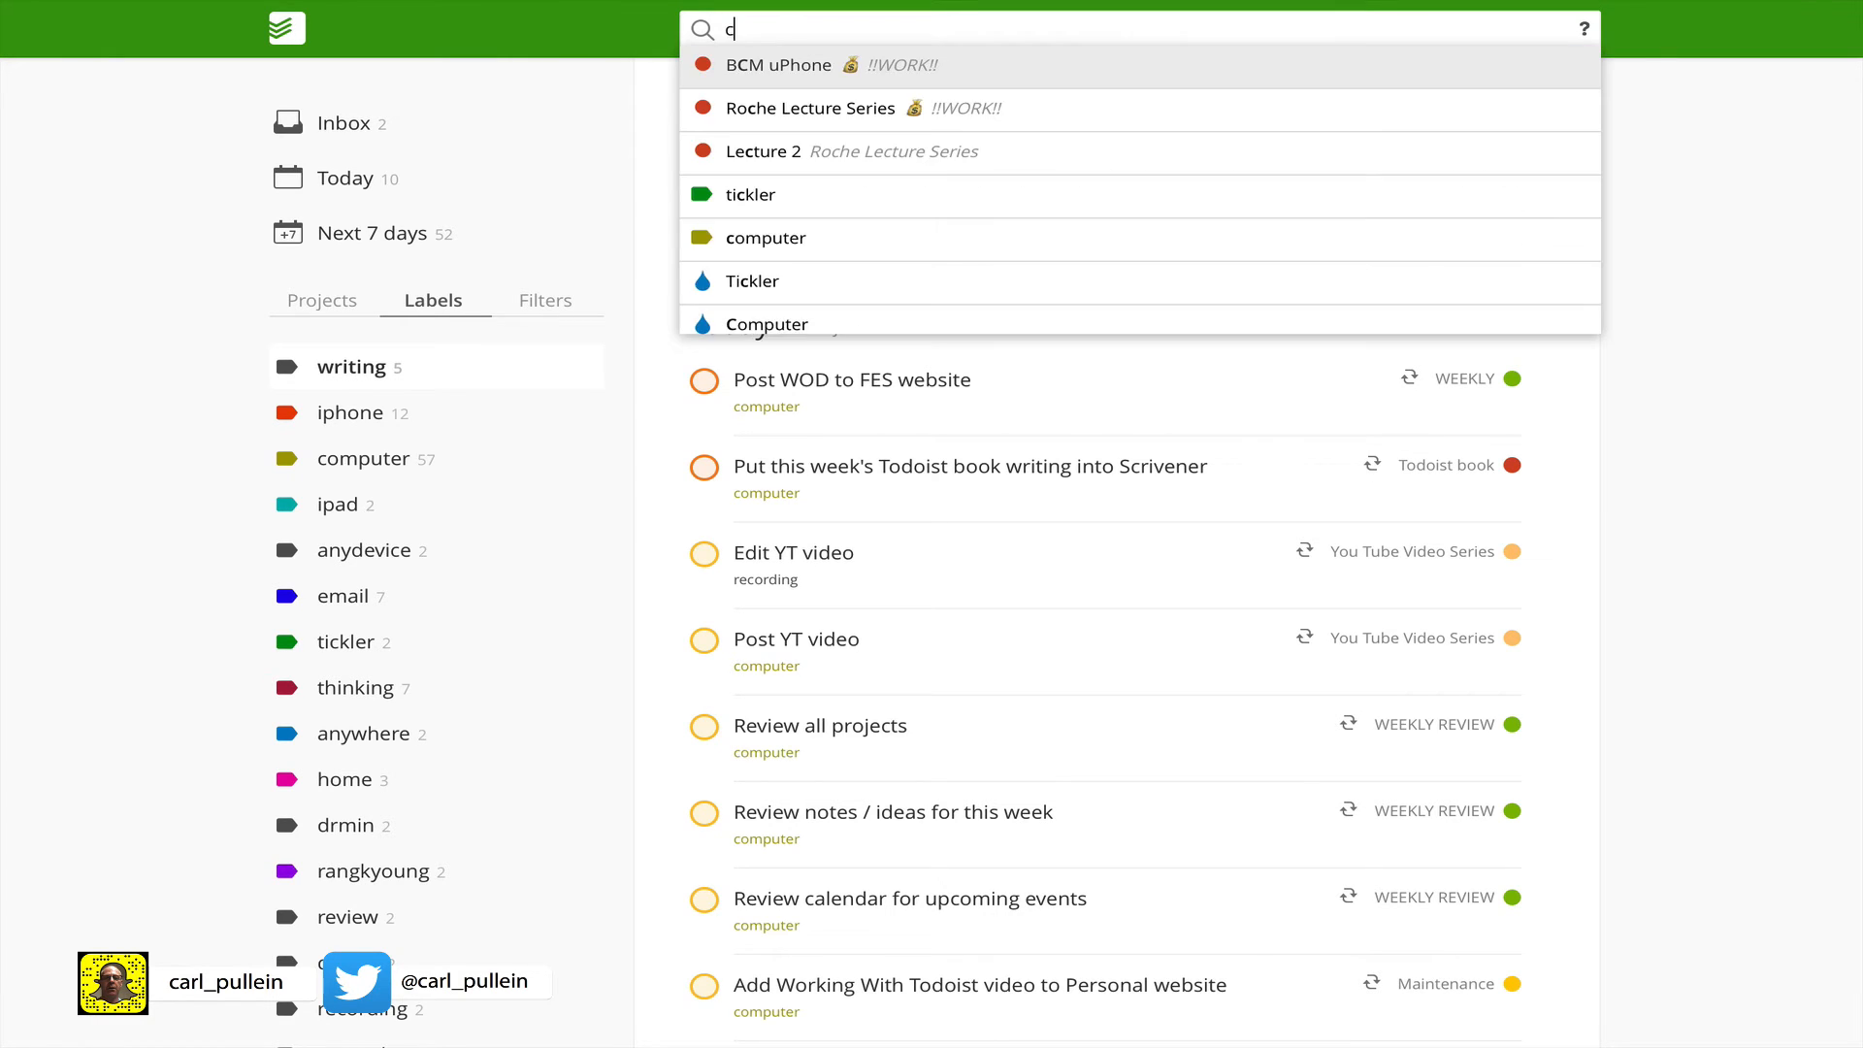
type("onsider")
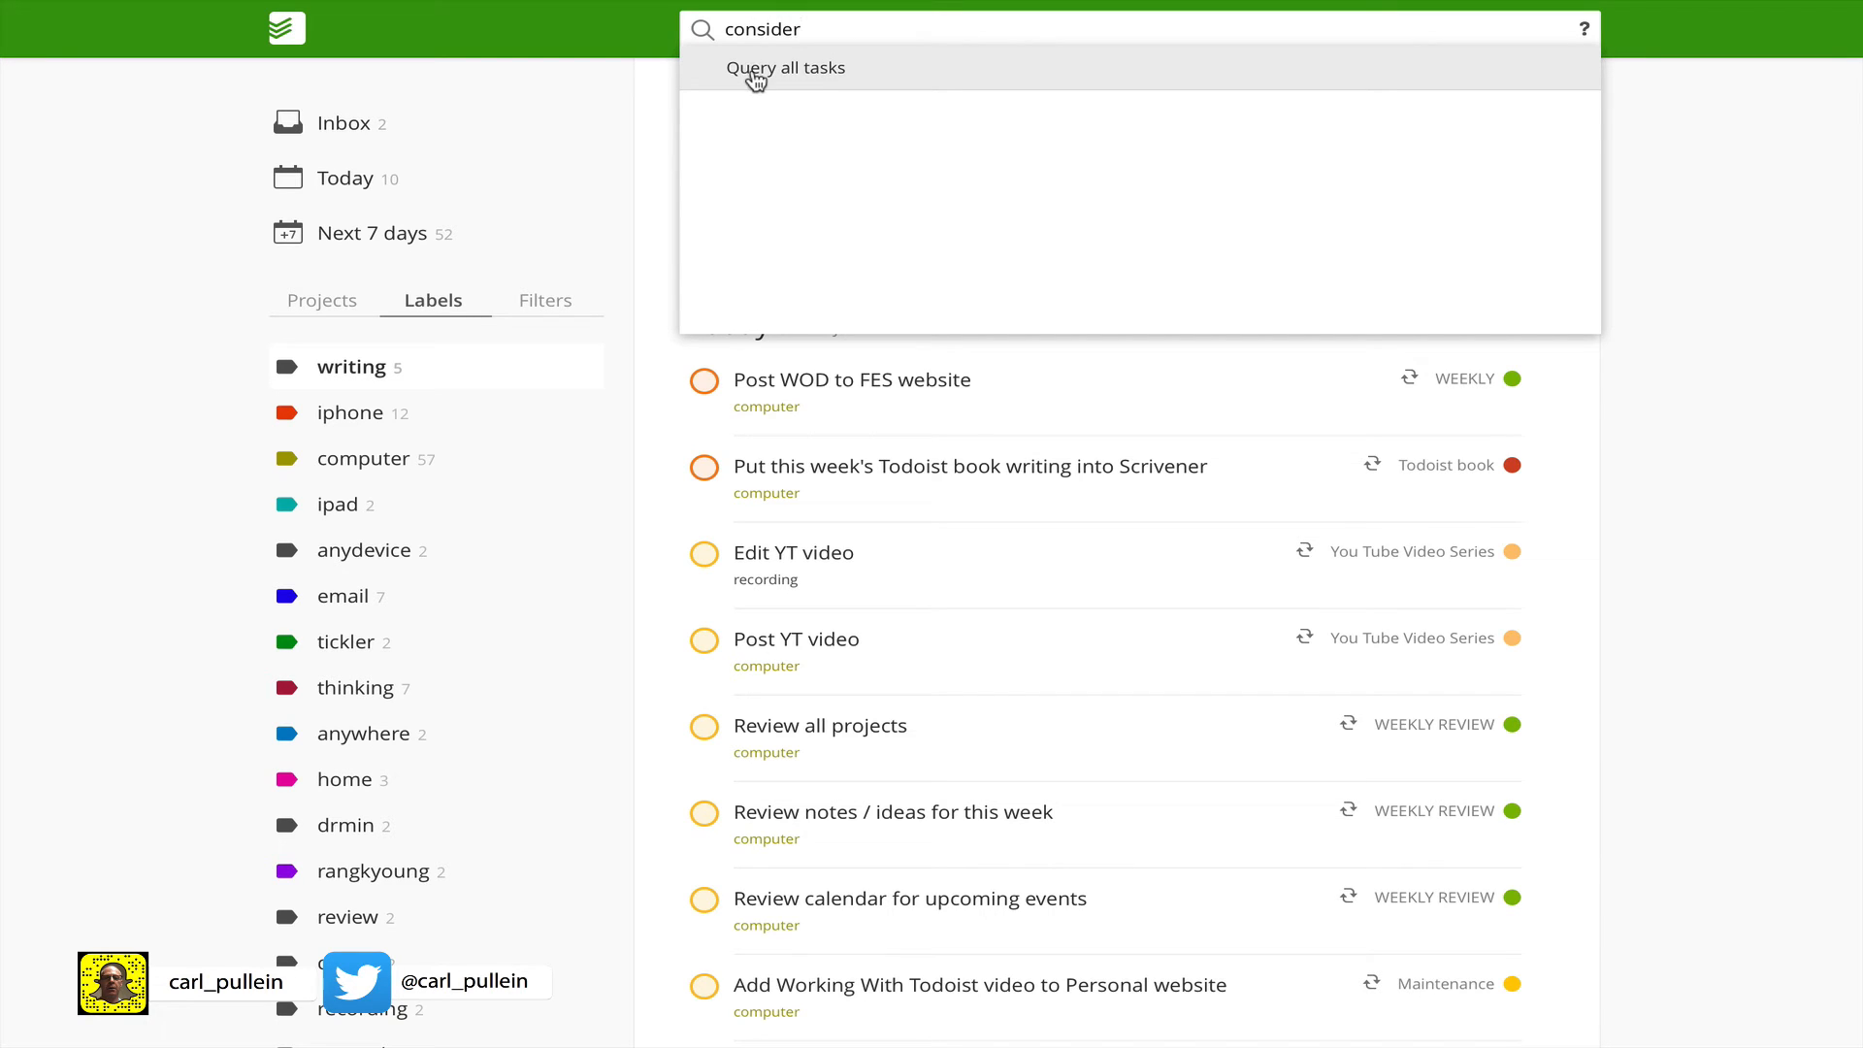
left_click(785, 68)
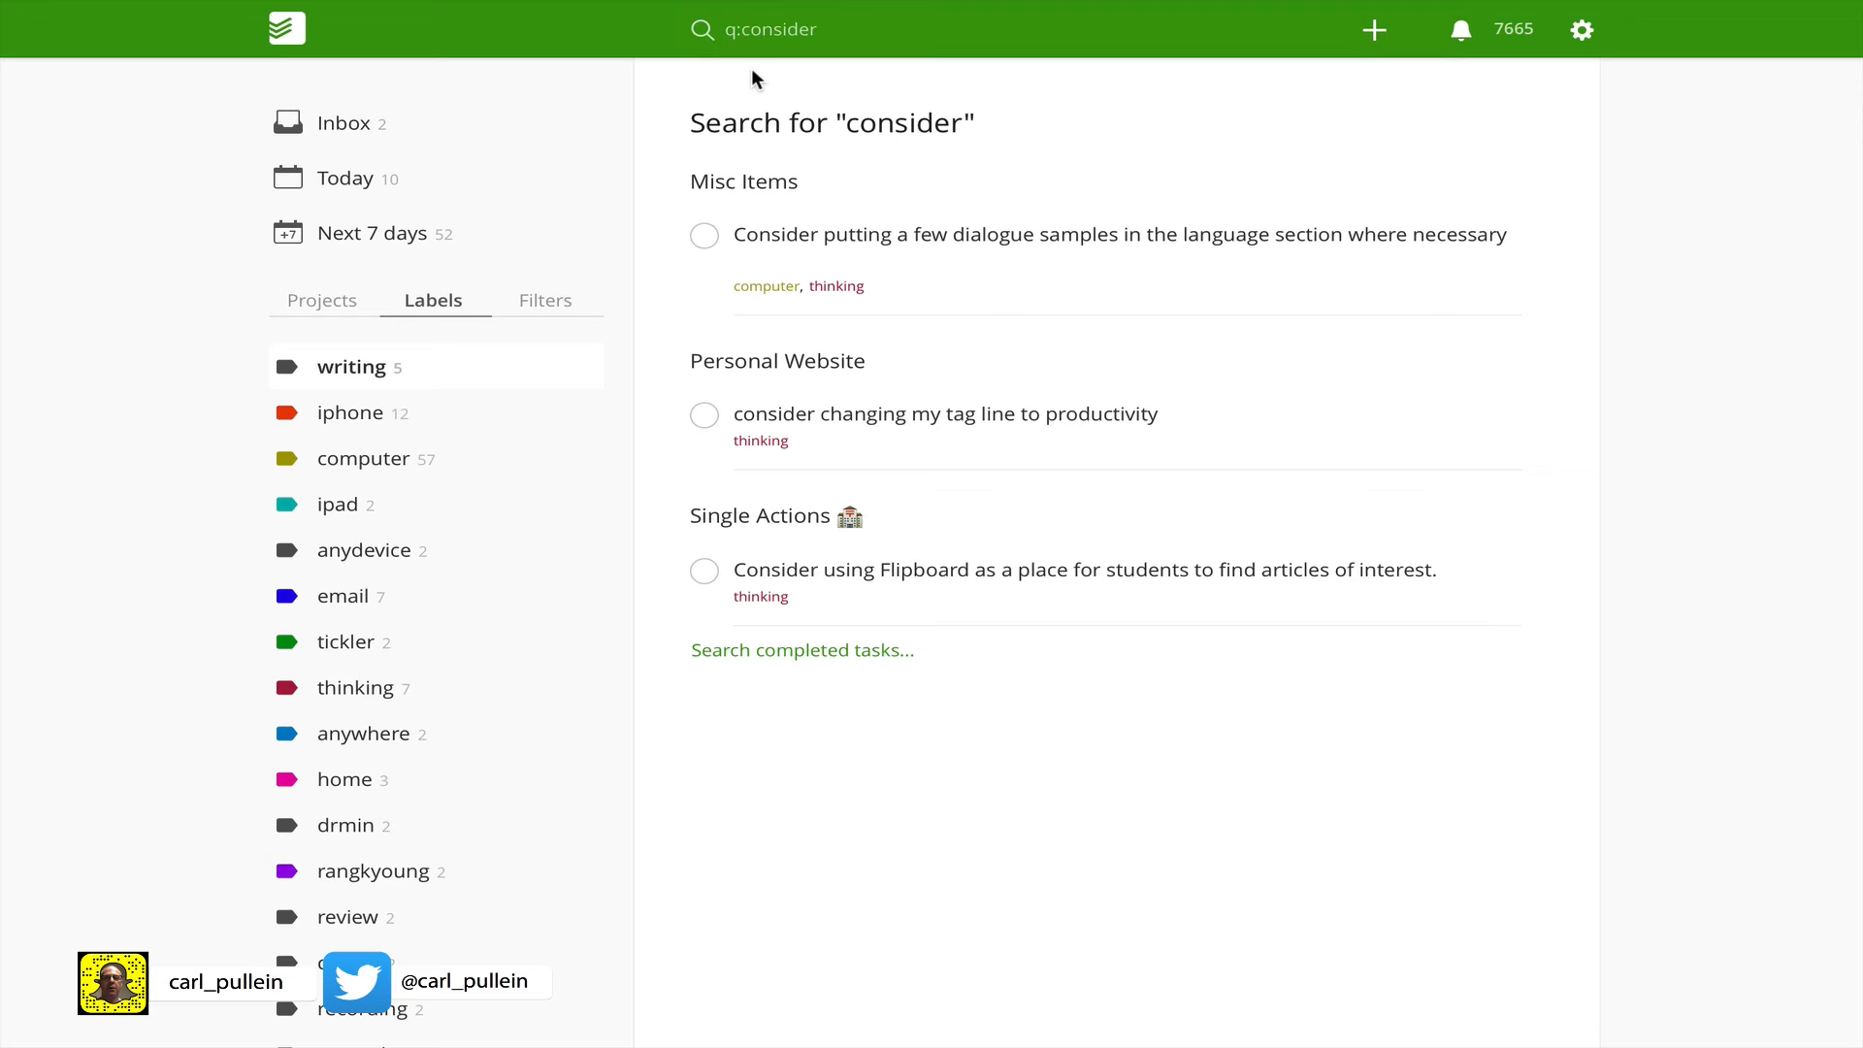
left_click(772, 30)
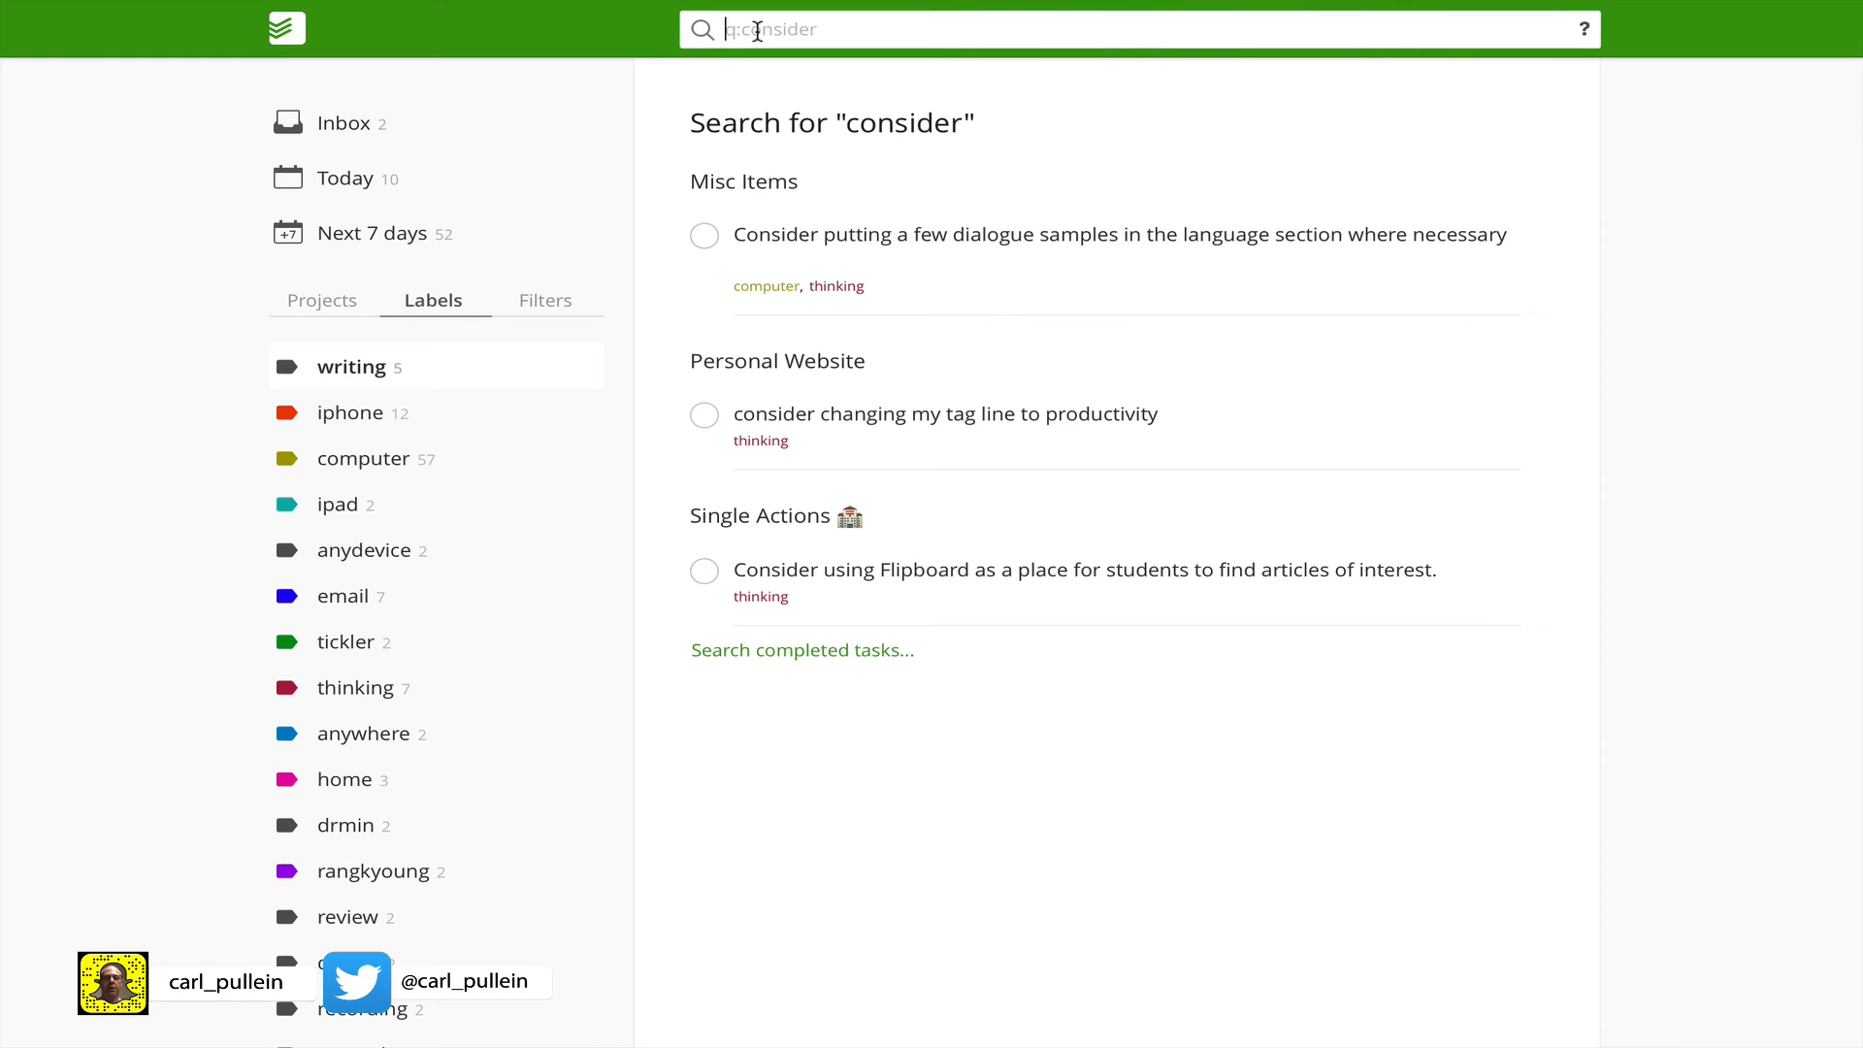
Step: Query all tasks for 'think' and read the comment on the forwarded seminar task
type("think")
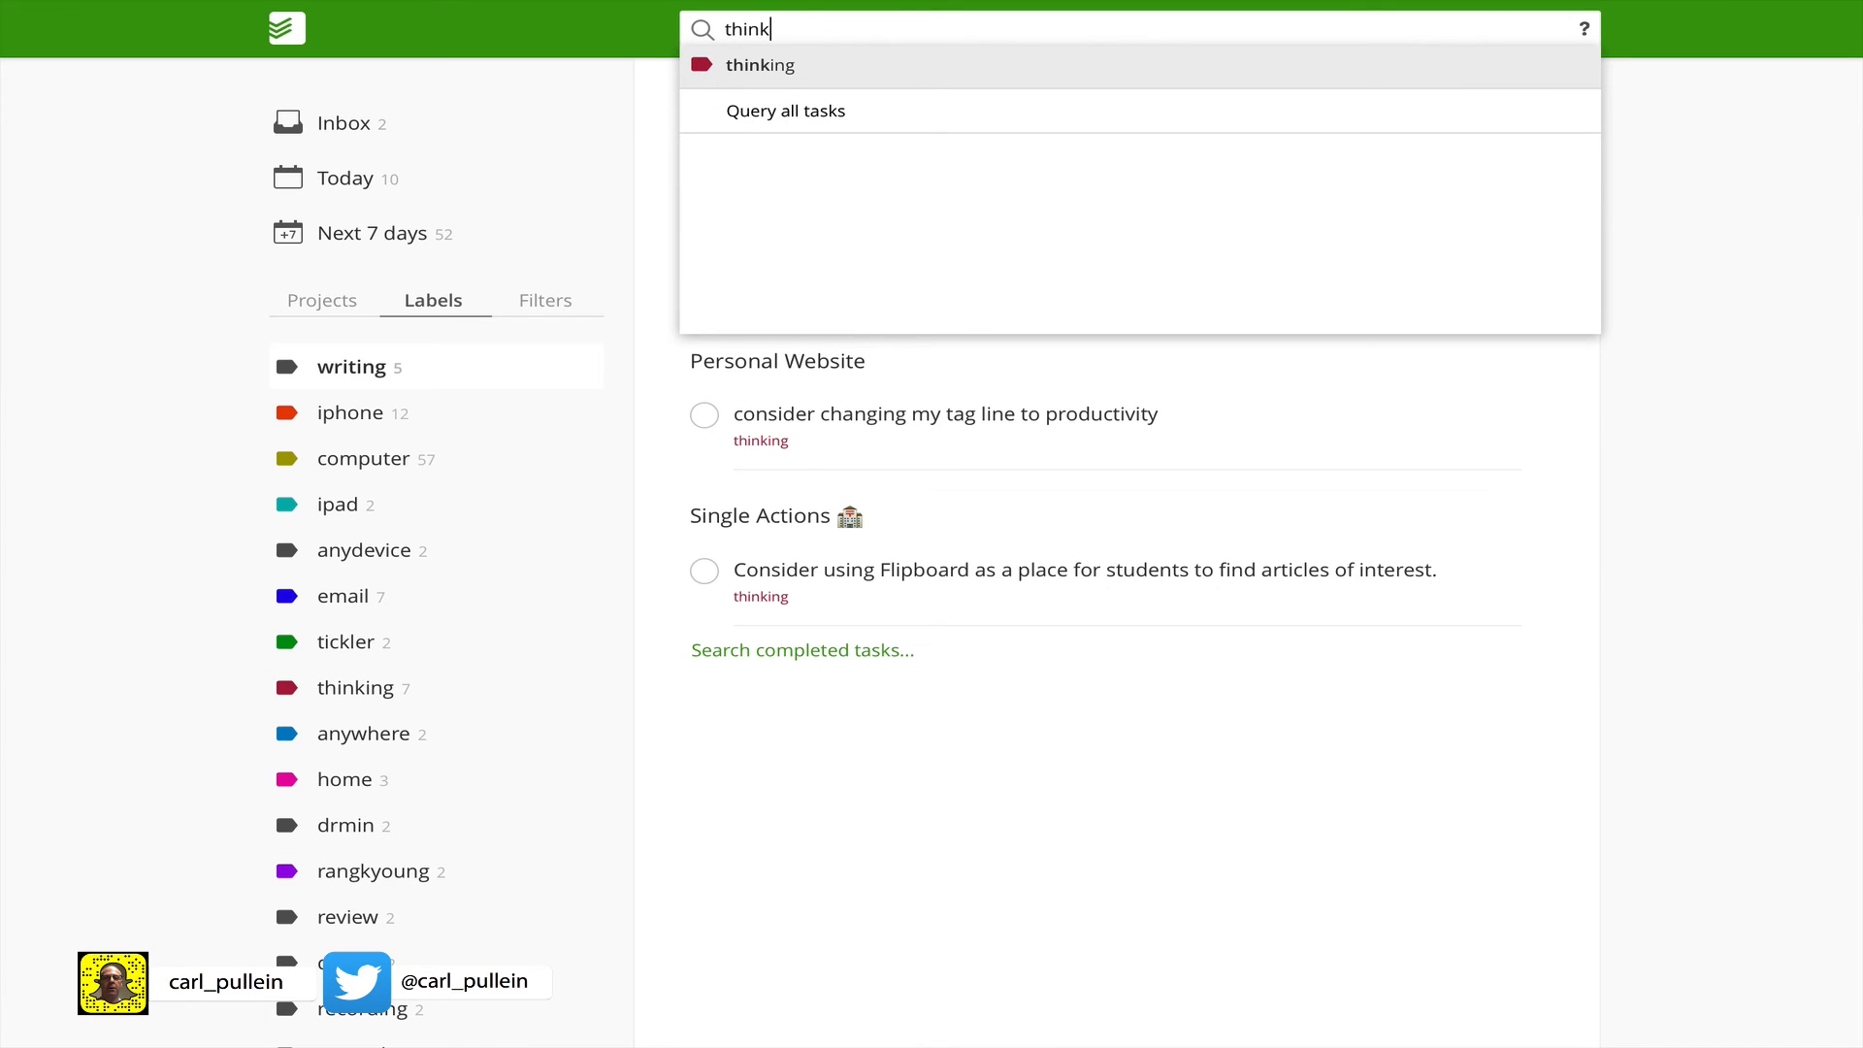
mouse_move(762, 105)
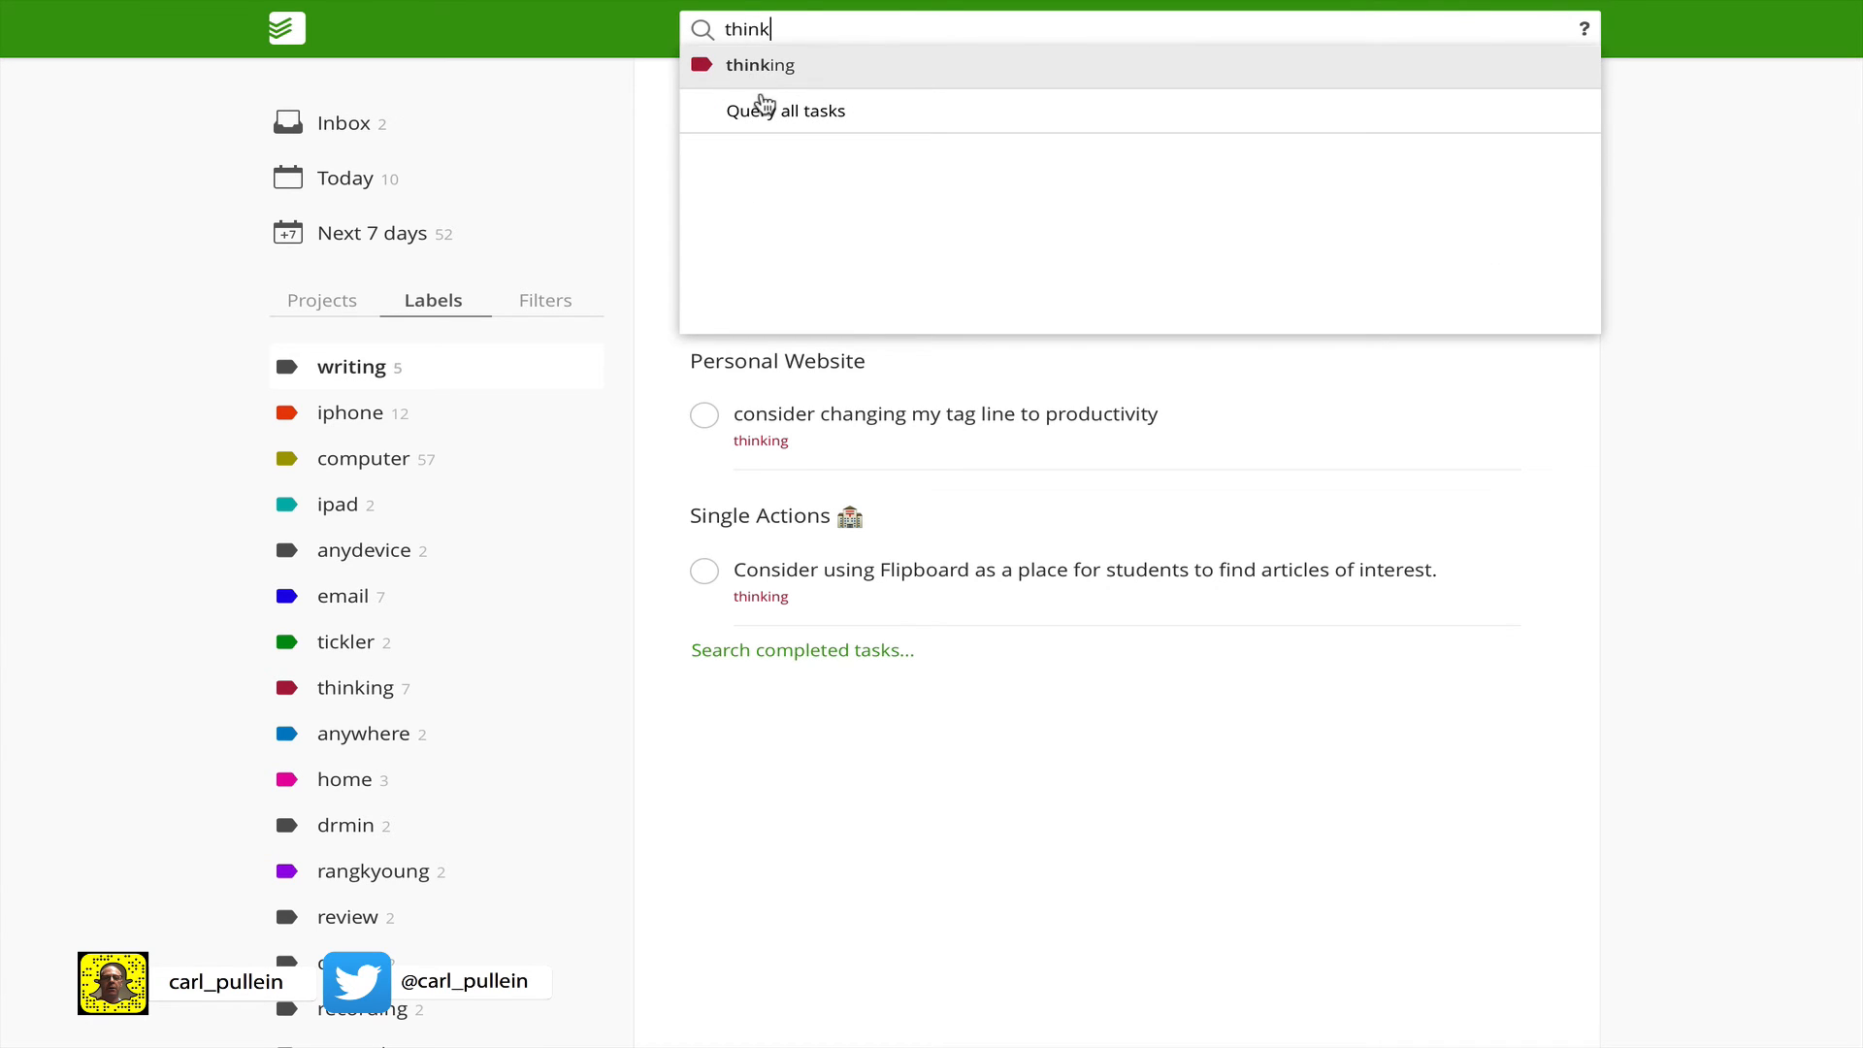
left_click(784, 110)
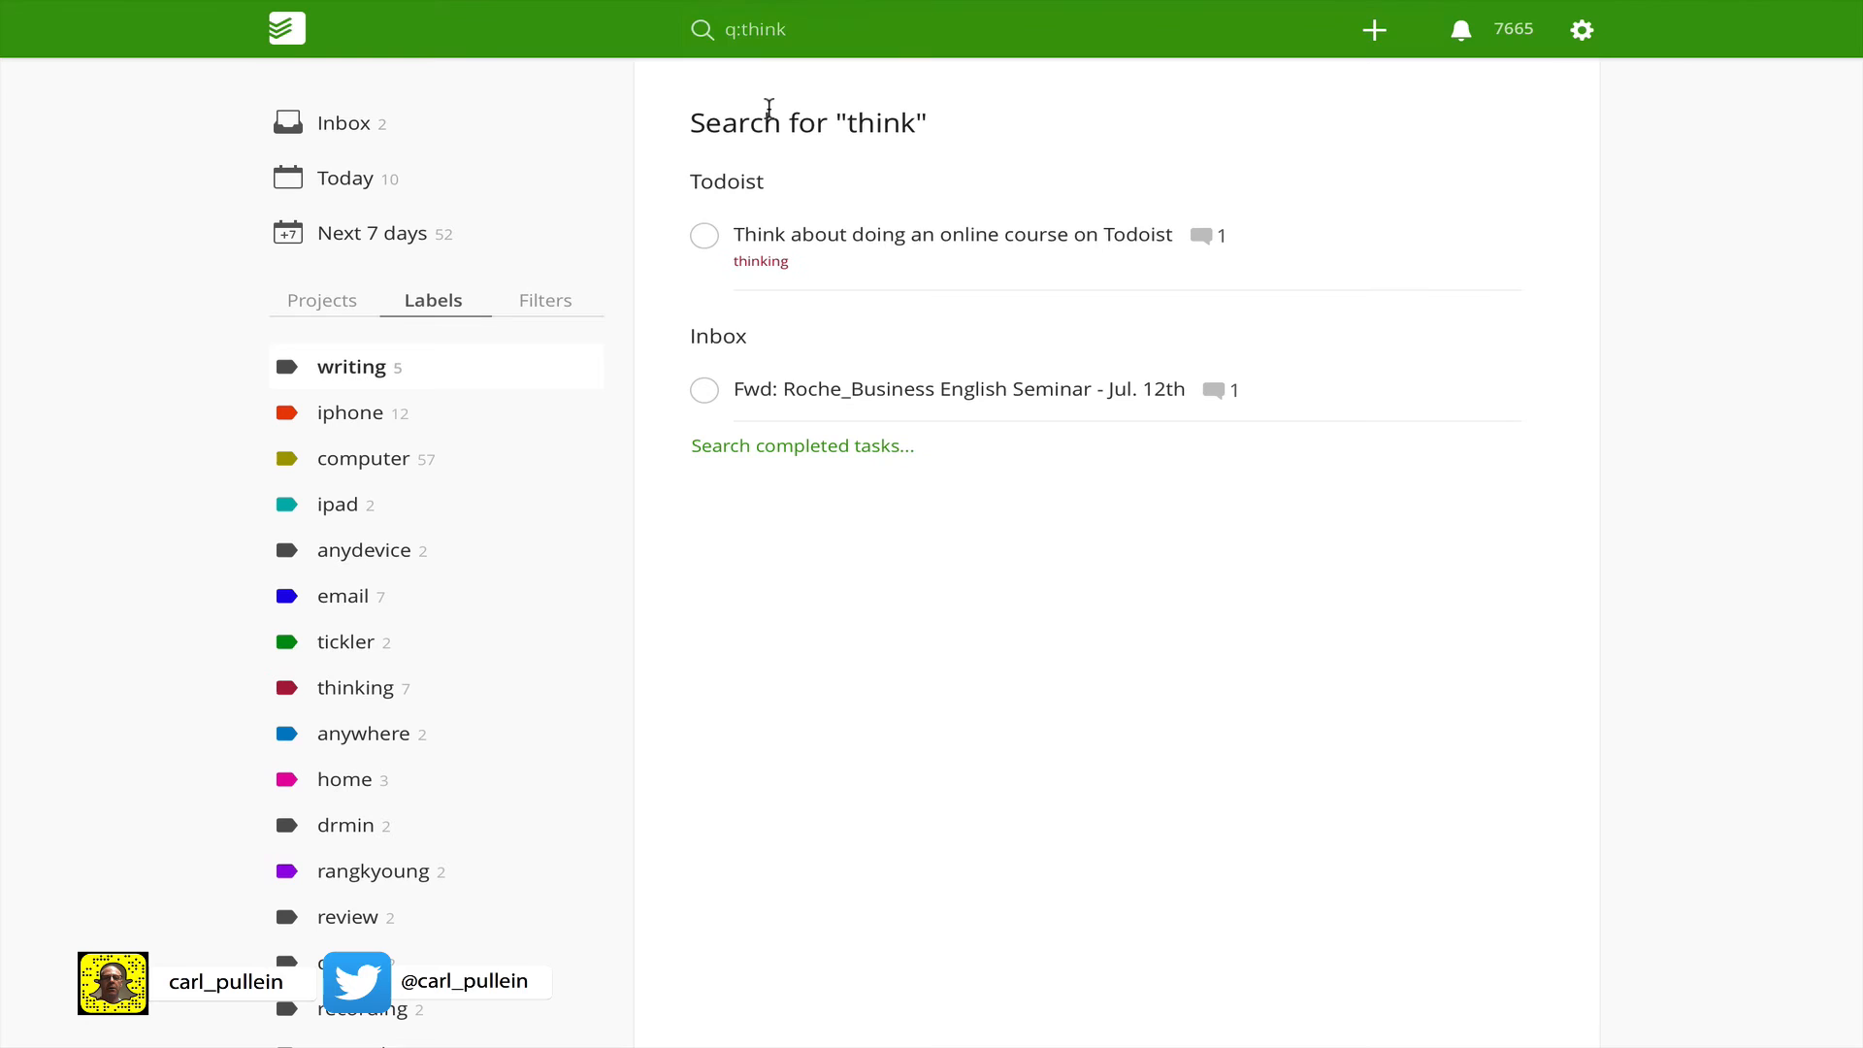
mouse_move(811, 334)
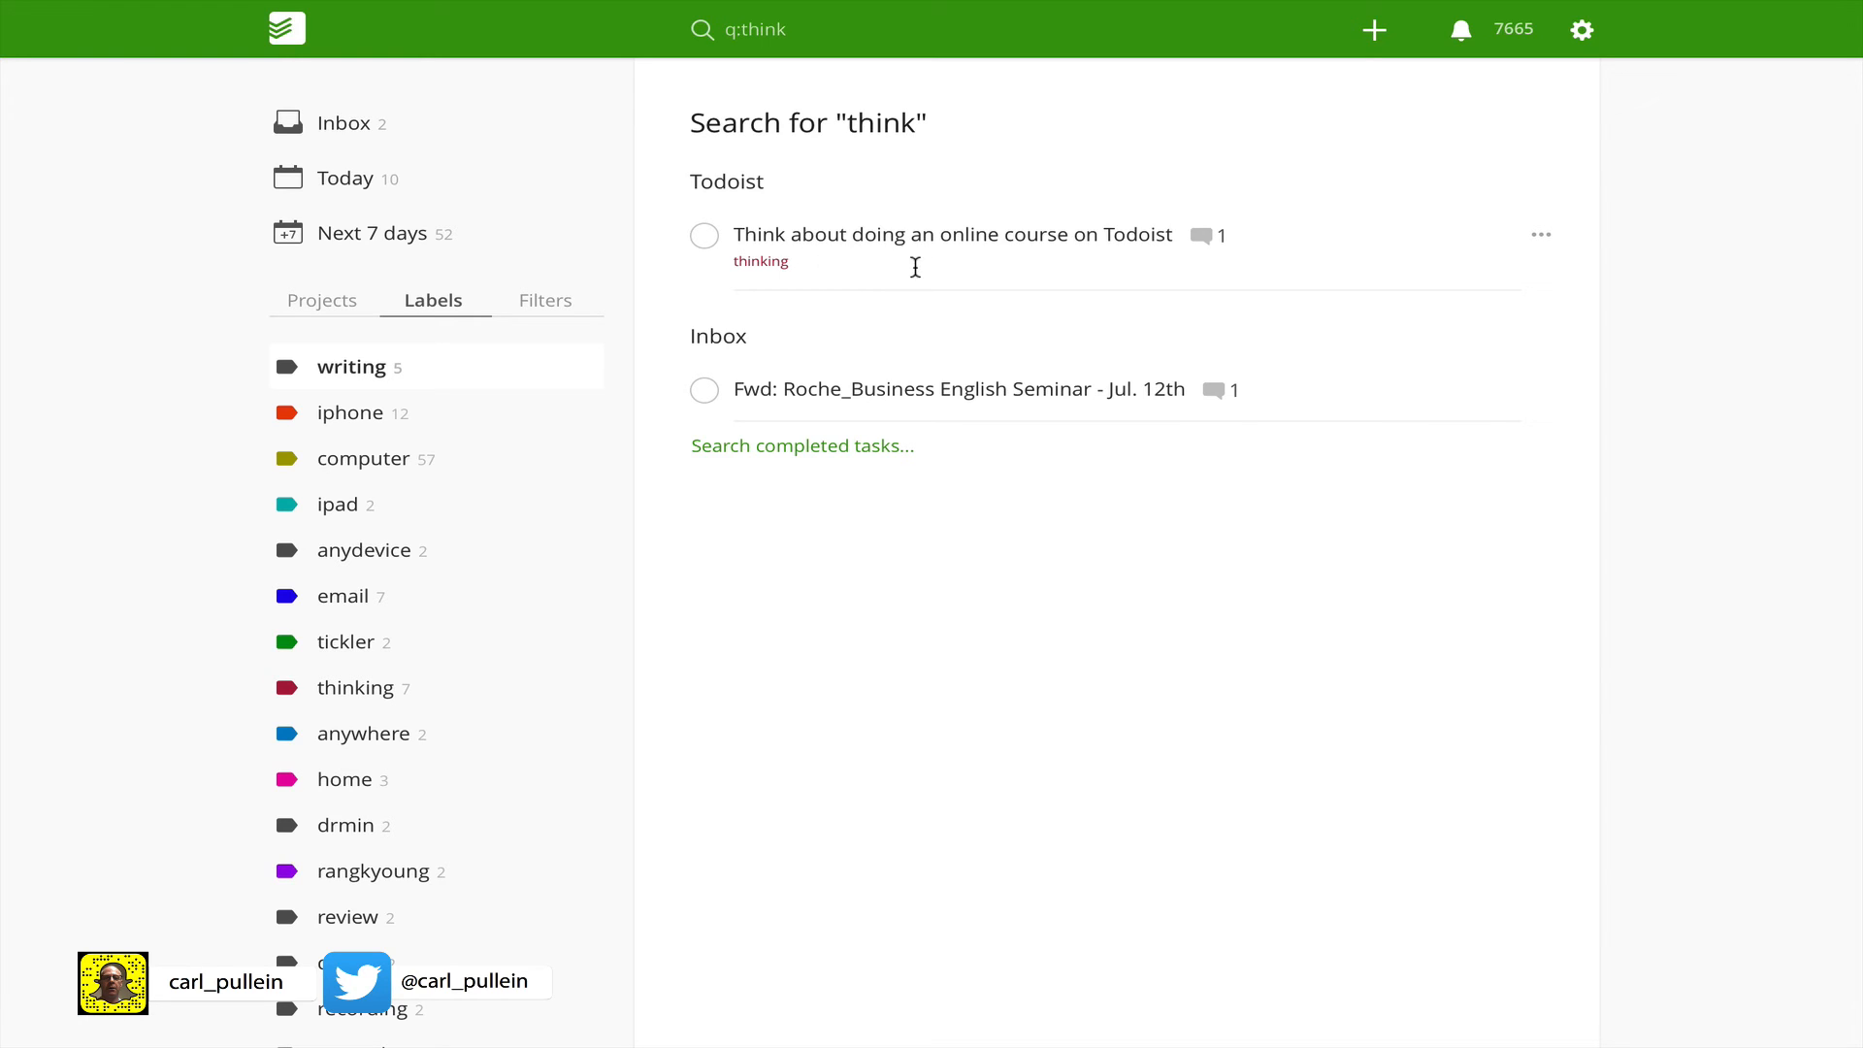
mouse_move(1207, 410)
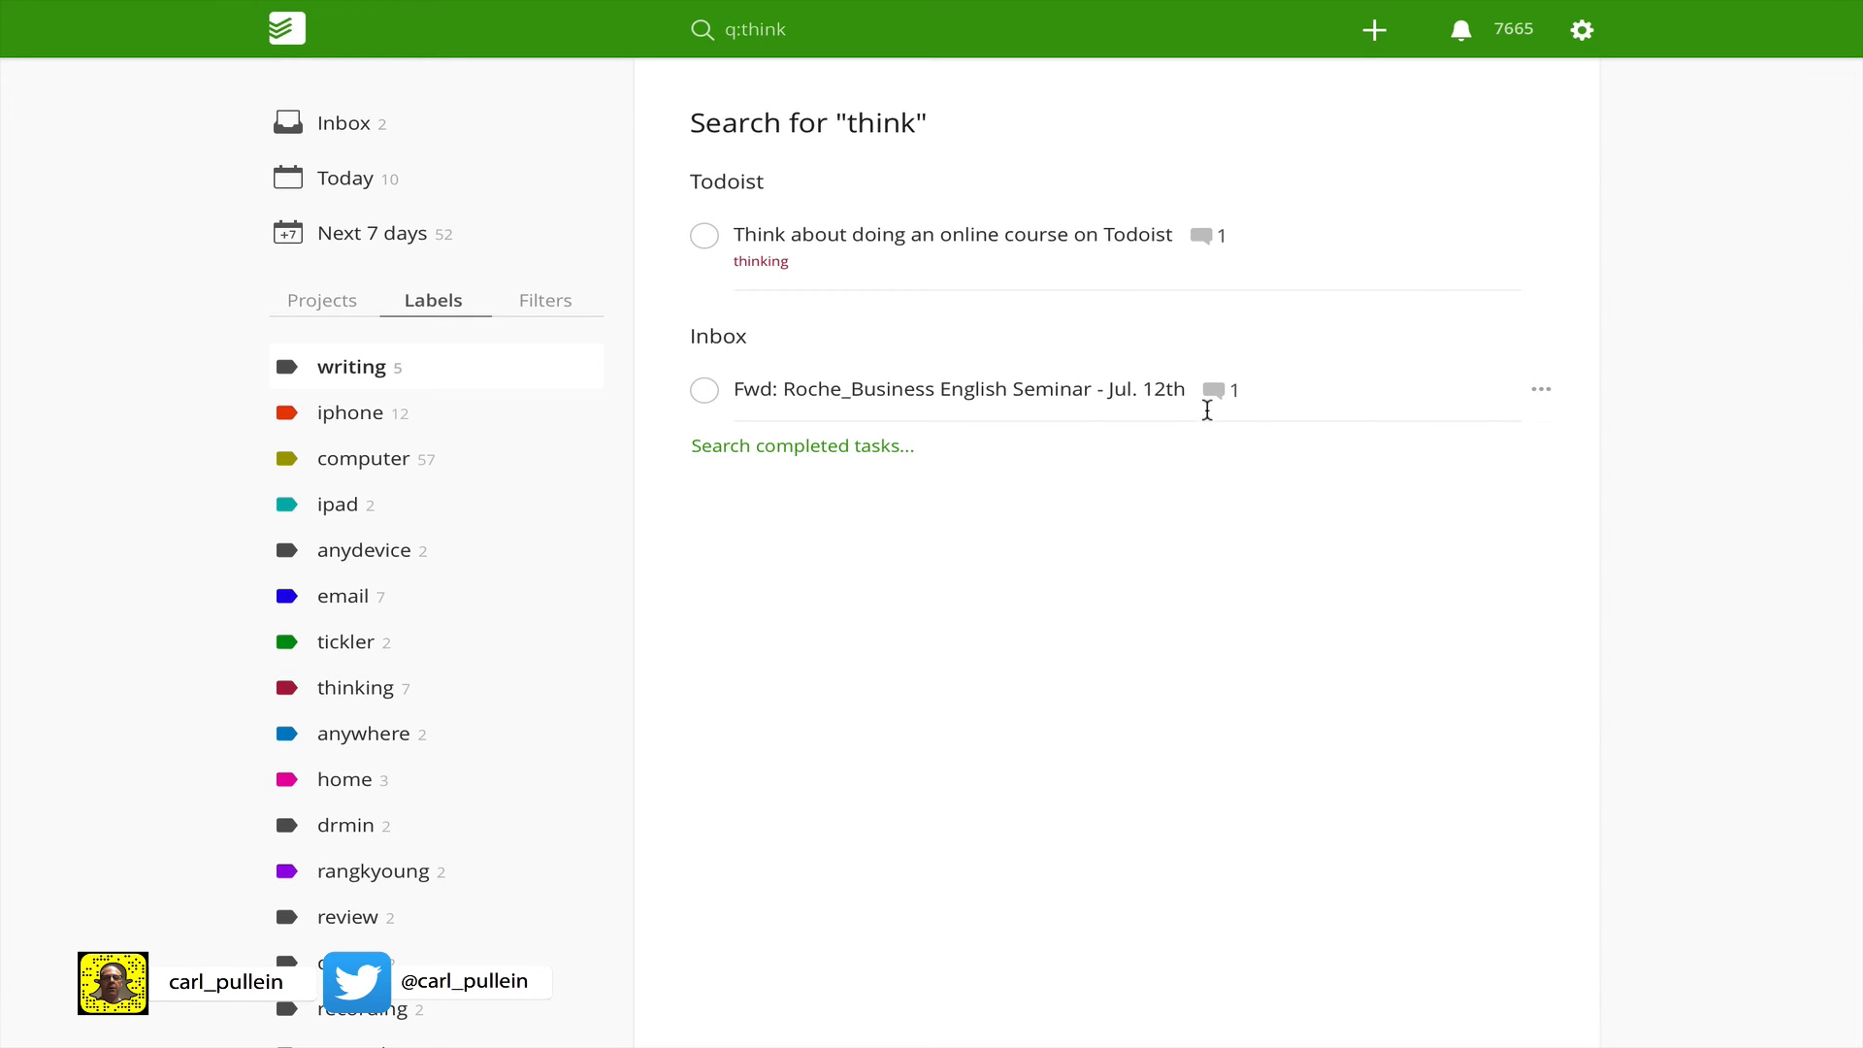
left_click(1212, 390)
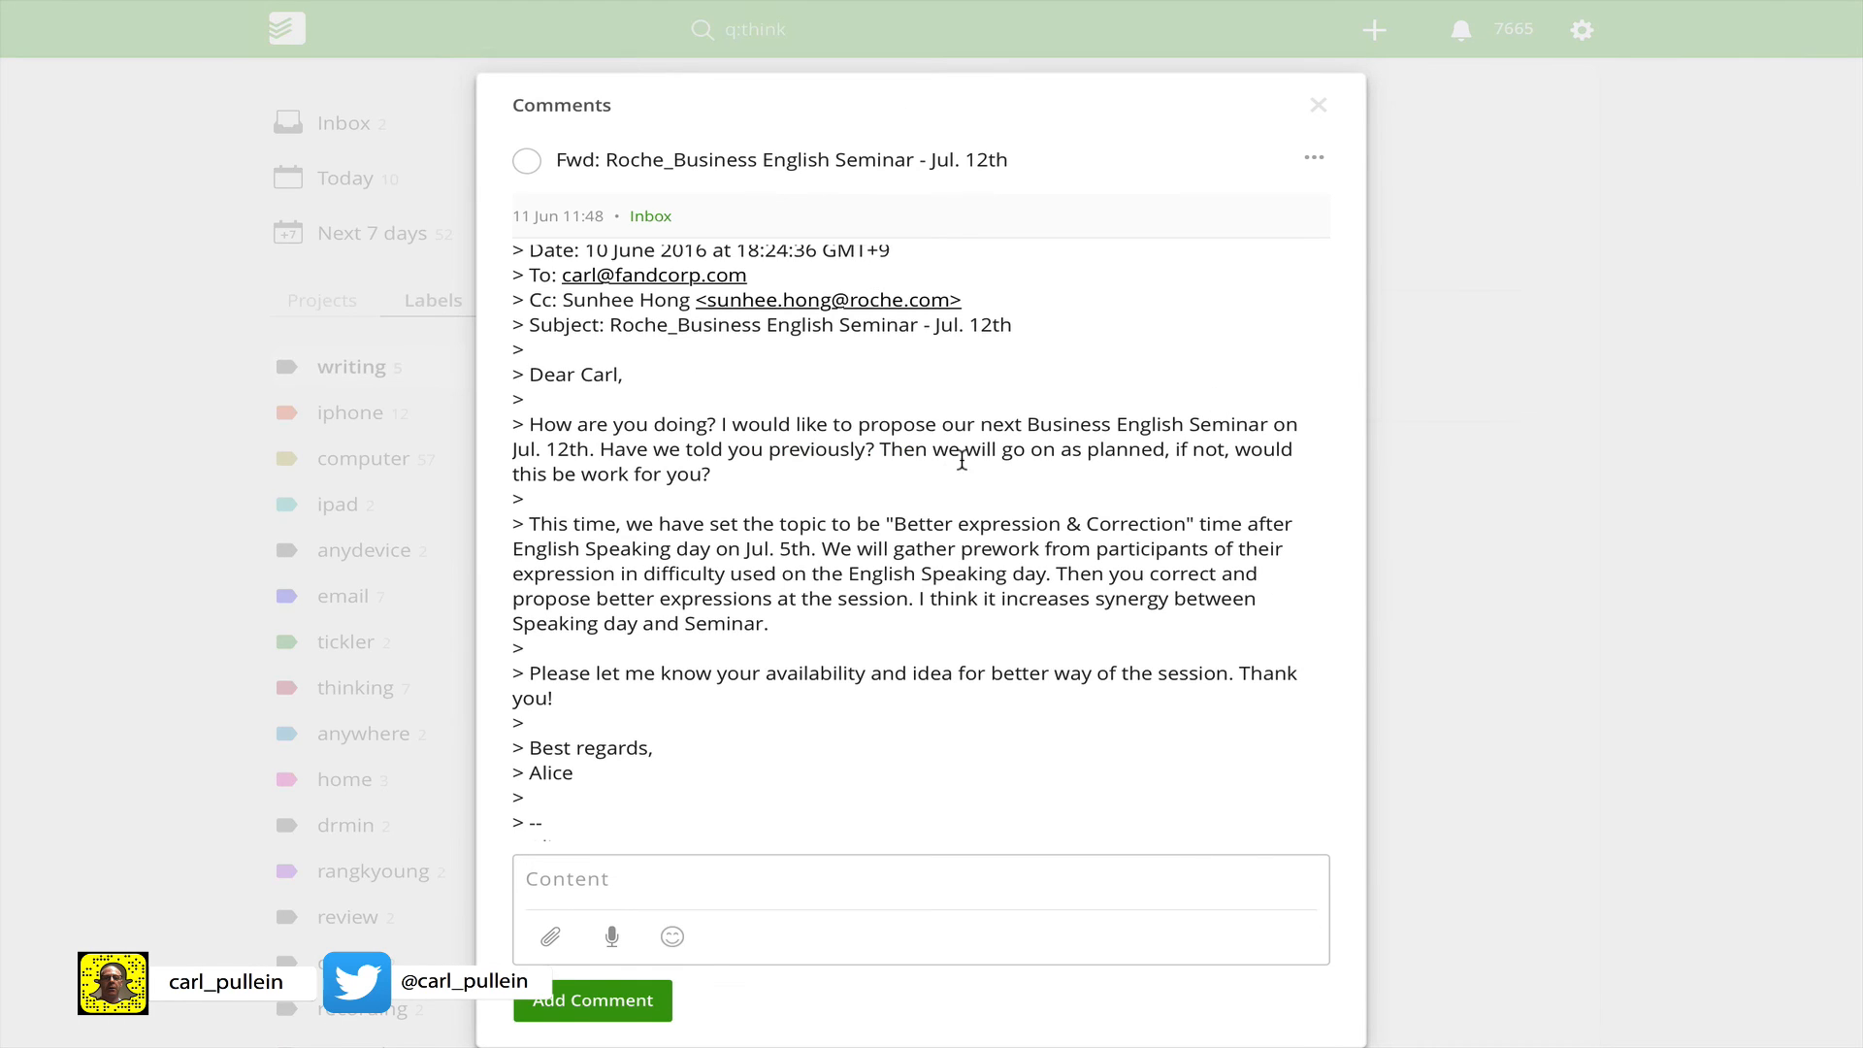
scroll("down", 3)
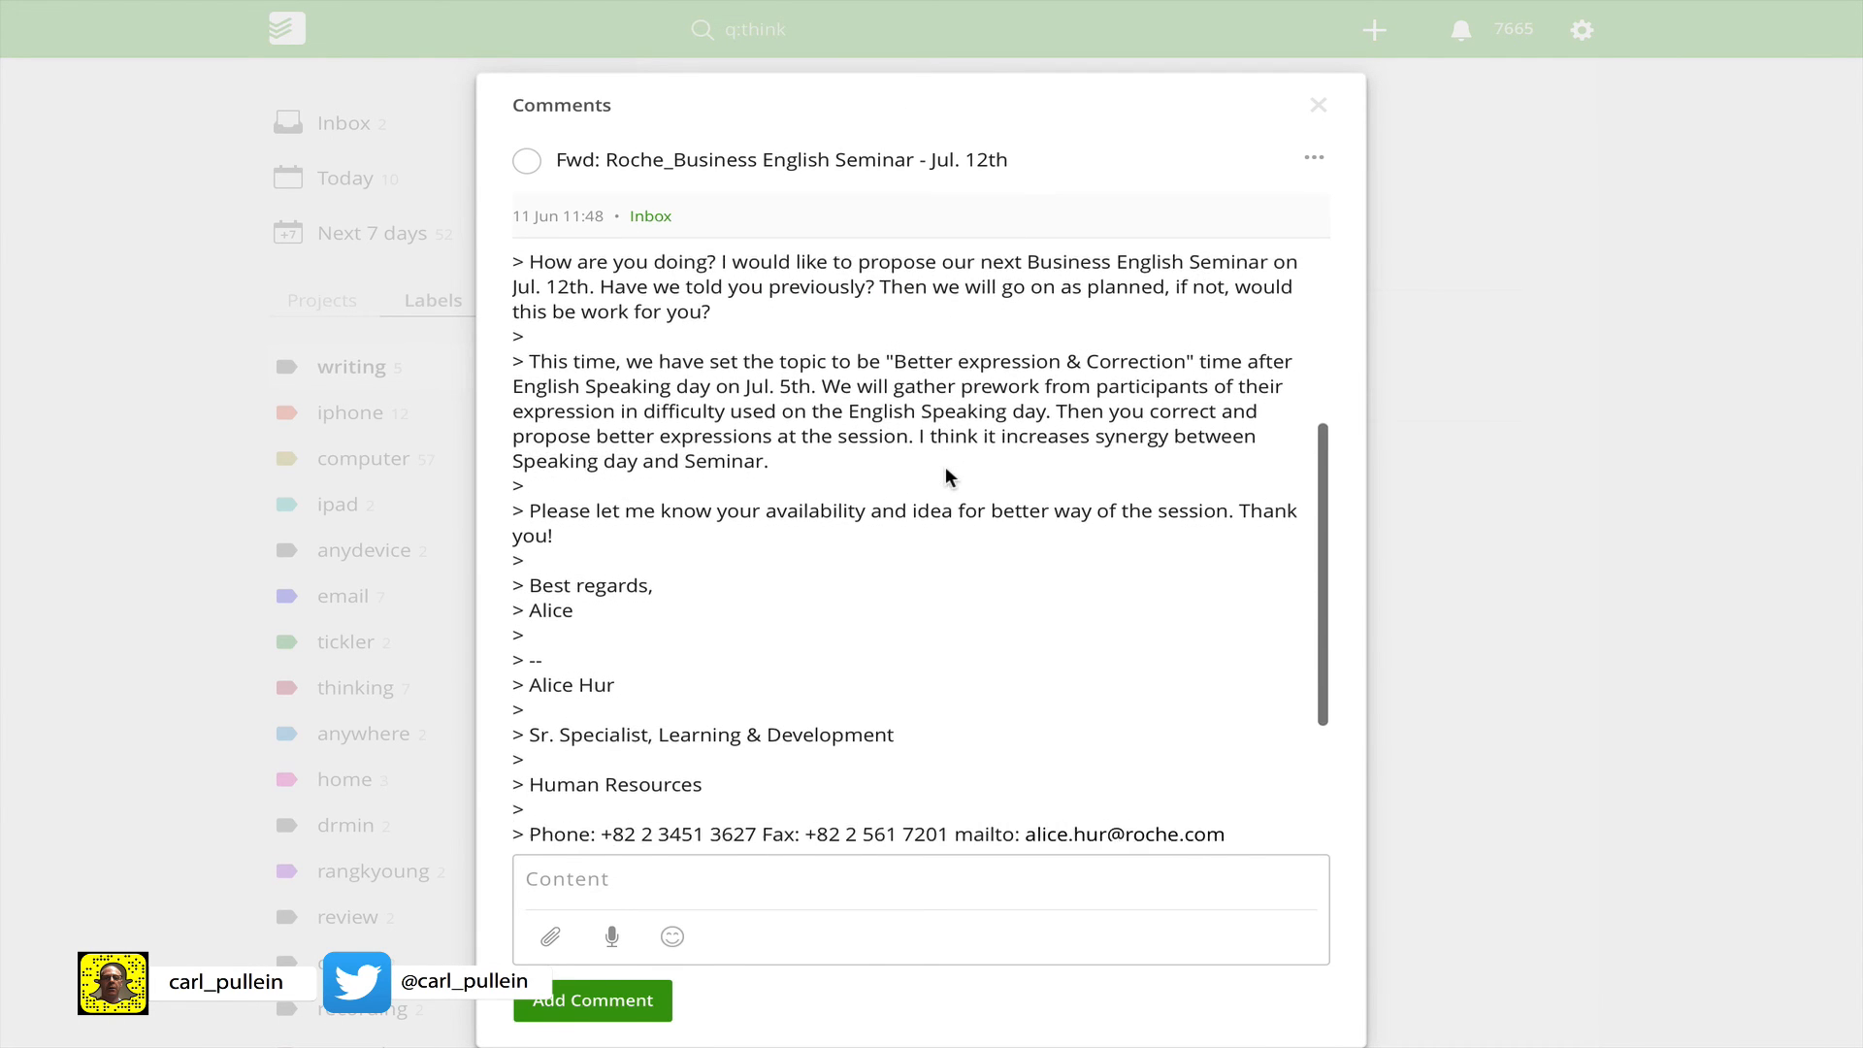
scroll("down", 3)
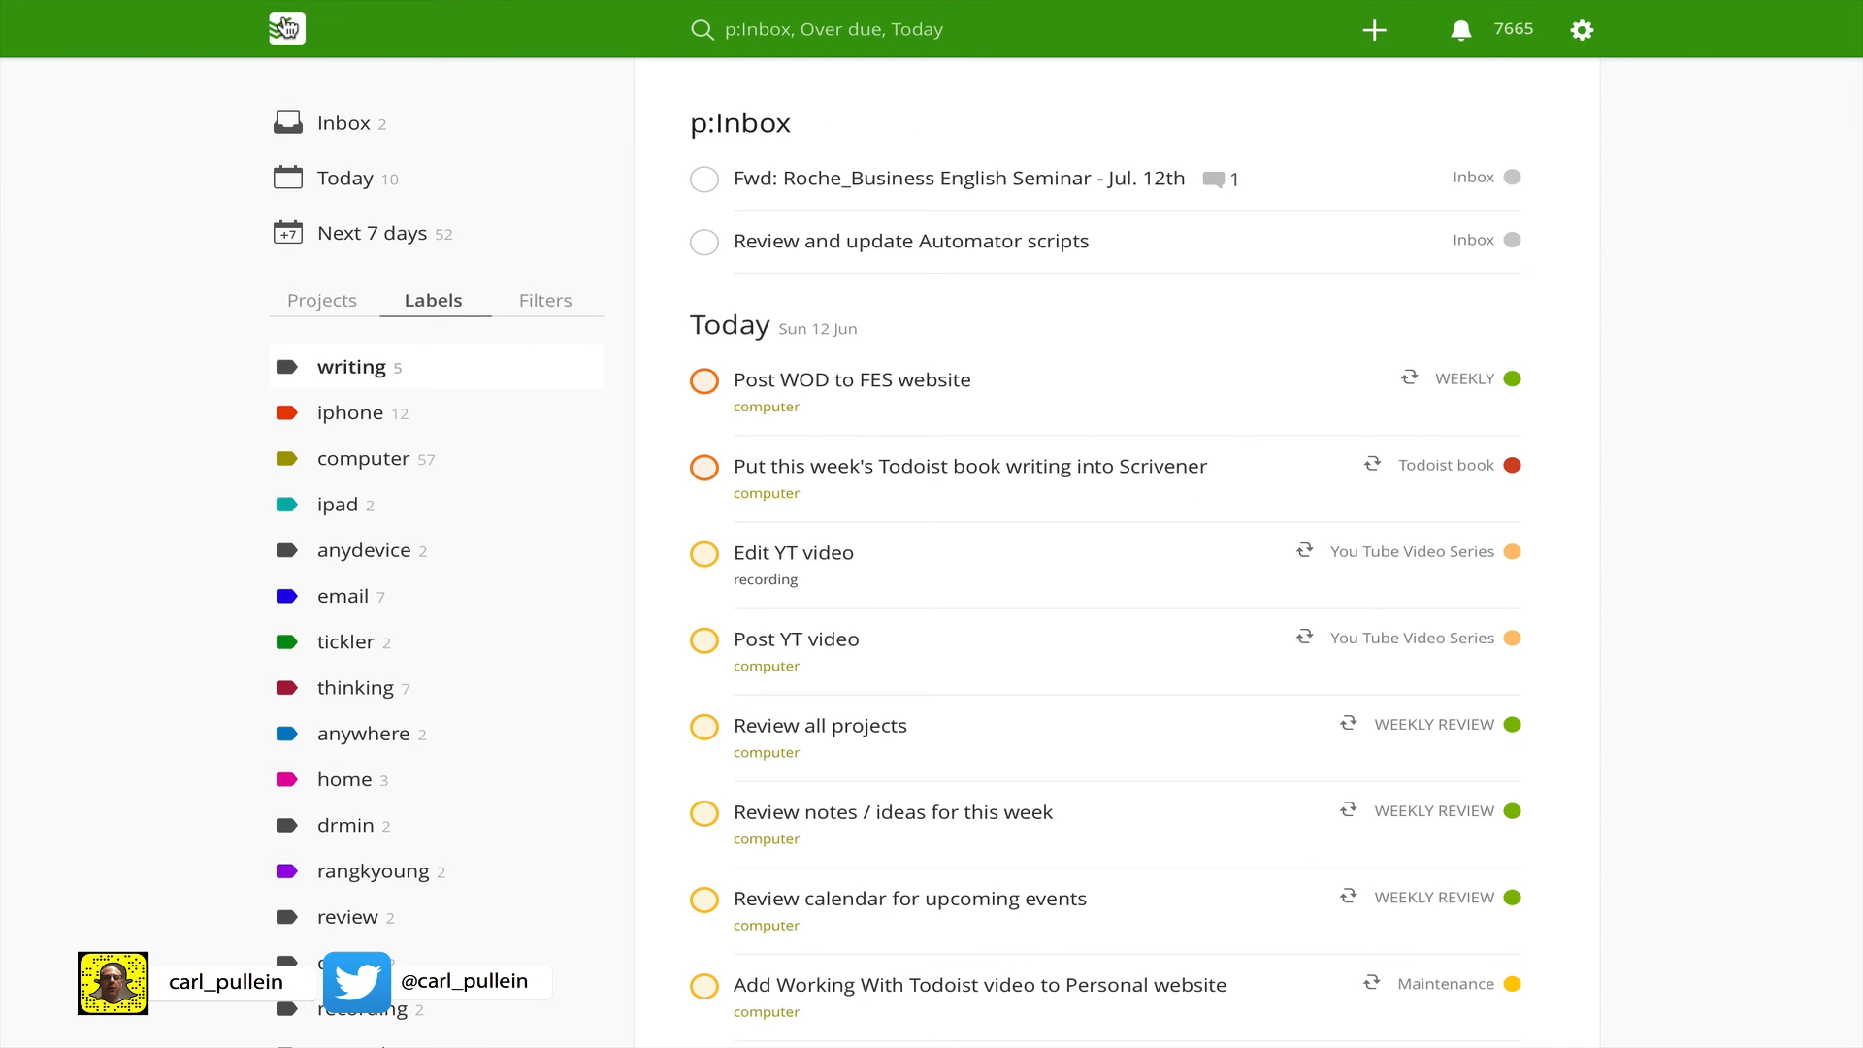
left_click(896, 30)
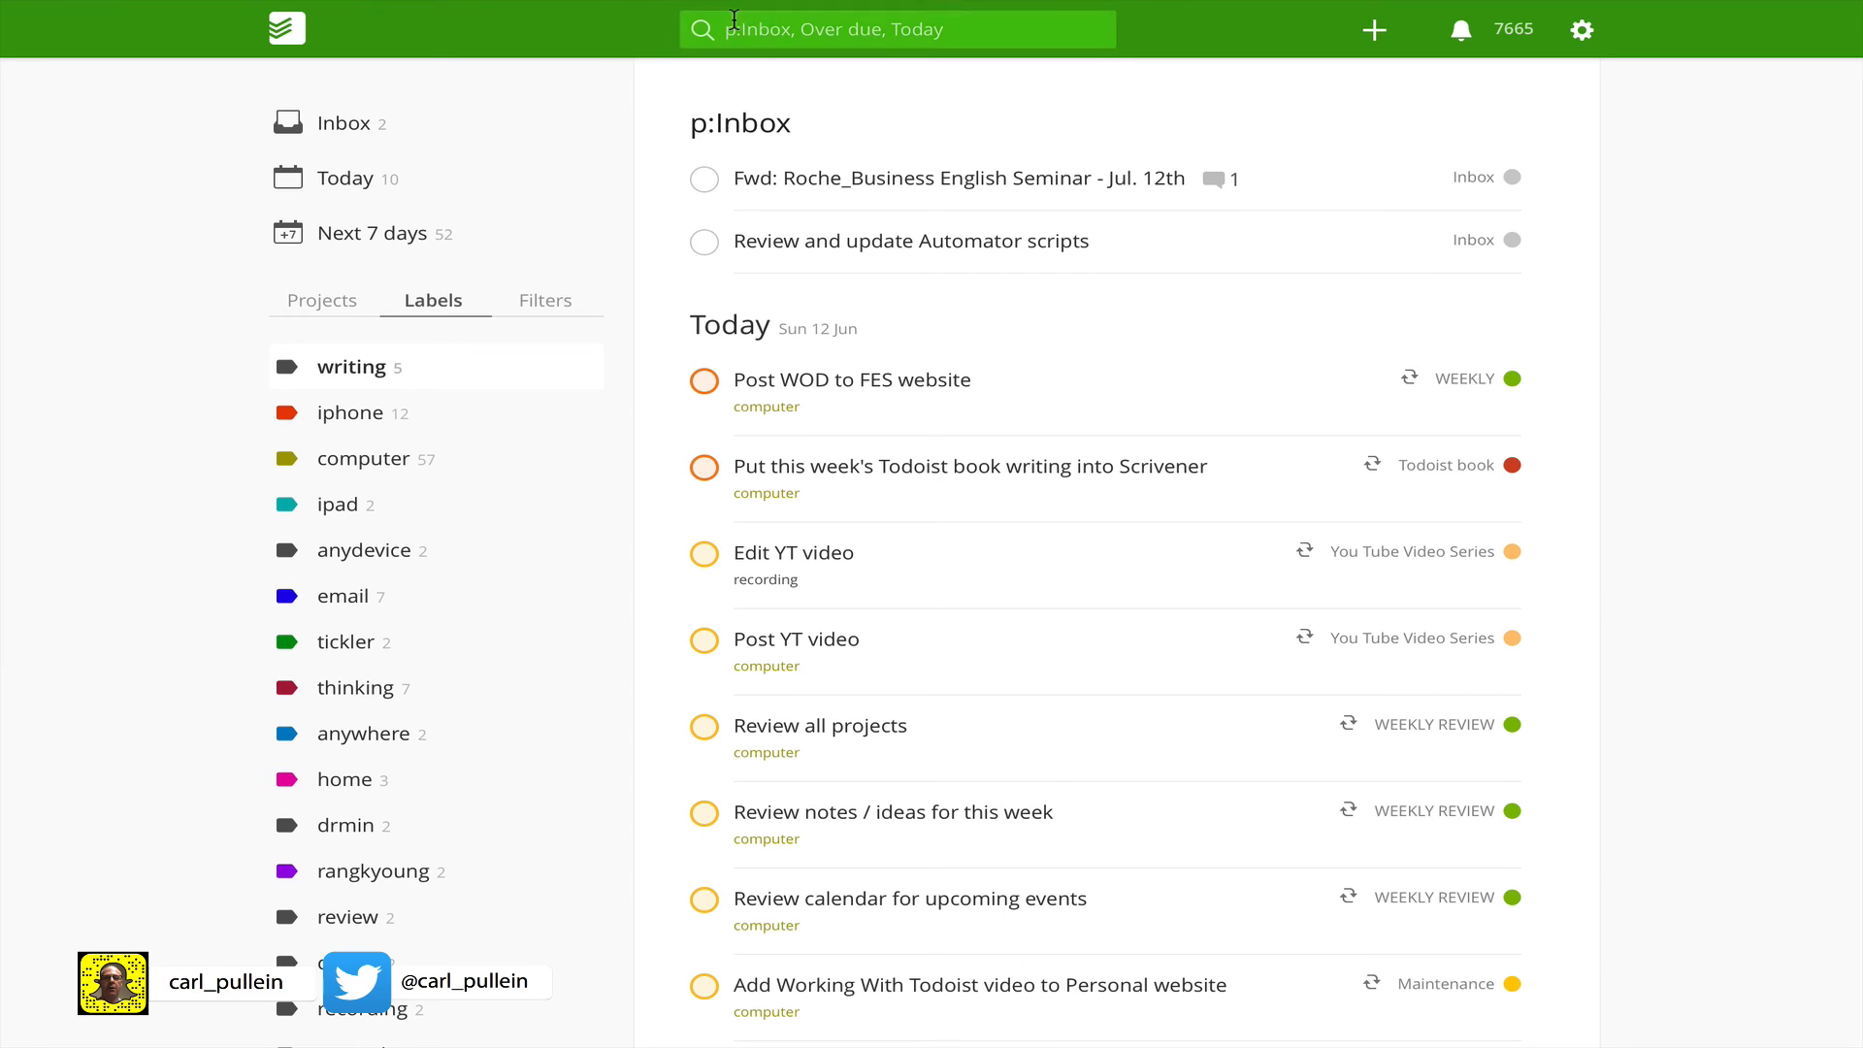
left_click(897, 29)
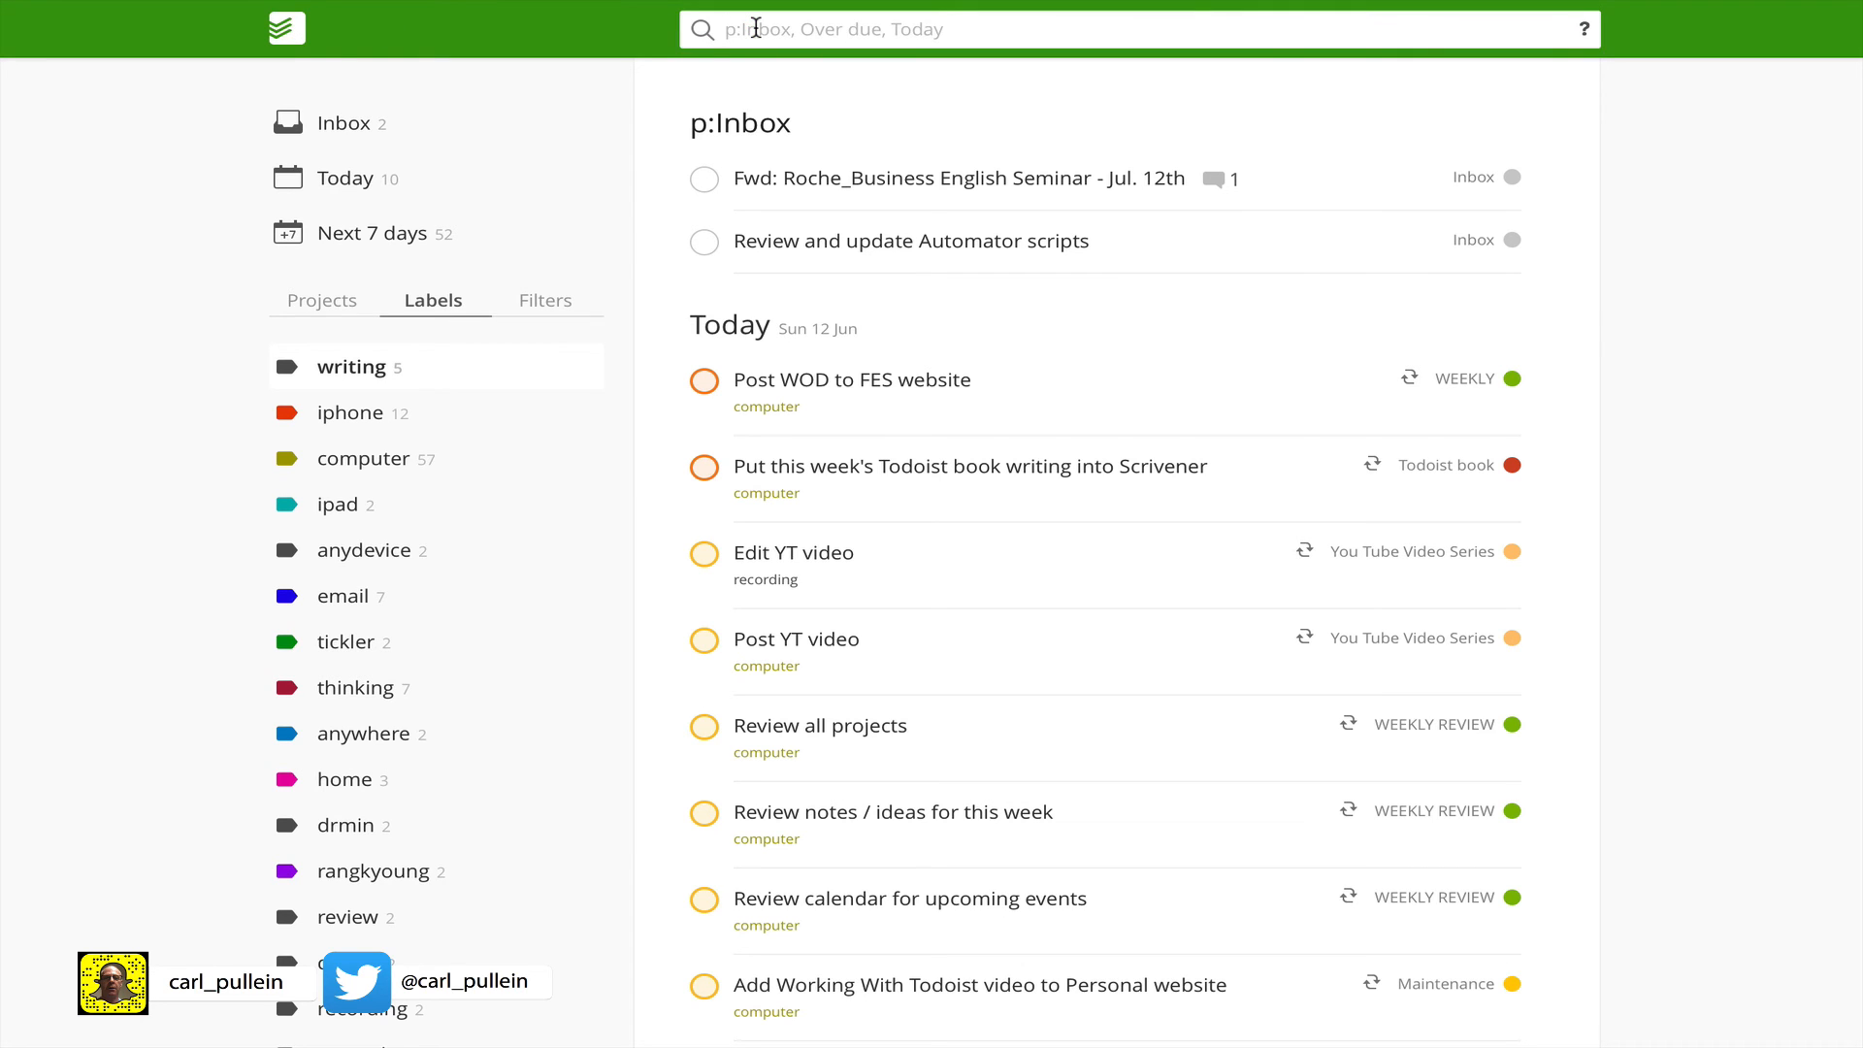
type("Review")
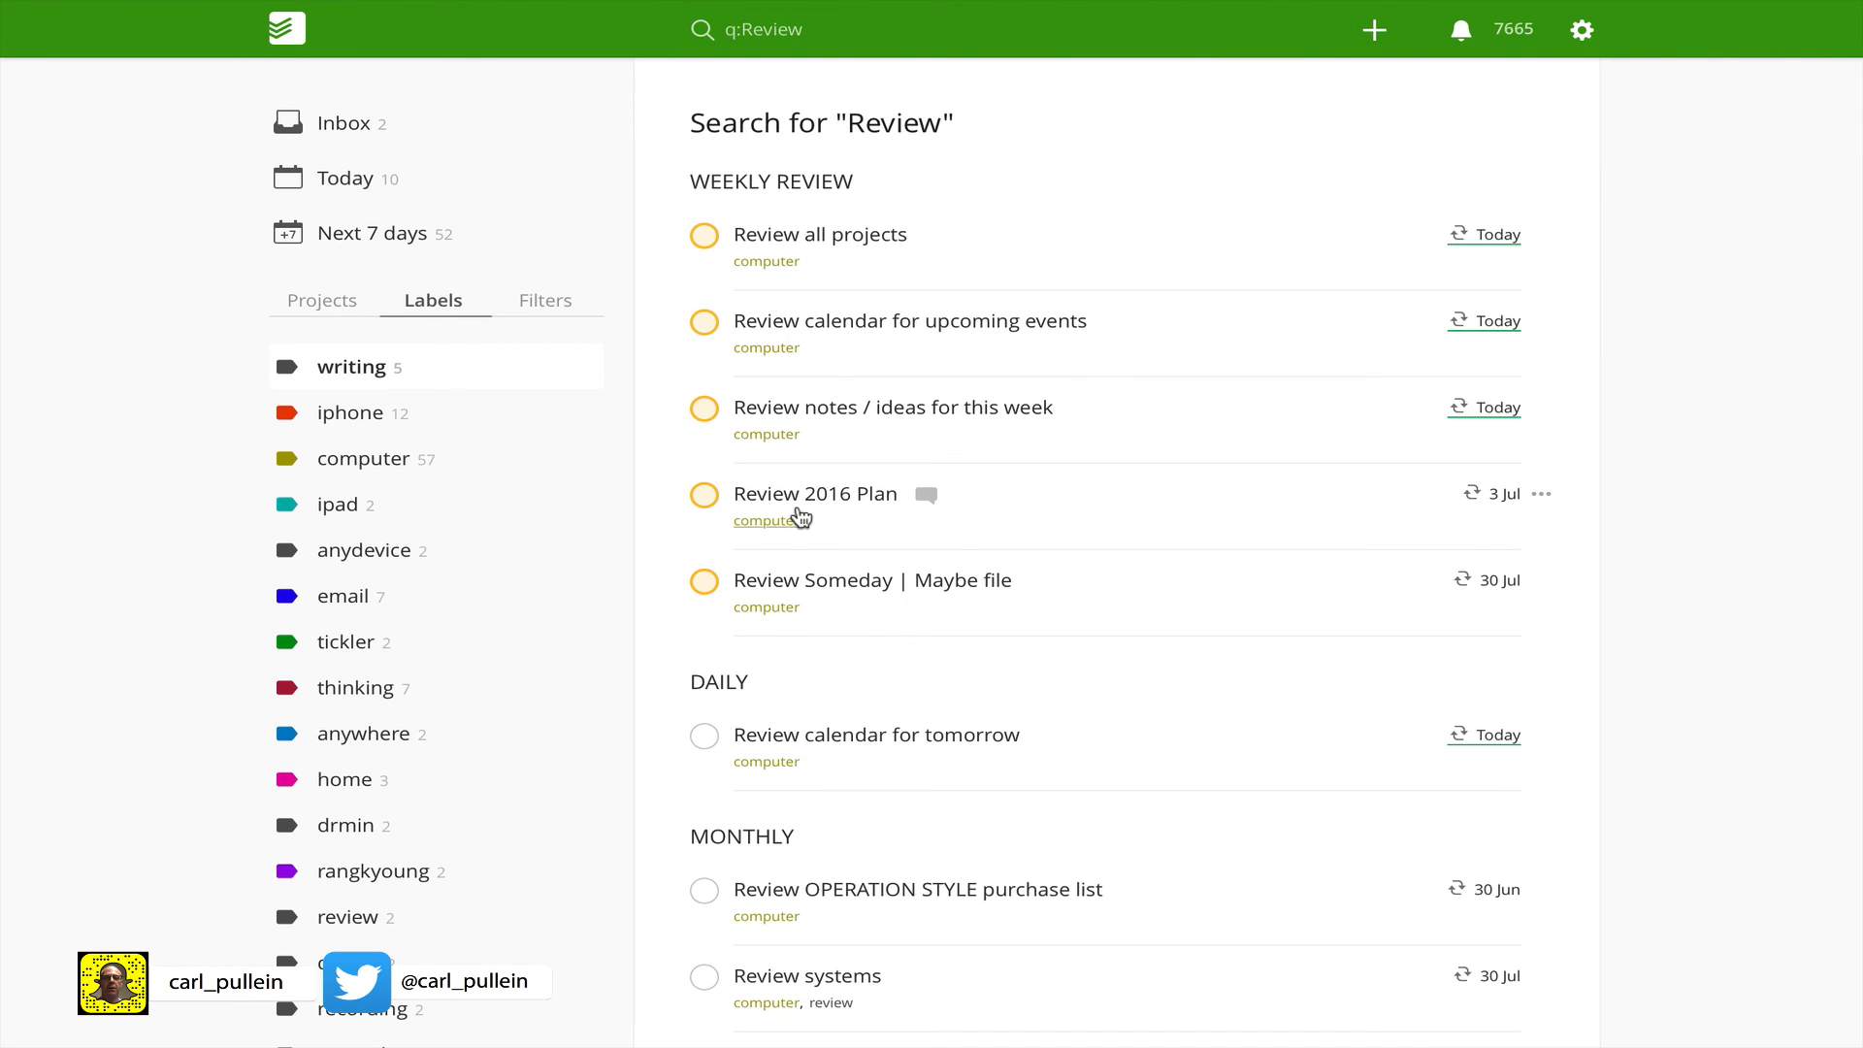
scroll("down", 3)
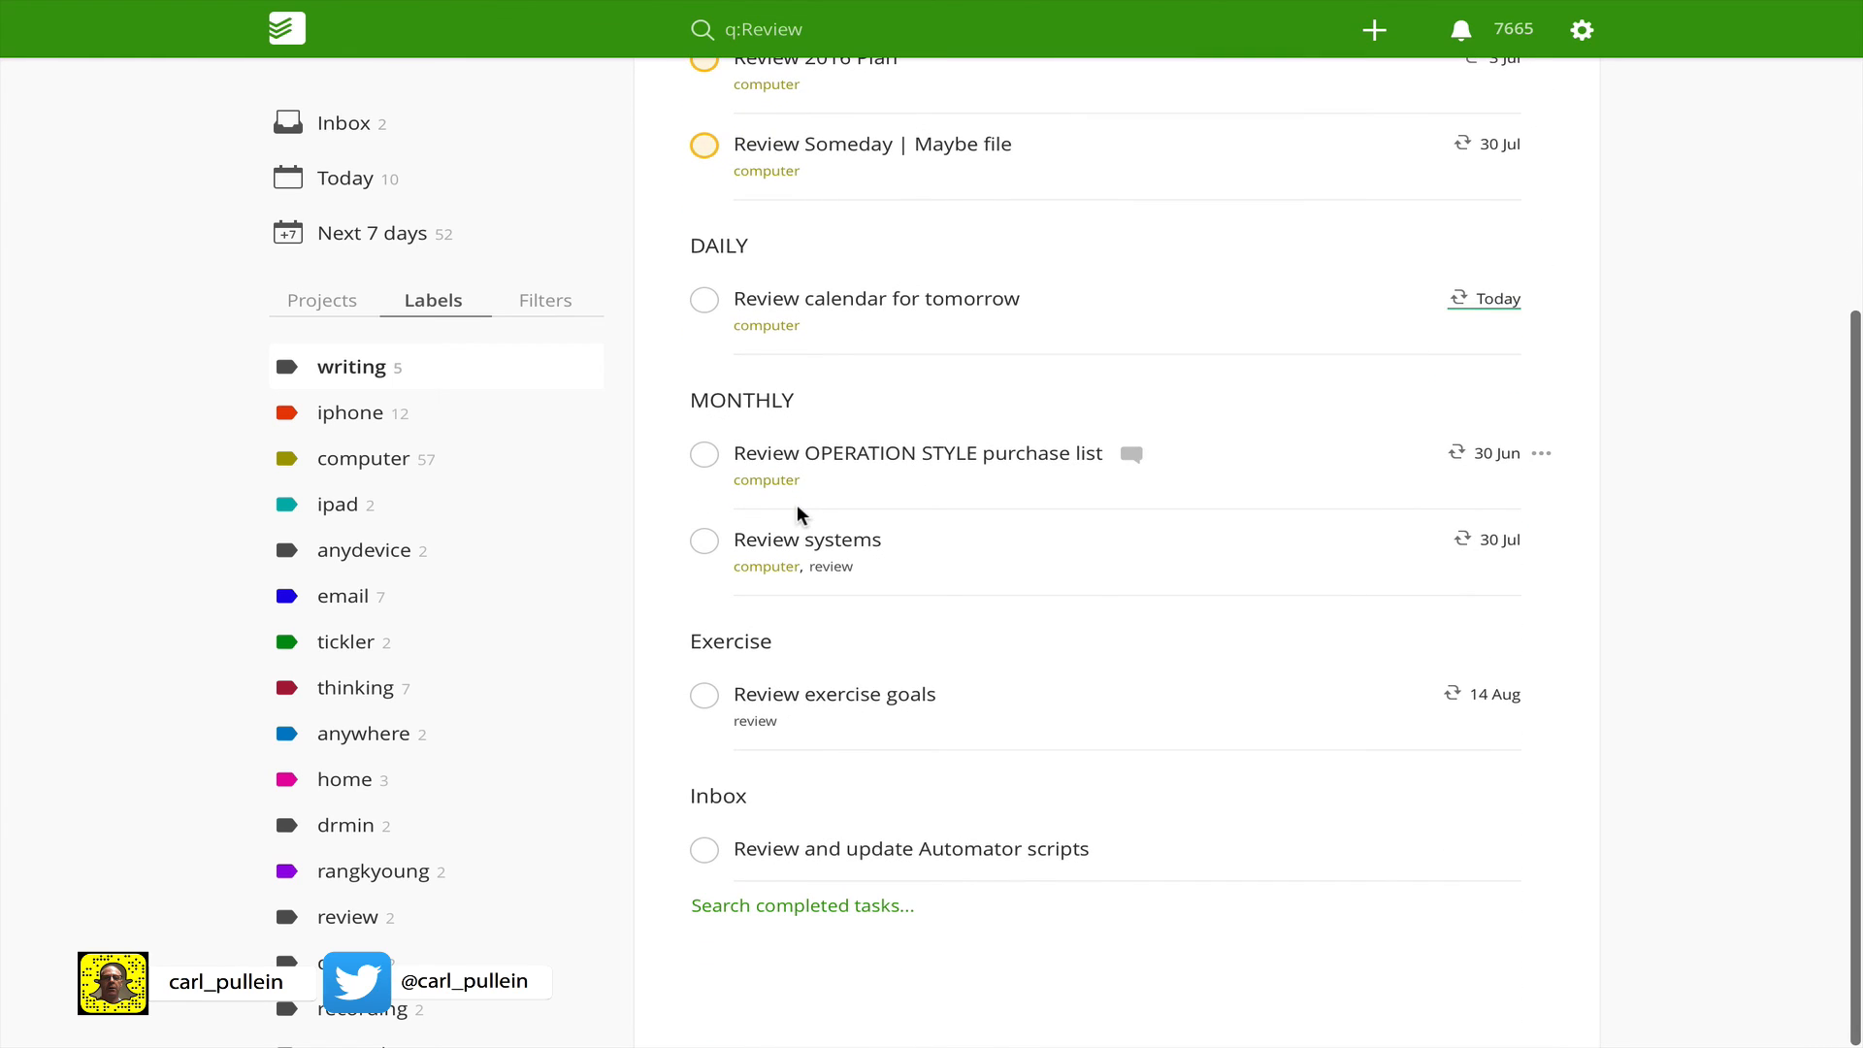
scroll("up", 3)
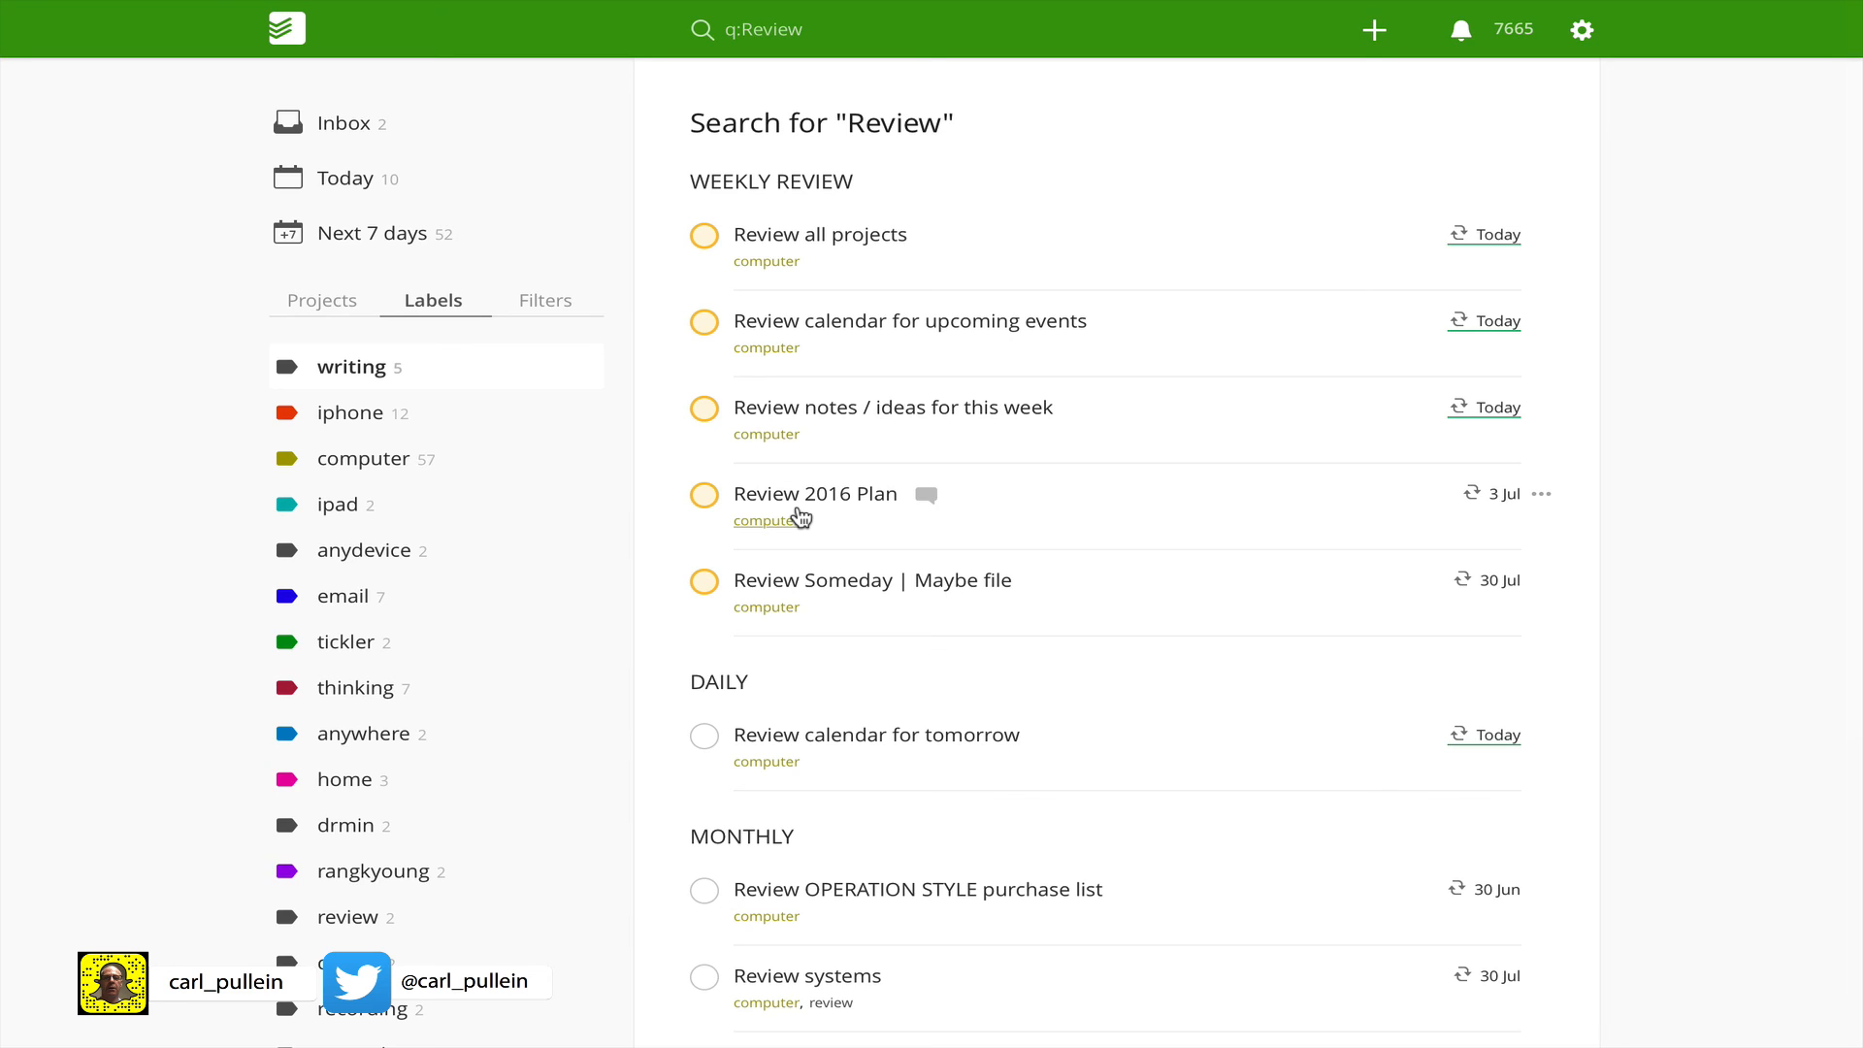
left_click(285, 28)
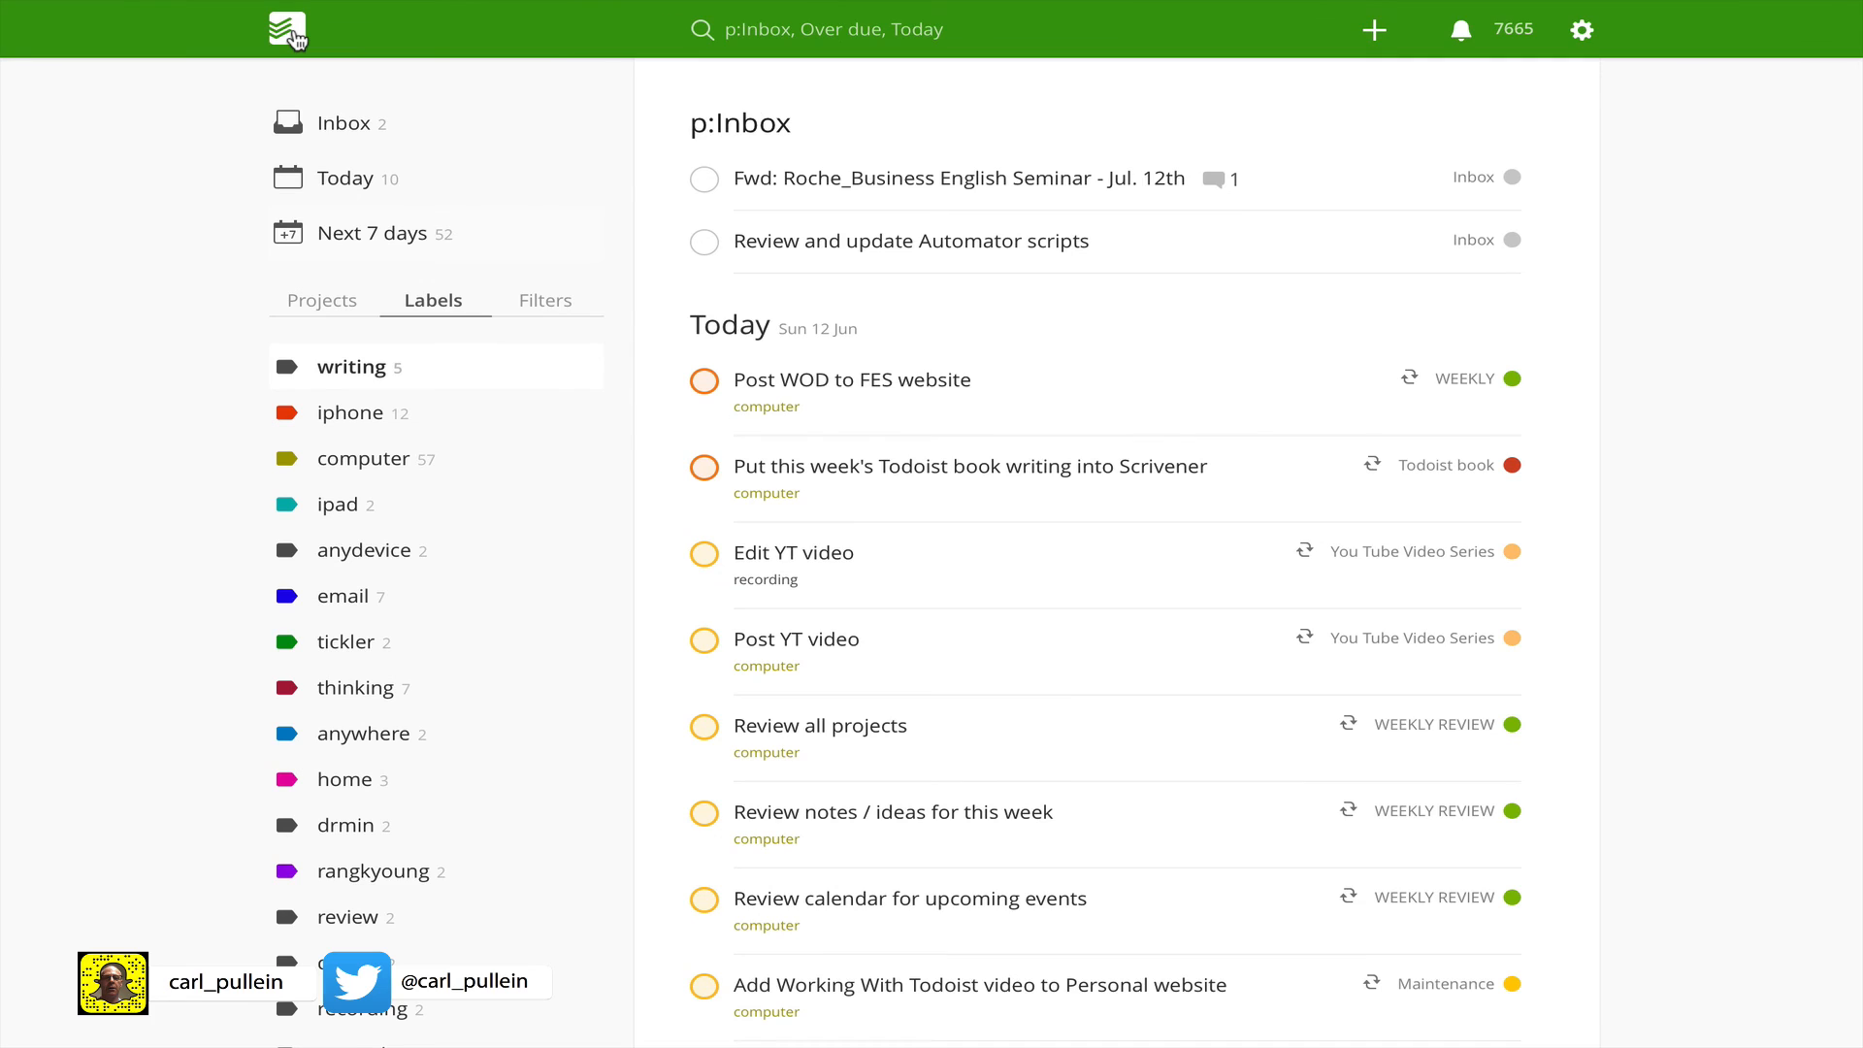